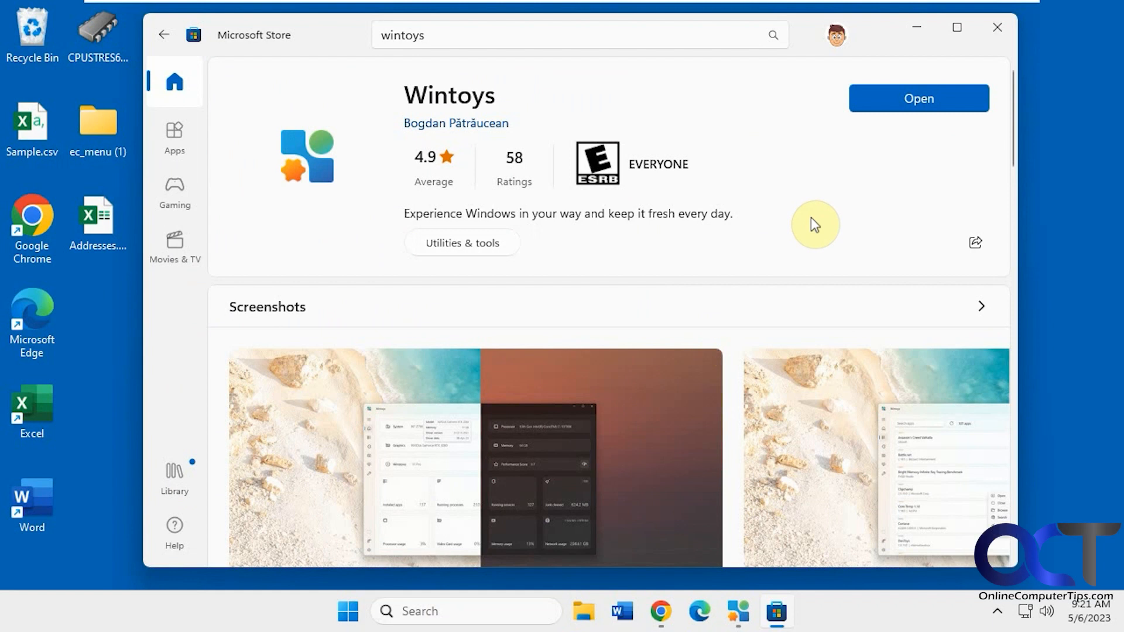
{"action": "mouse_move", "coordinate": [814, 217]}
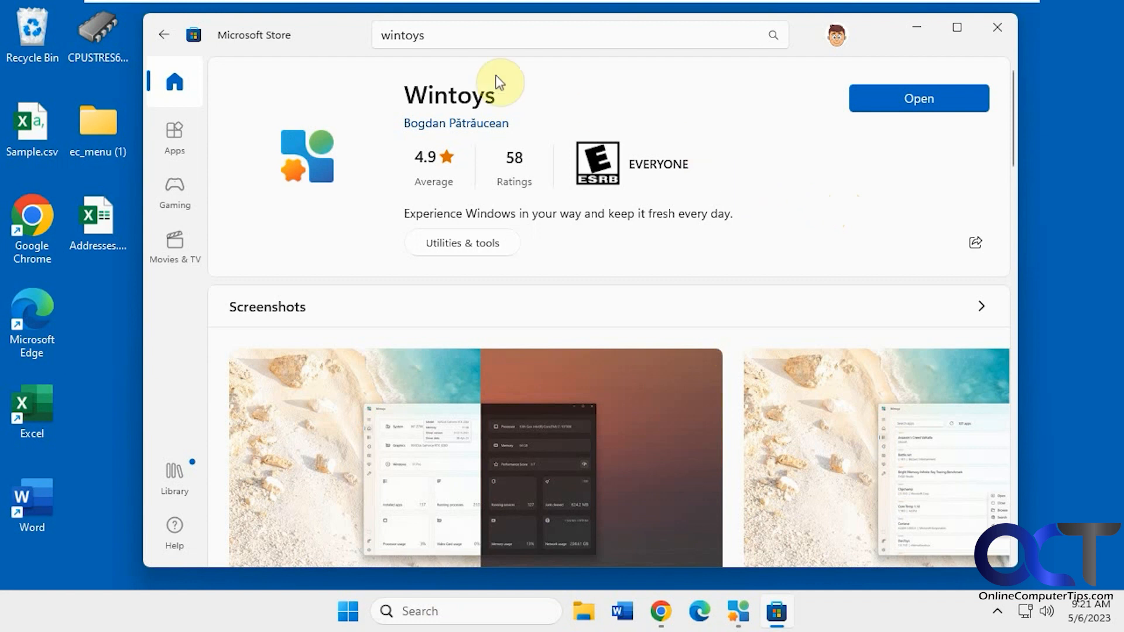
{"action": "mouse_move", "coordinate": [361, 144]}
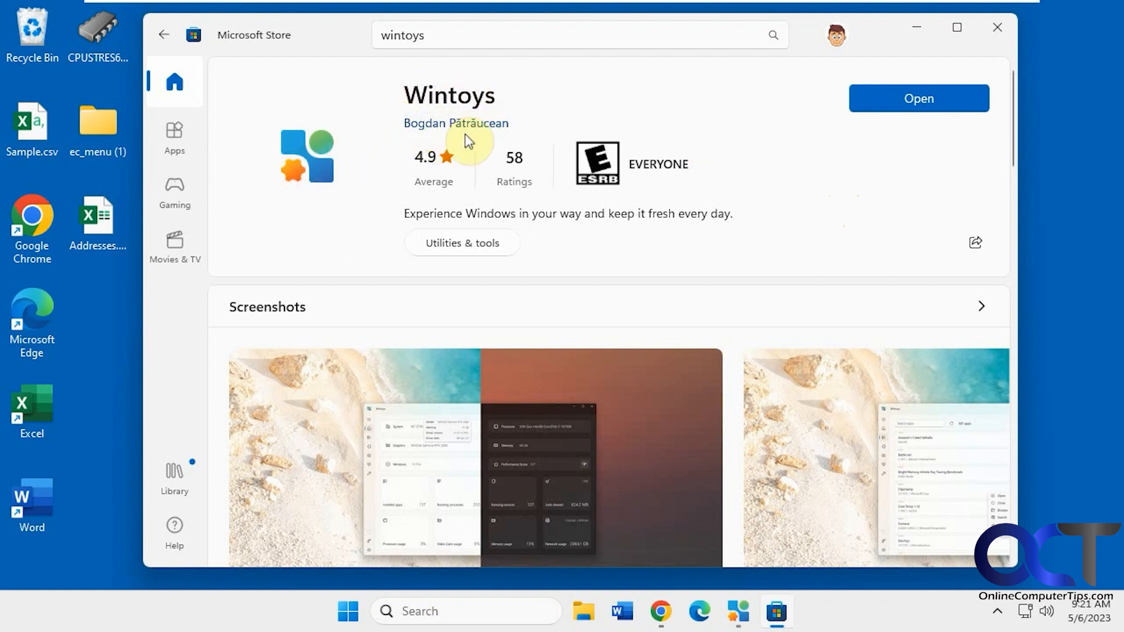
{"action": "mouse_move", "coordinate": [767, 167]}
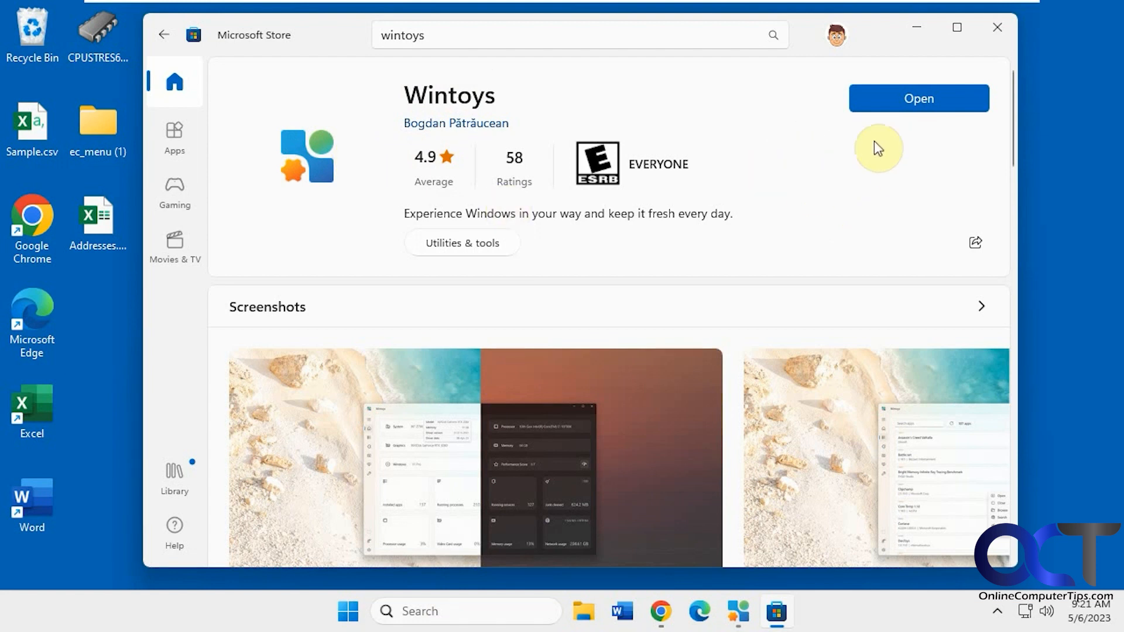
{"action": "mouse_move", "coordinate": [738, 610]}
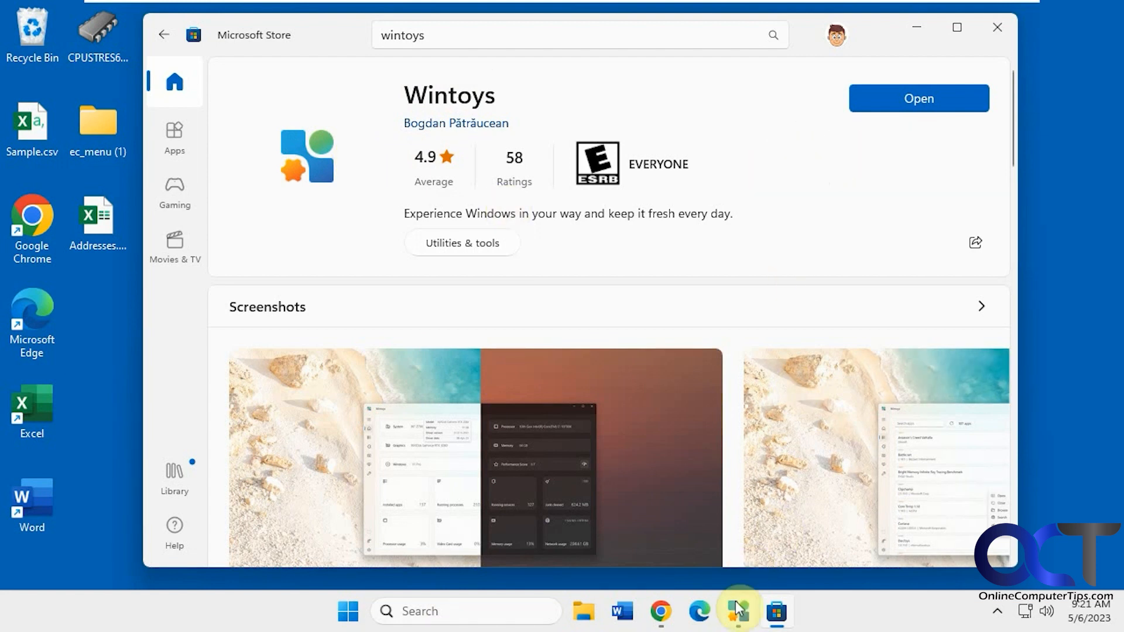
Open Wintoys from the taskbar to its Home dashboard with hardware specs and usage figures.
{"action": "left_click", "coordinate": [919, 98]}
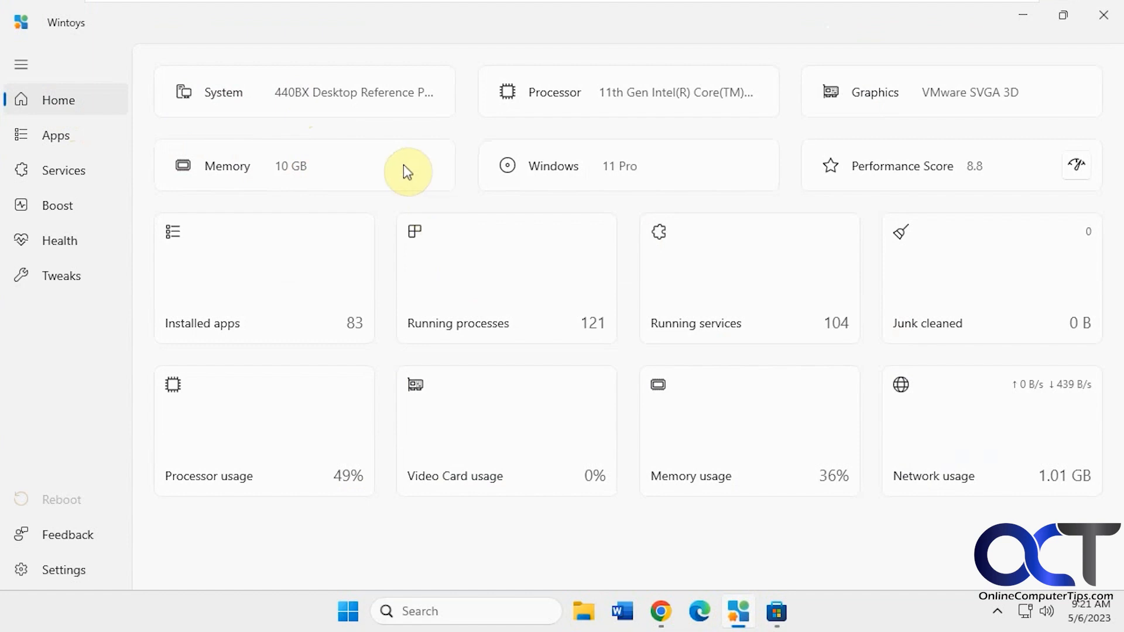
{"action": "mouse_move", "coordinate": [607, 106]}
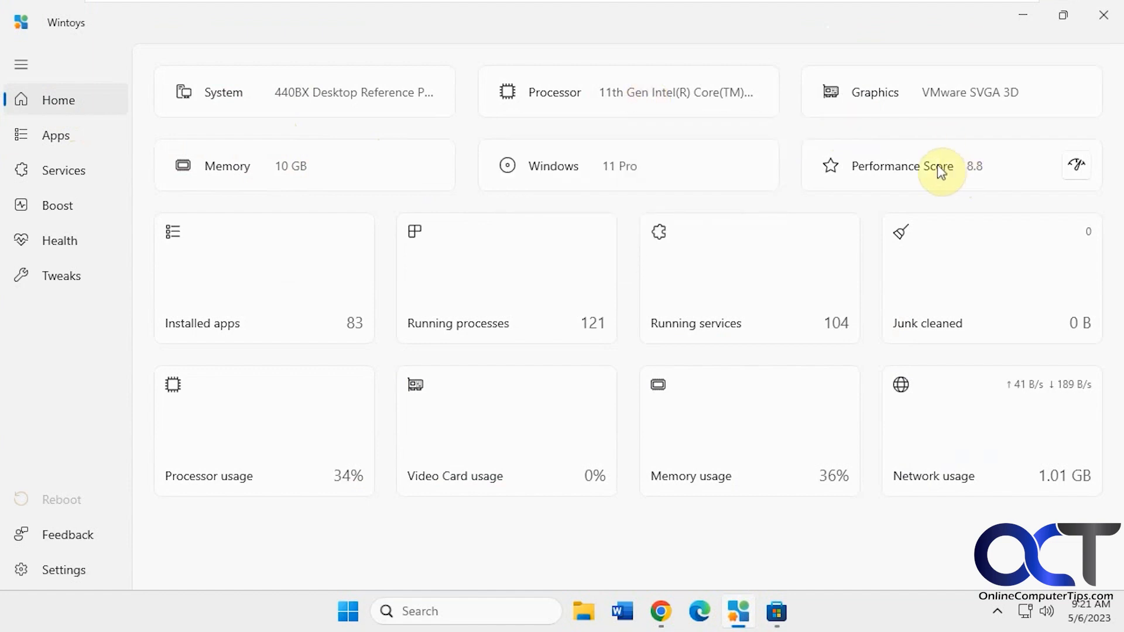
{"action": "mouse_move", "coordinate": [987, 176]}
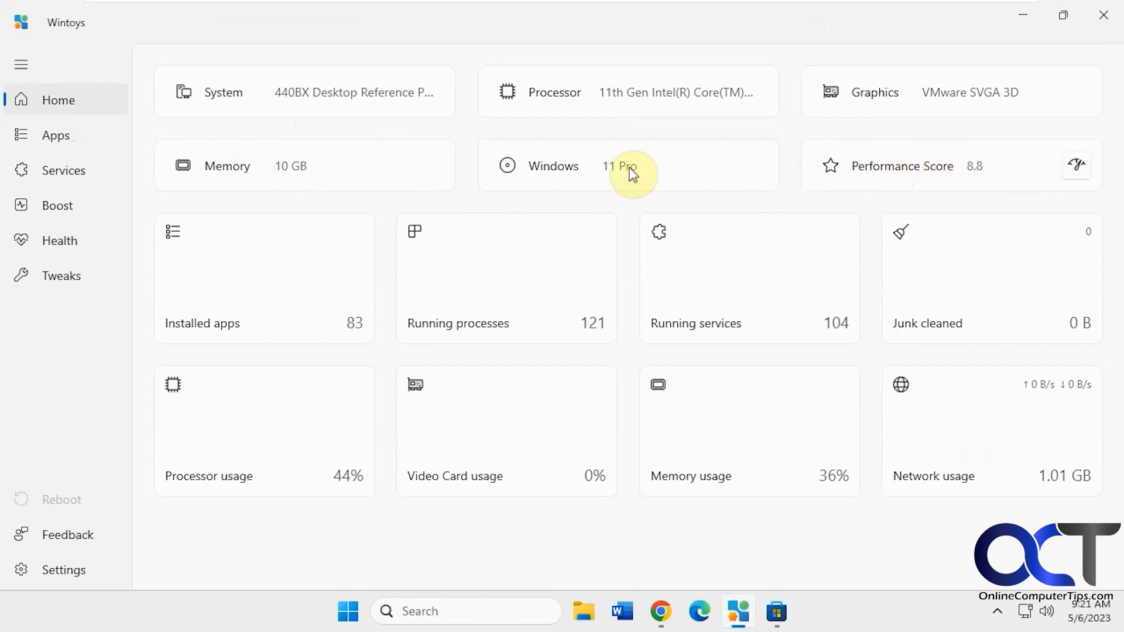
{"action": "mouse_move", "coordinate": [631, 166]}
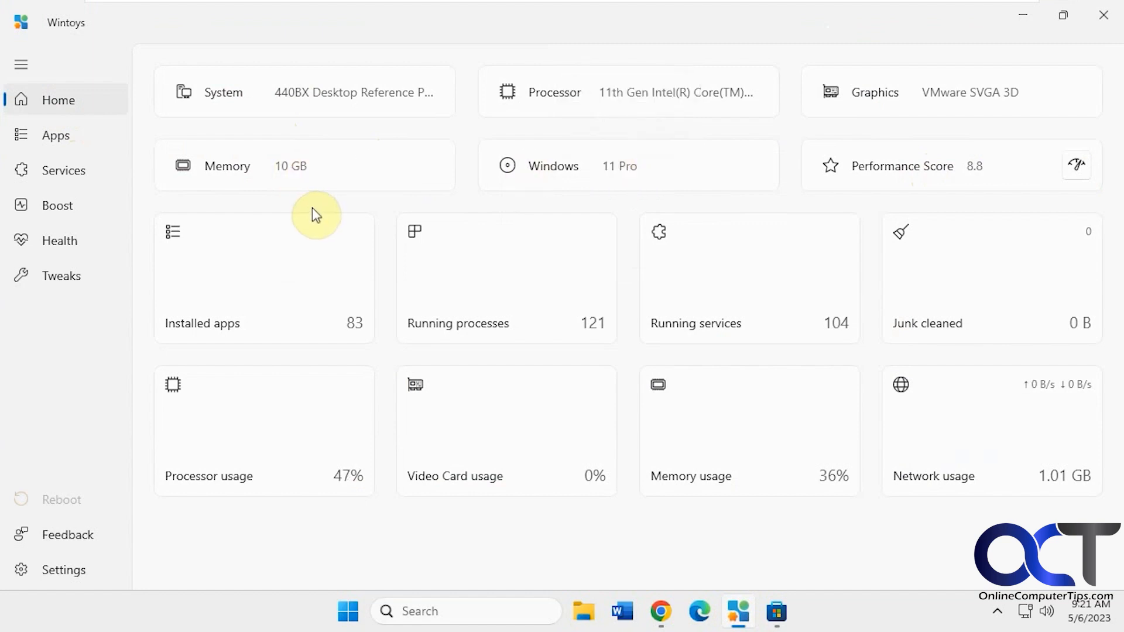
{"action": "mouse_move", "coordinate": [613, 293]}
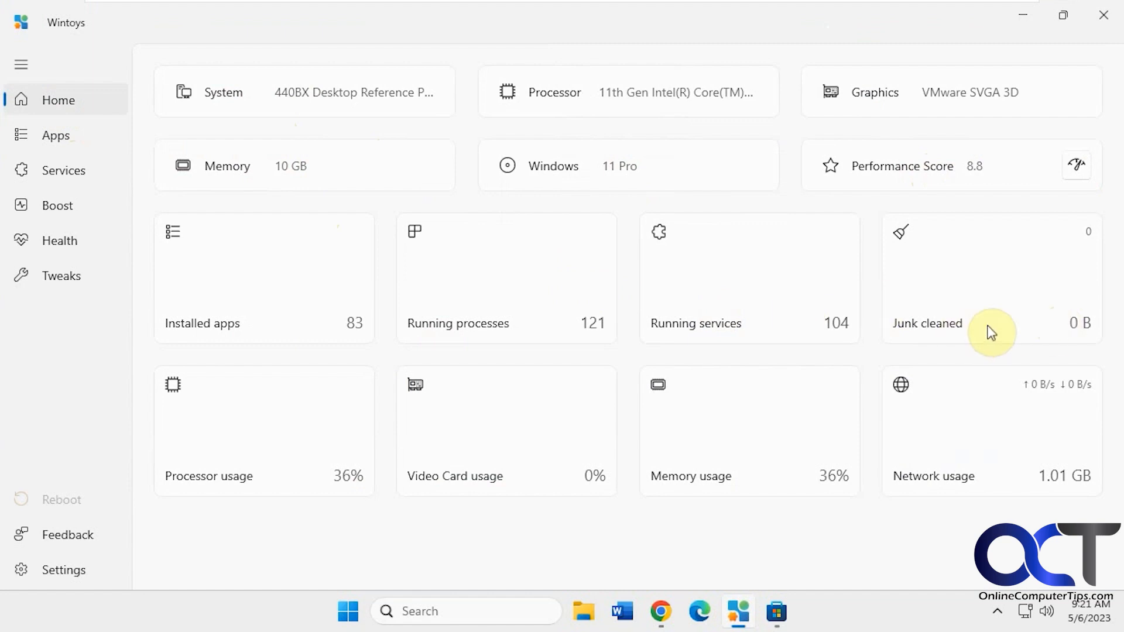
{"action": "mouse_move", "coordinate": [673, 416]}
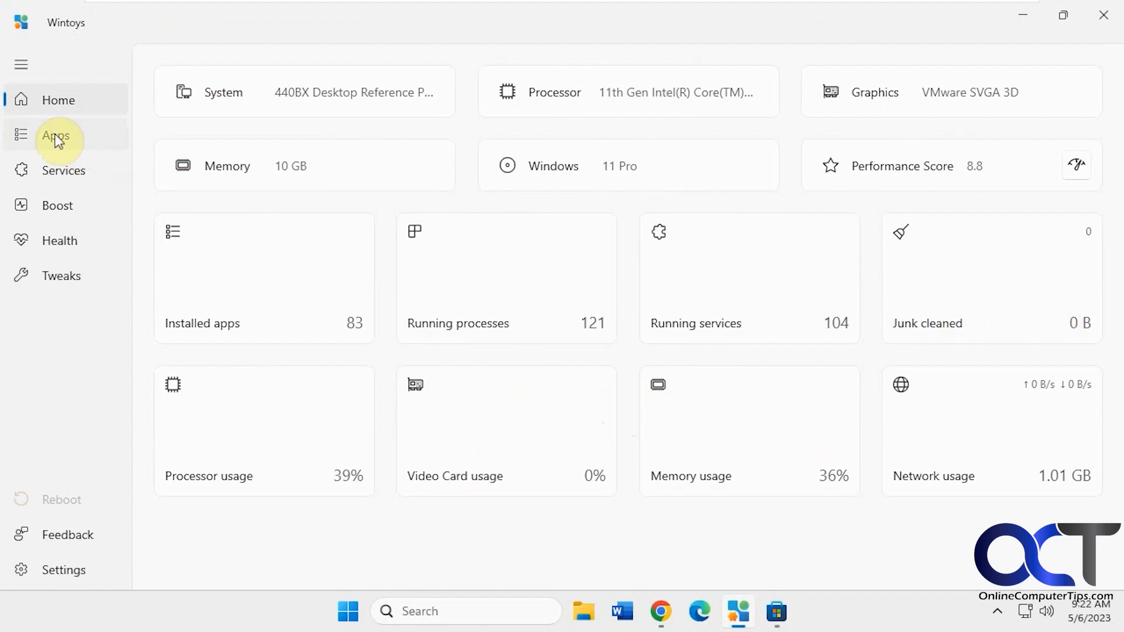
Open the Apps list of 83 apps and keep the type filter on all app types.
{"action": "left_click", "coordinate": [55, 136]}
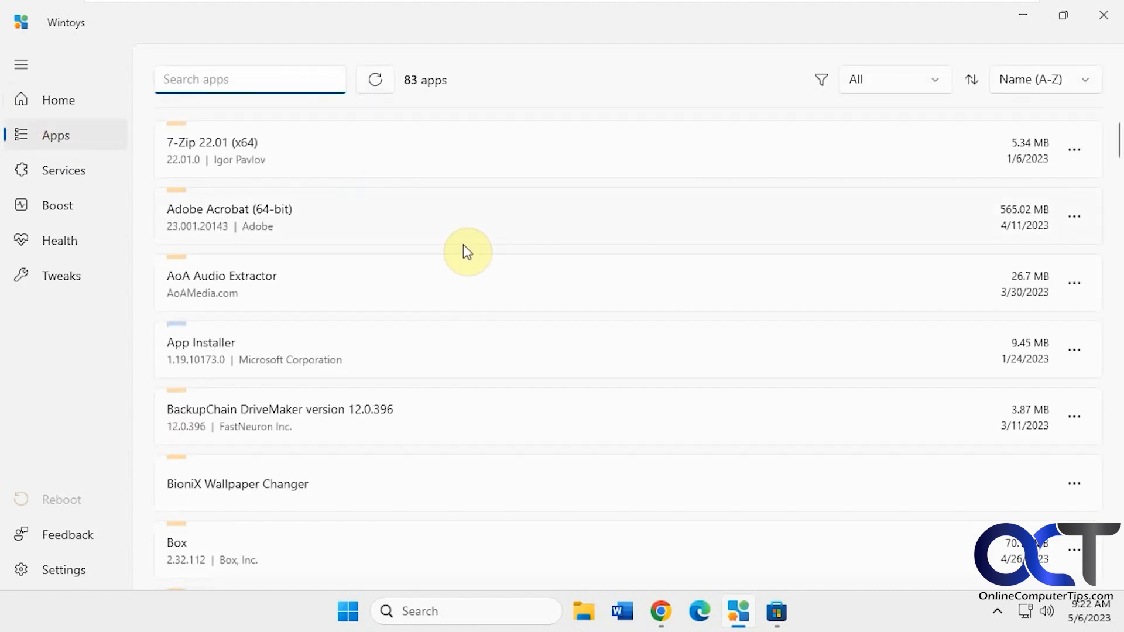
{"action": "left_click", "coordinate": [249, 80]}
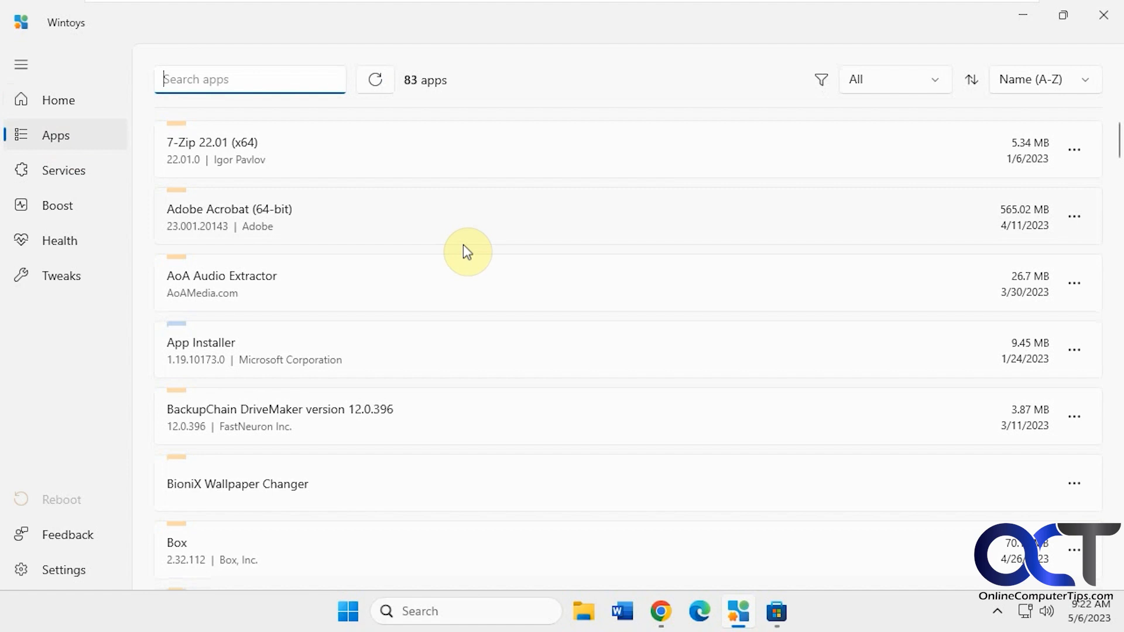
{"action": "mouse_move", "coordinate": [438, 106]}
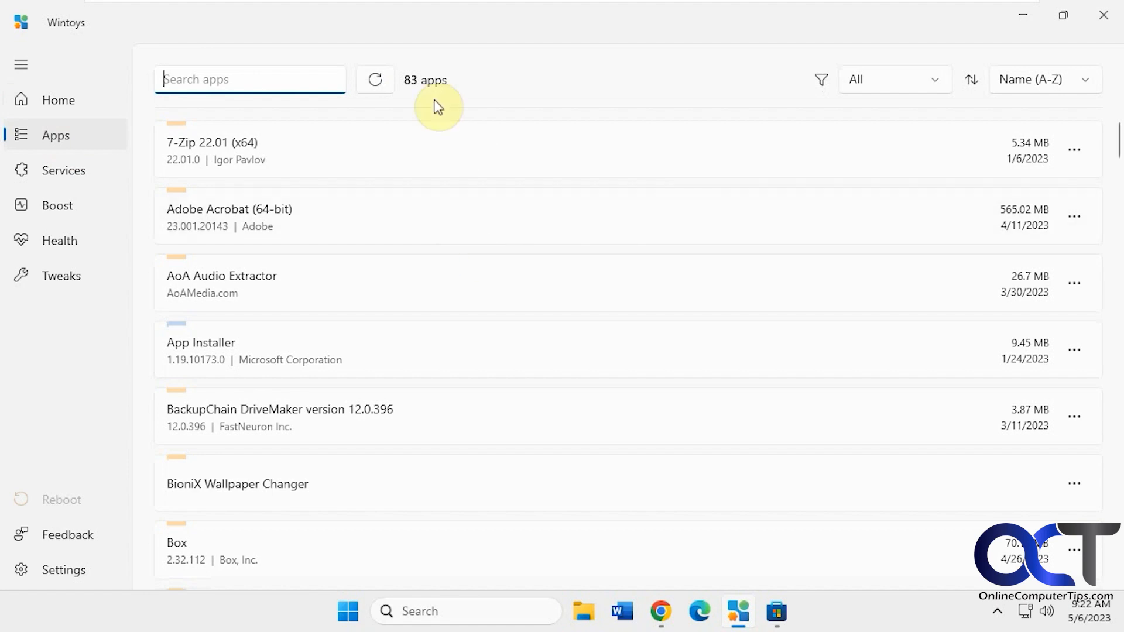
{"action": "left_click", "coordinate": [895, 80]}
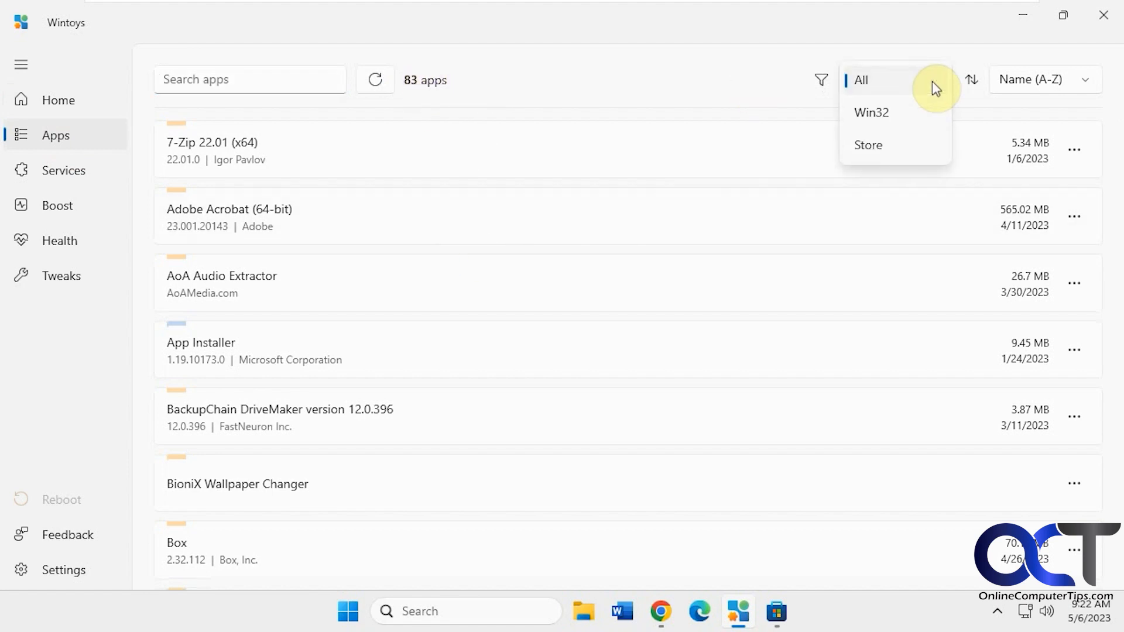
{"action": "left_click", "coordinate": [895, 79]}
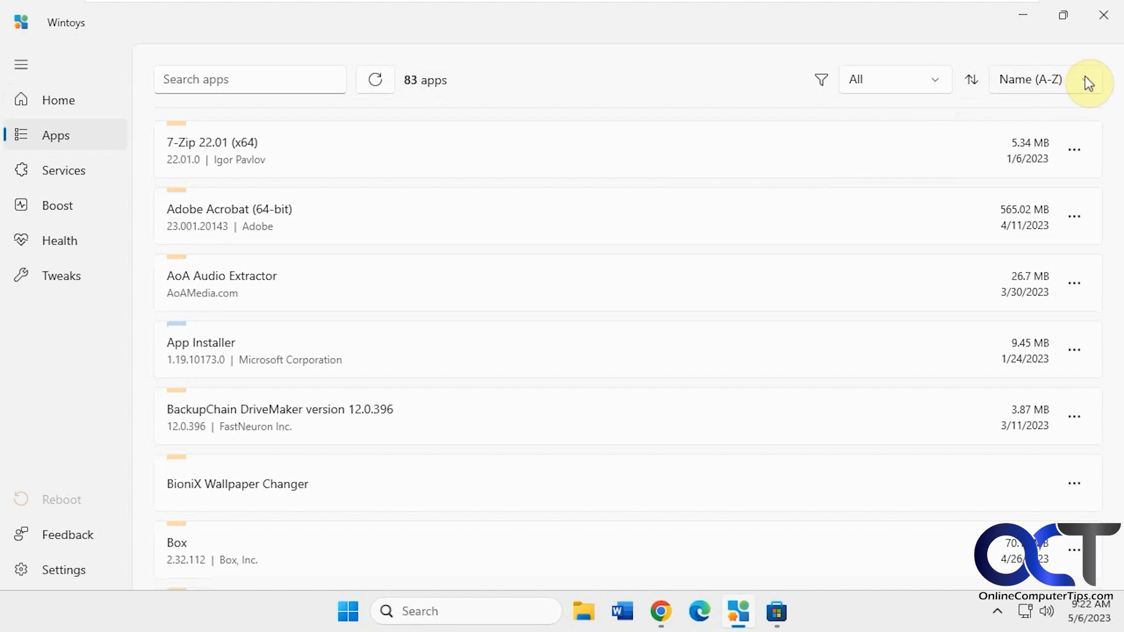
Browse 7-Zip's install folder from its actions menu, close it, and scroll the list.
{"action": "left_click", "coordinate": [1074, 149]}
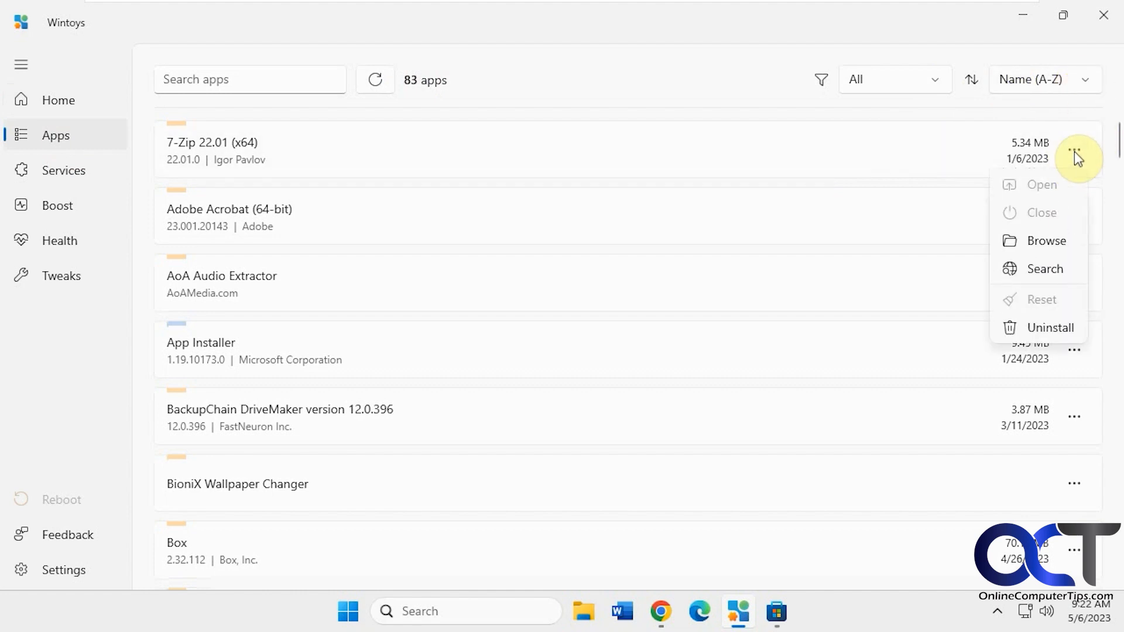
{"action": "left_click", "coordinate": [1046, 240]}
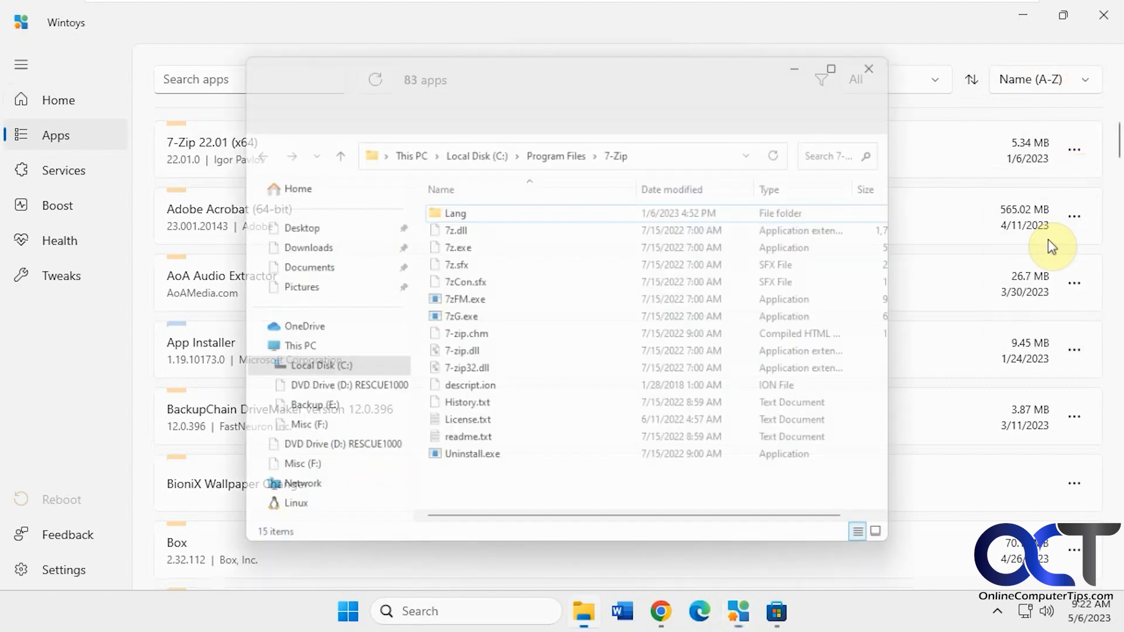
{"action": "left_click", "coordinate": [868, 69]}
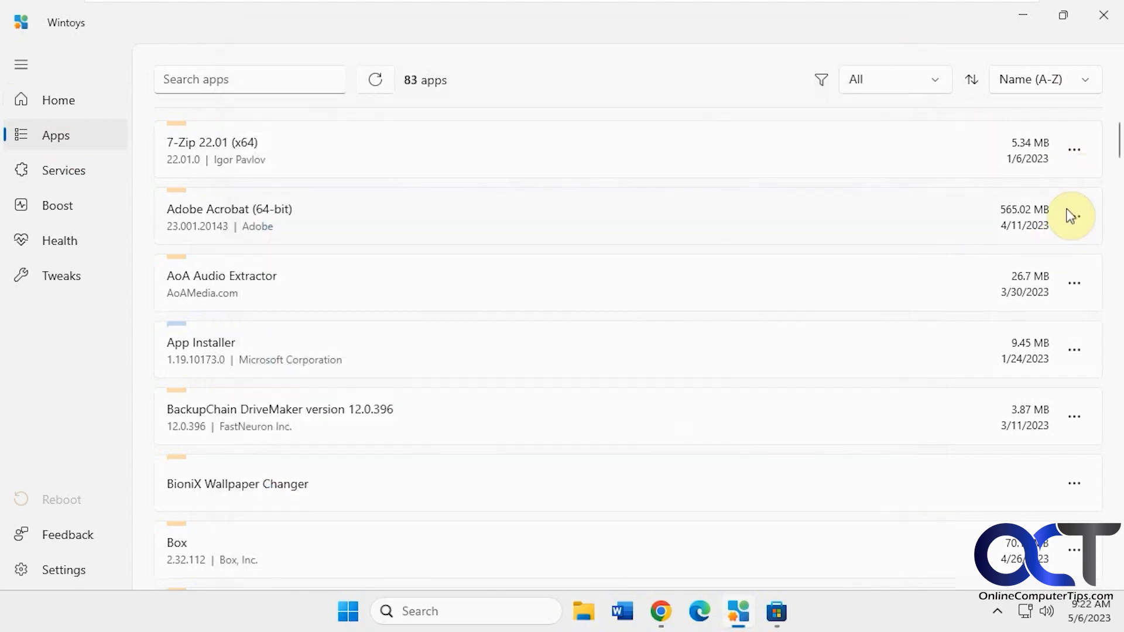
{"action": "mouse_move", "coordinate": [1074, 151]}
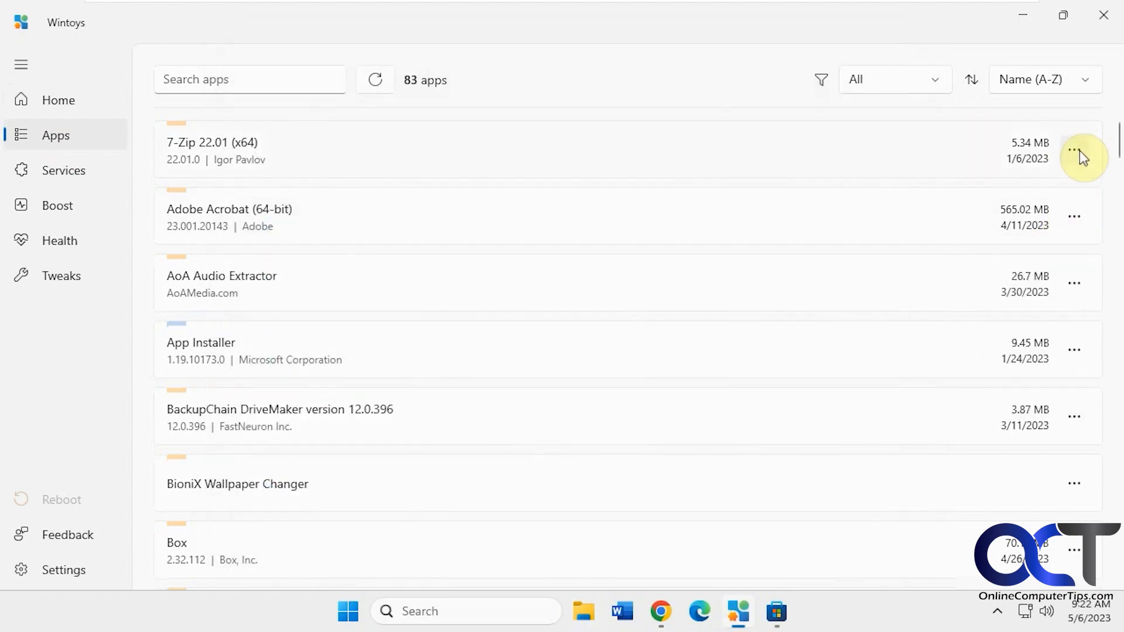
{"action": "left_click", "coordinate": [1074, 150]}
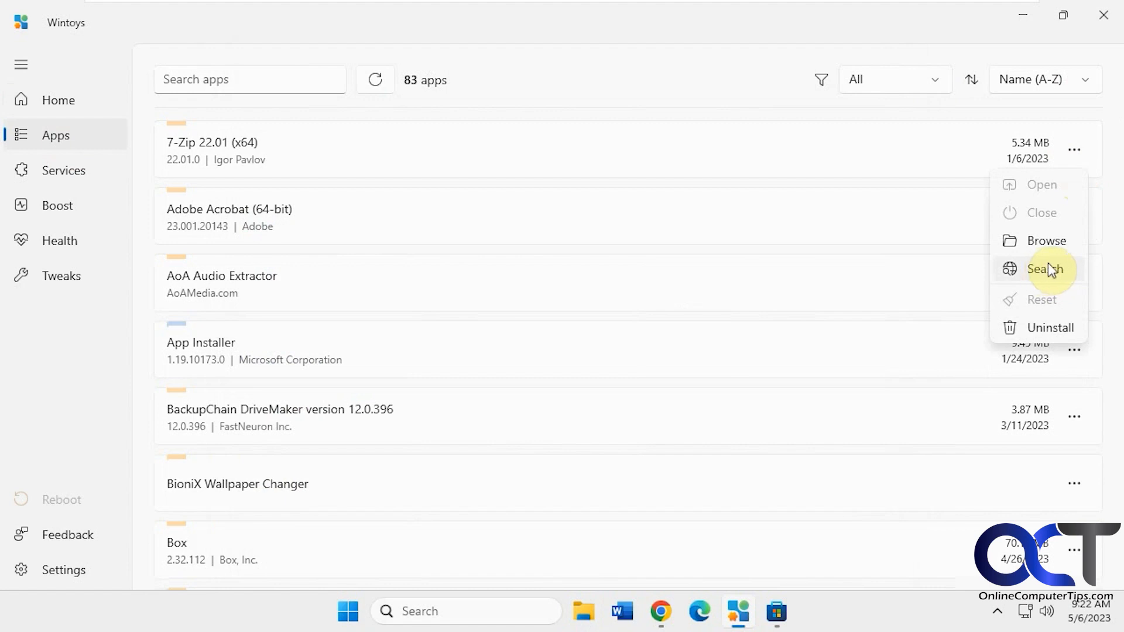
{"action": "mouse_move", "coordinate": [1044, 194]}
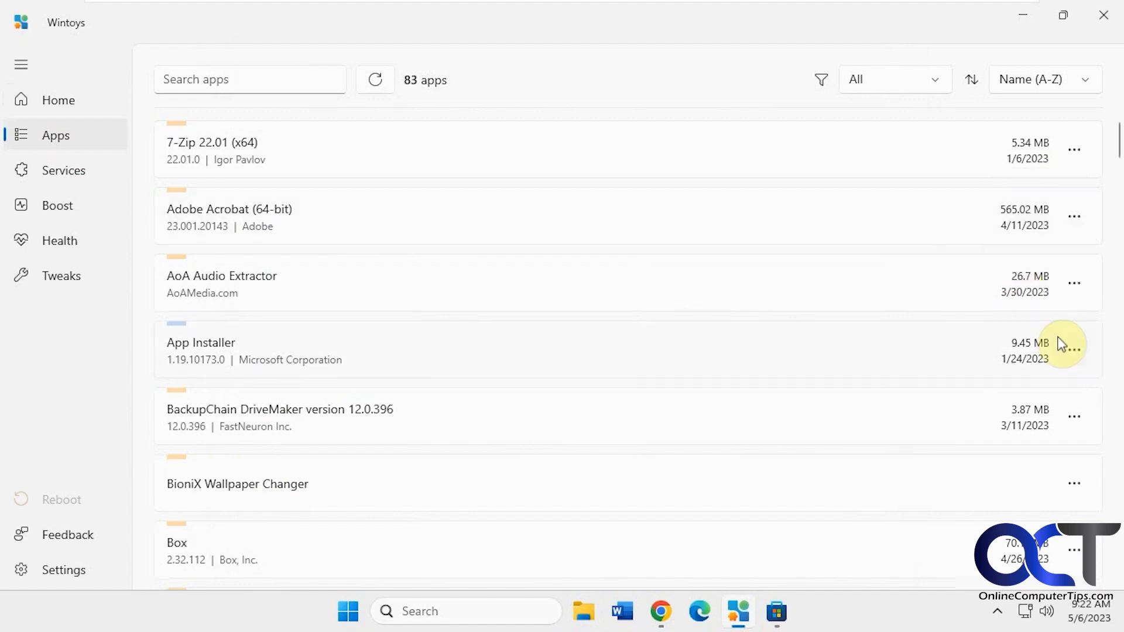
{"action": "mouse_move", "coordinate": [1082, 357]}
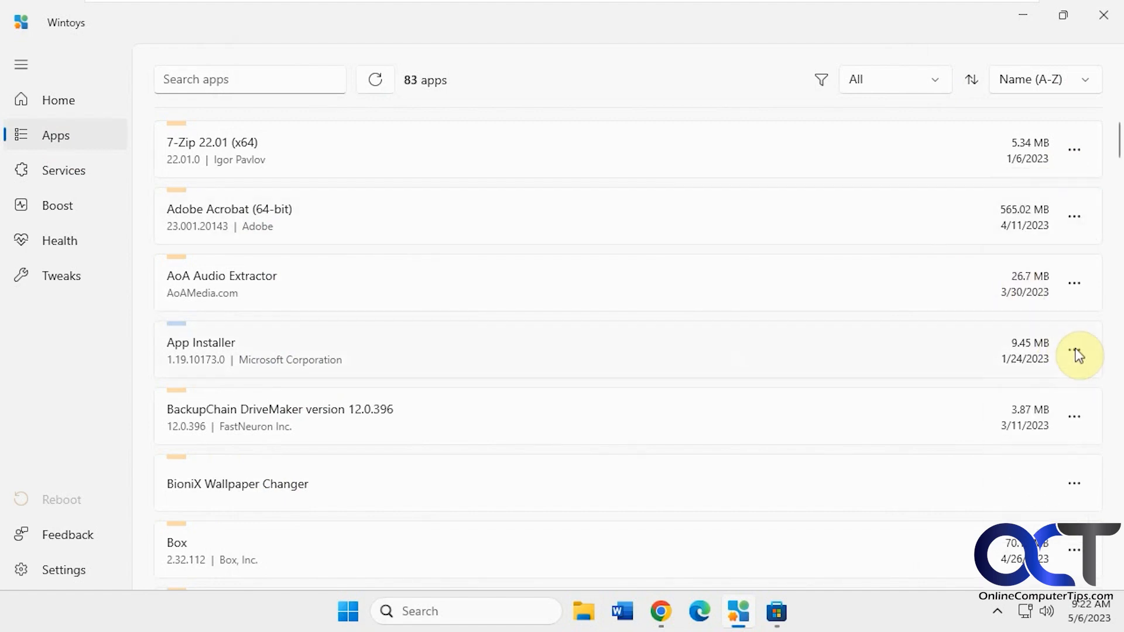
{"action": "scroll", "scroll_direction": "down", "scroll_amount": 3}
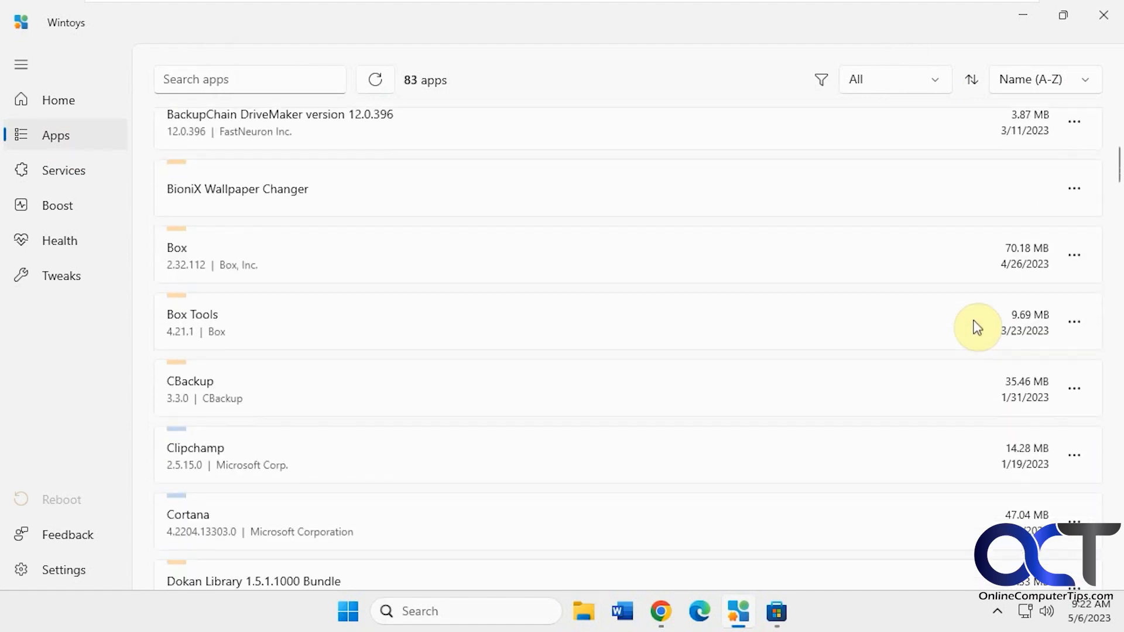
{"action": "scroll", "scroll_direction": "up", "scroll_amount": 3}
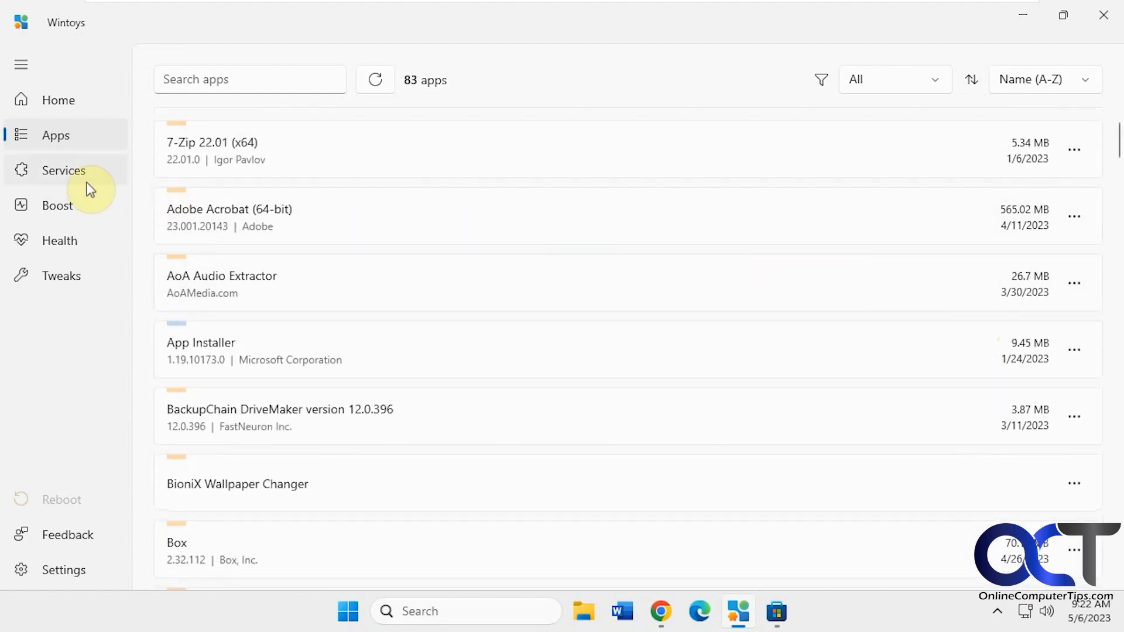
Open Services and filter the list to the 104 running services.
{"action": "left_click", "coordinate": [64, 170]}
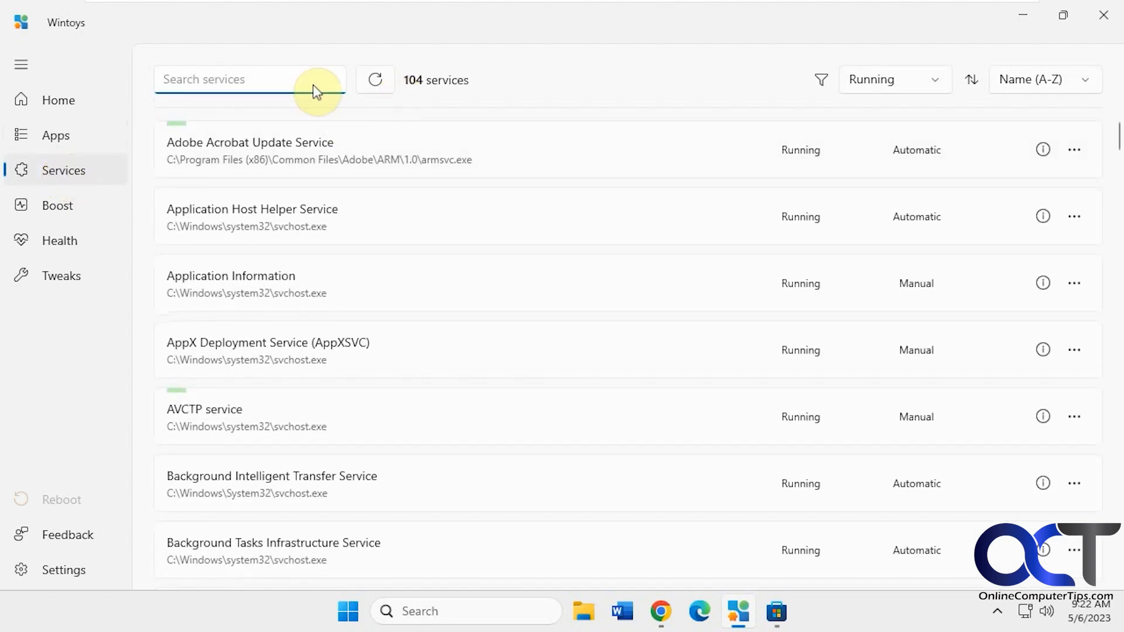
{"action": "left_click", "coordinate": [894, 79]}
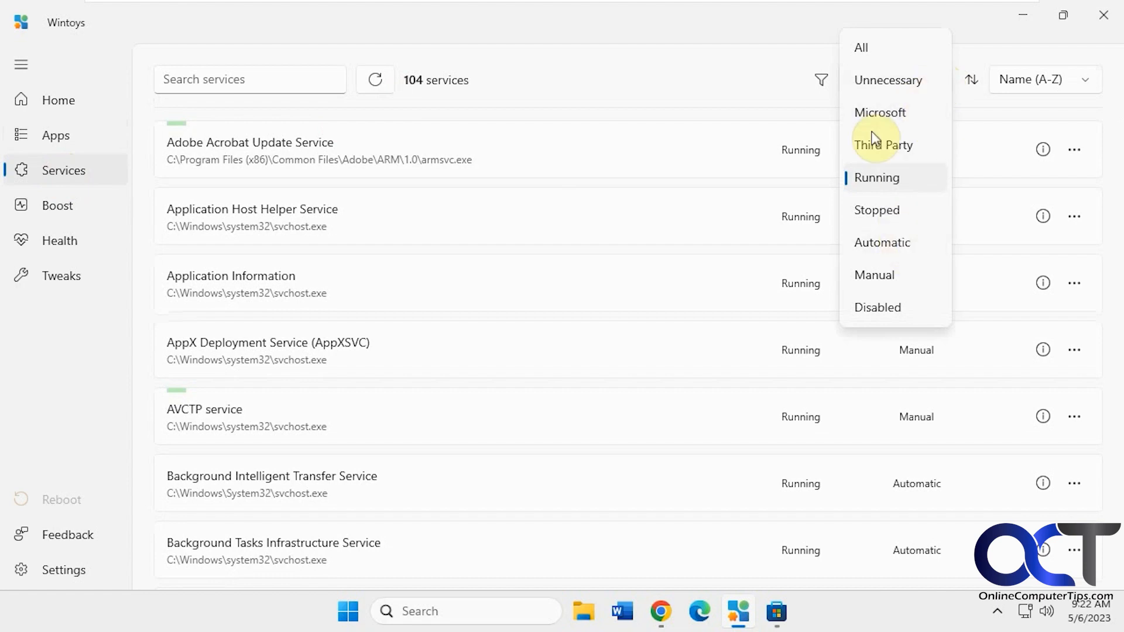
{"action": "left_click", "coordinate": [876, 177]}
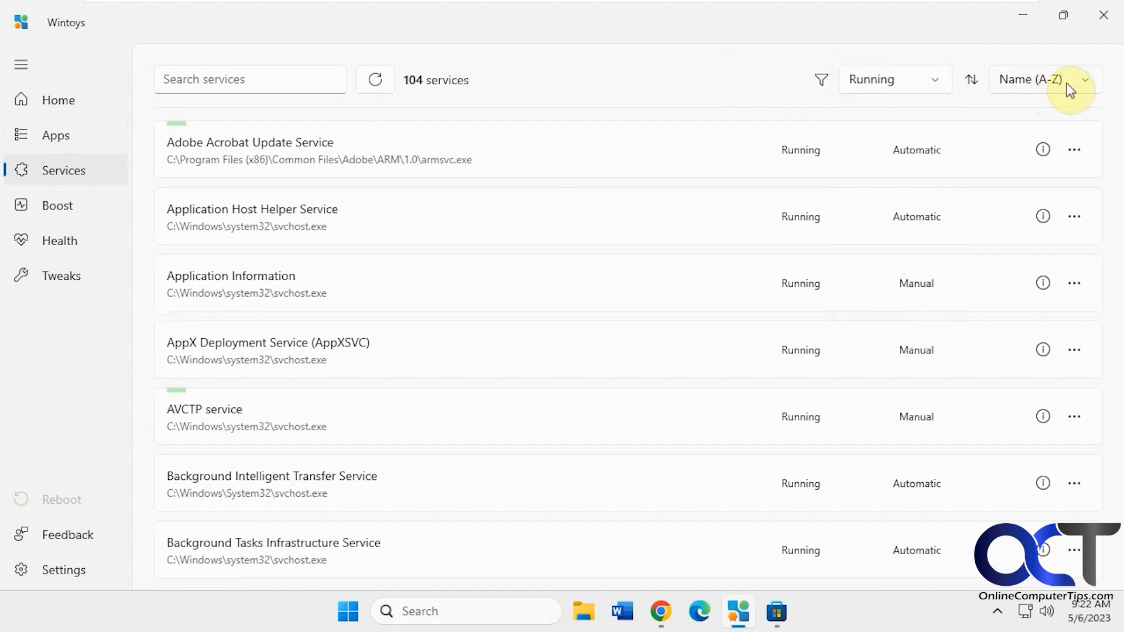
Browse Adobe Acrobat Update Service's folder, close it, then view its startup mode choices.
{"action": "left_click", "coordinate": [1074, 150]}
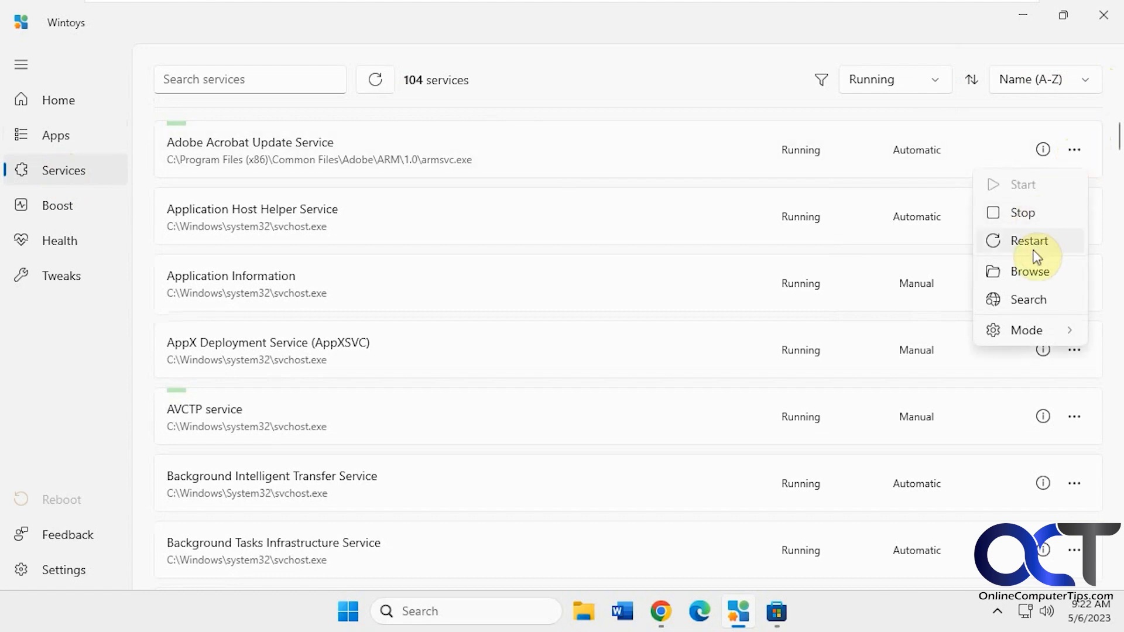
{"action": "left_click", "coordinate": [1026, 272]}
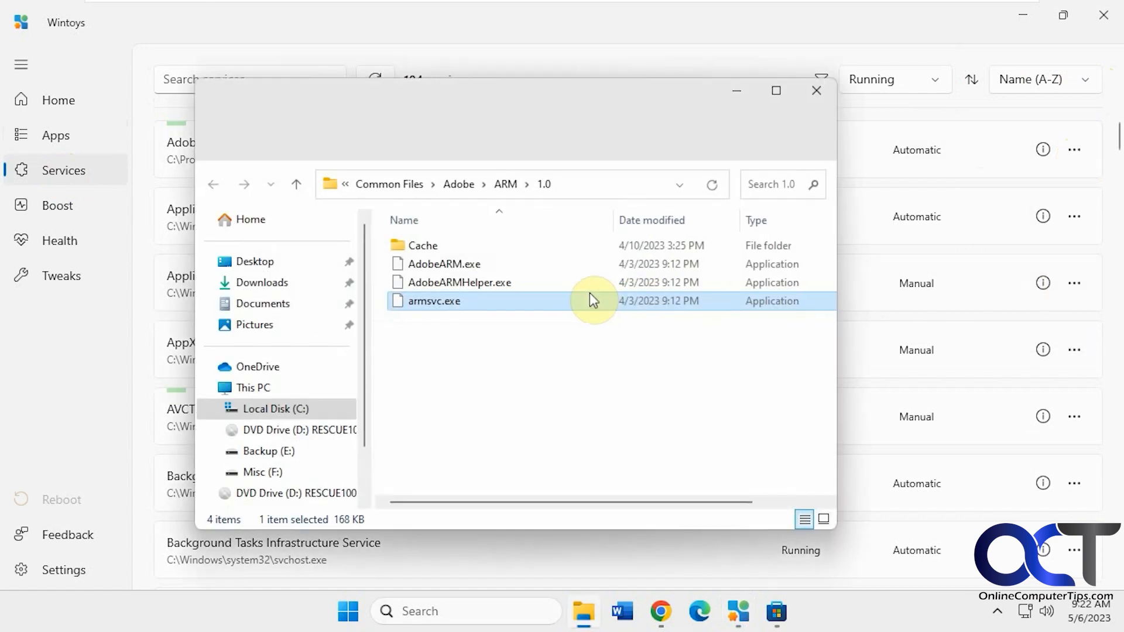
{"action": "left_click", "coordinate": [816, 91]}
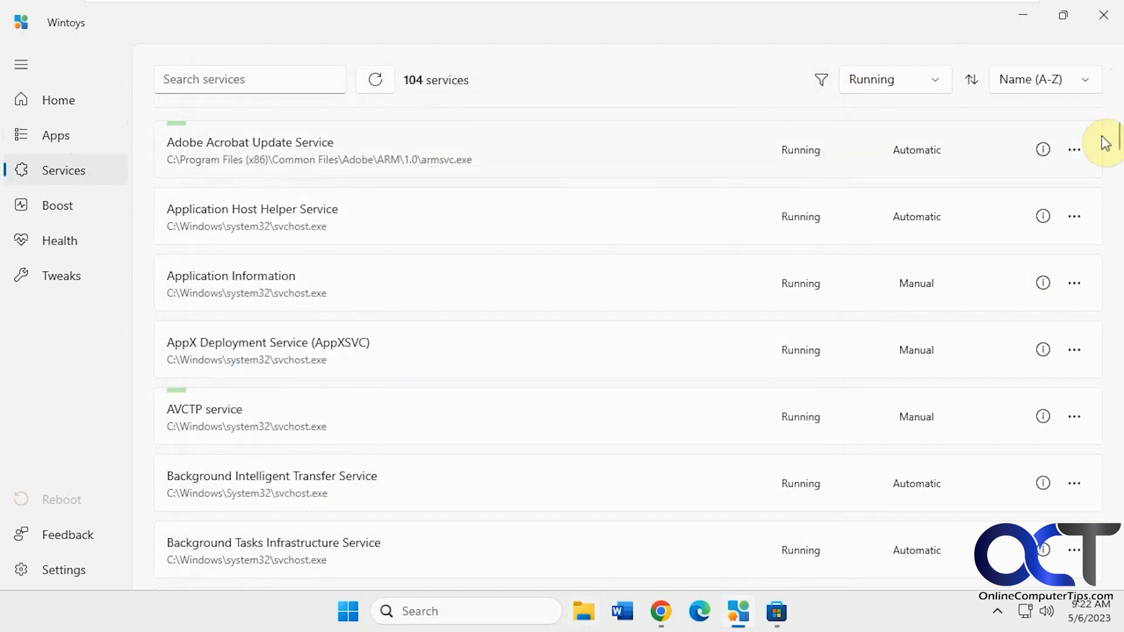
{"action": "left_click", "coordinate": [1074, 149]}
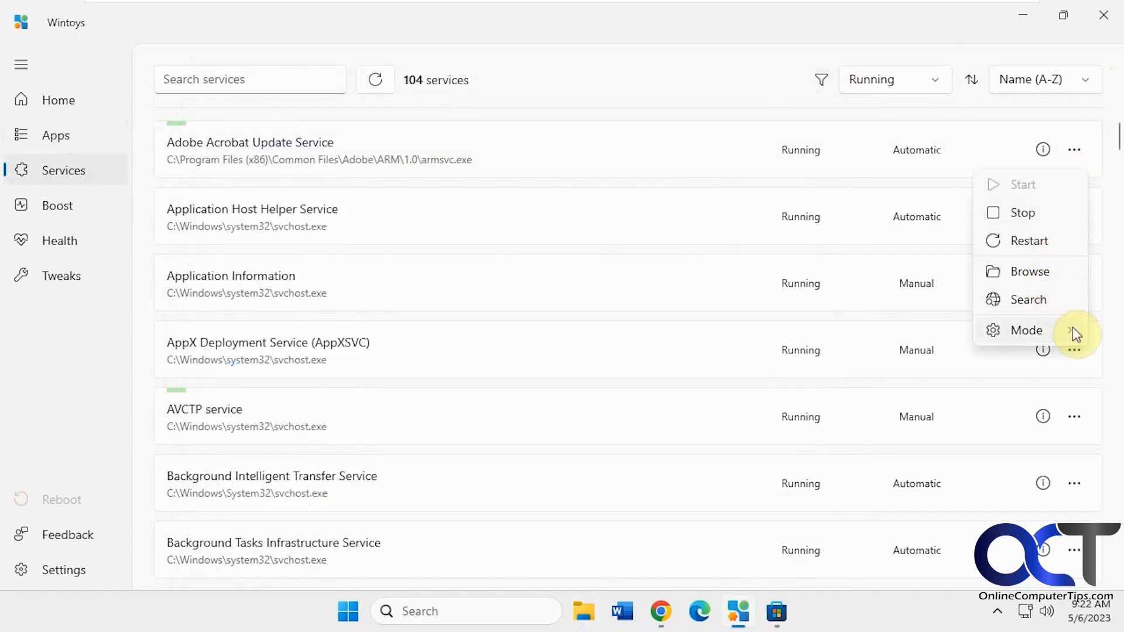
{"action": "left_click", "coordinate": [1026, 329]}
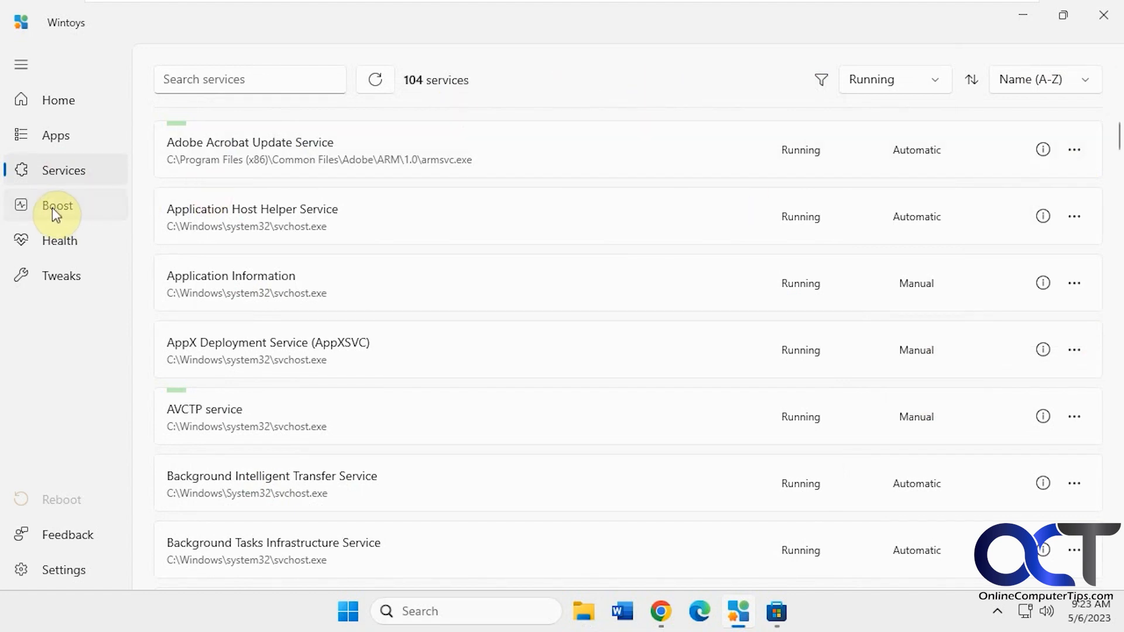
Open Boost and check the Ultimate Performance Power Plan in Power Options, then close it.
{"action": "left_click", "coordinate": [56, 205]}
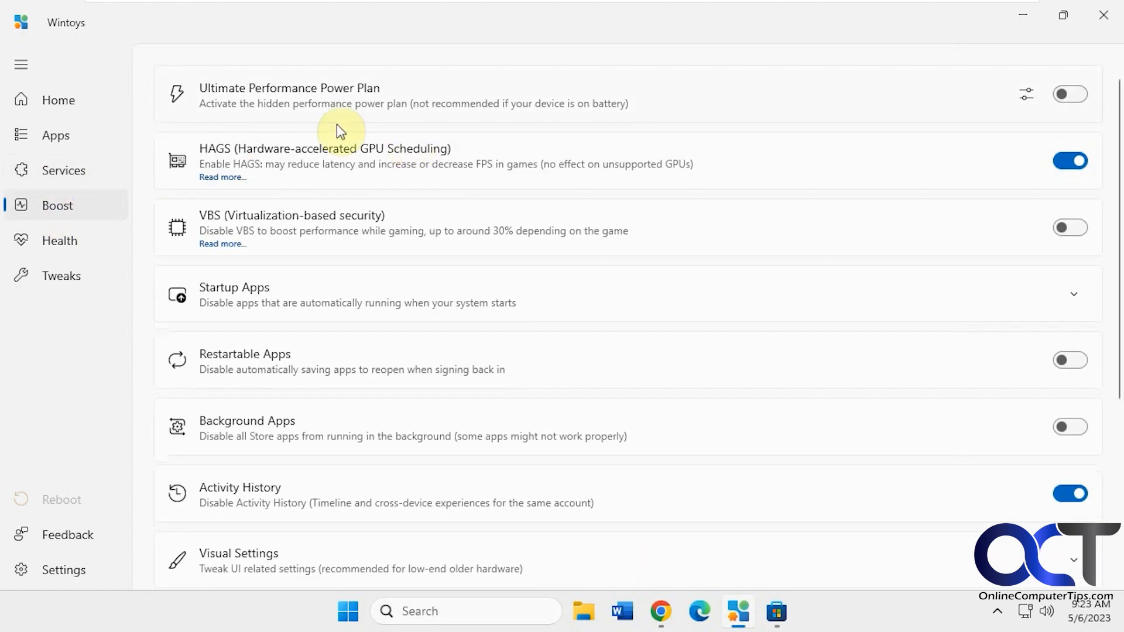
{"action": "mouse_move", "coordinate": [322, 106]}
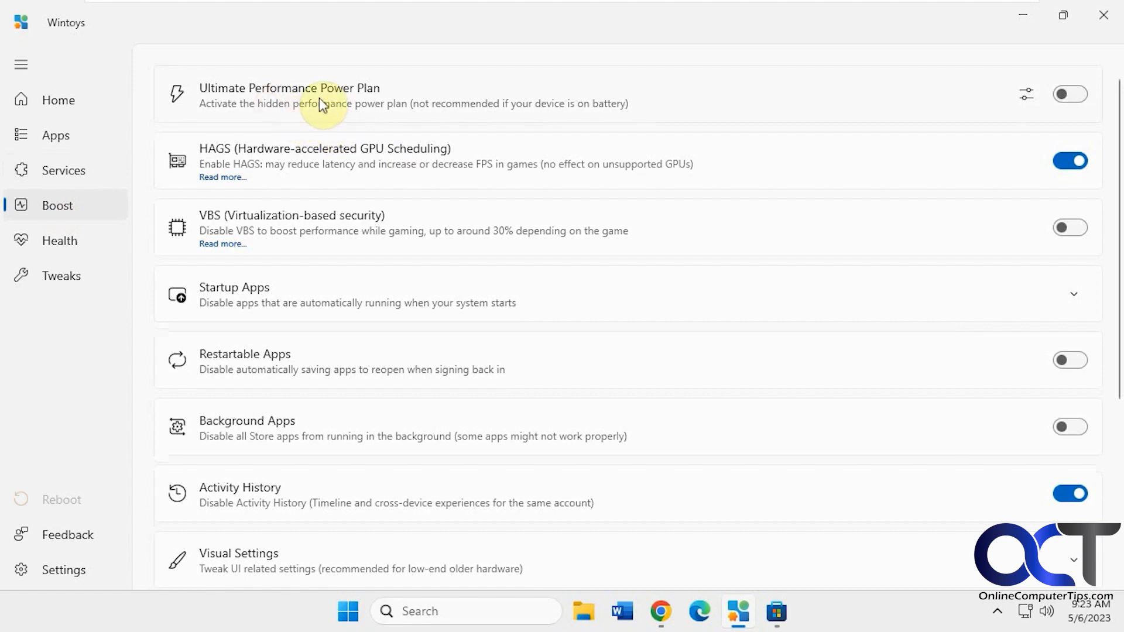
{"action": "mouse_move", "coordinate": [667, 115]}
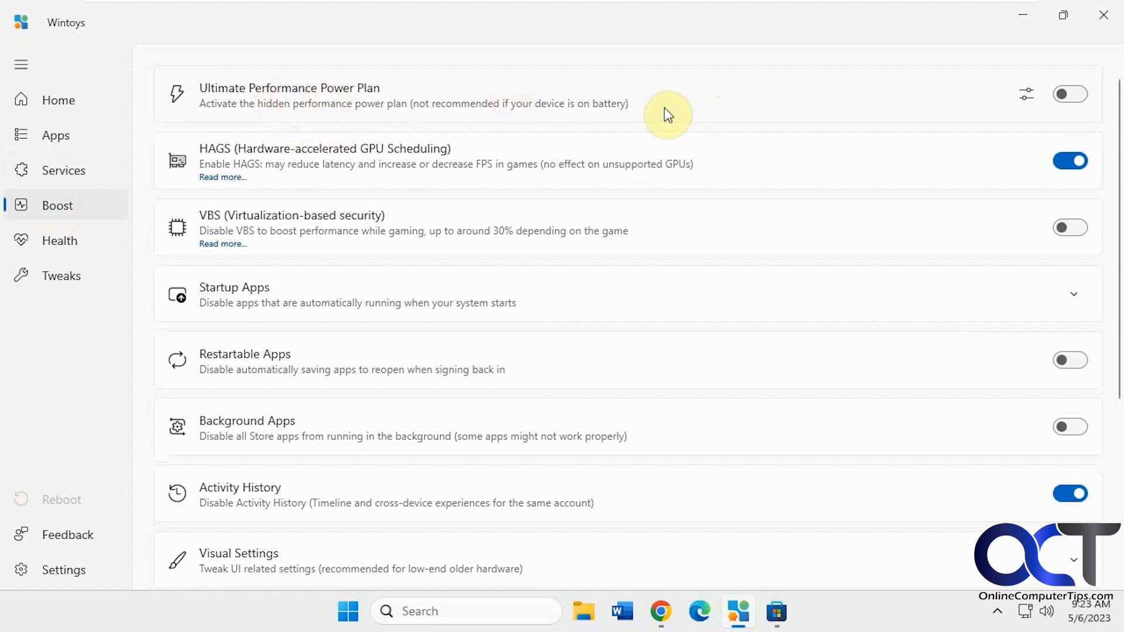
{"action": "left_click", "coordinate": [1026, 94]}
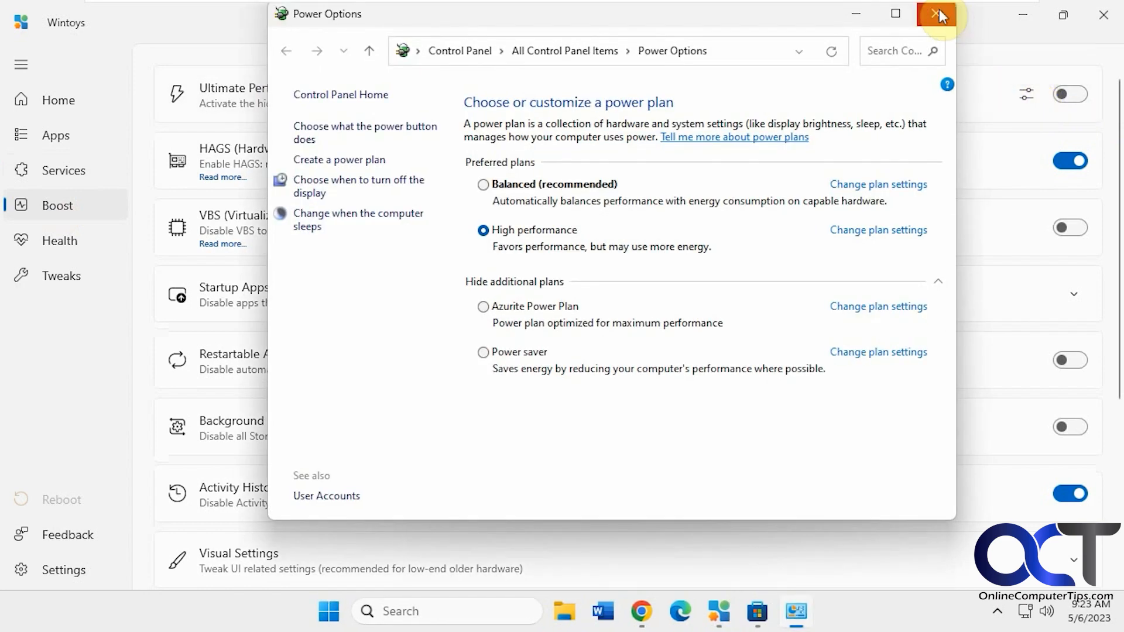
{"action": "left_click", "coordinate": [939, 14]}
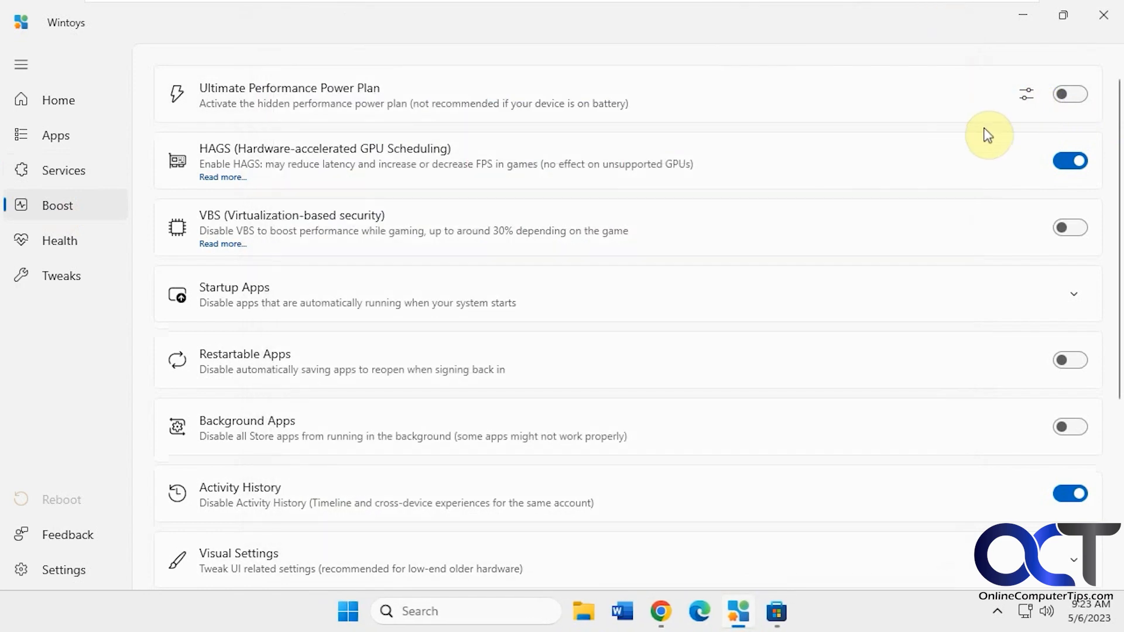
{"action": "mouse_move", "coordinate": [271, 221]}
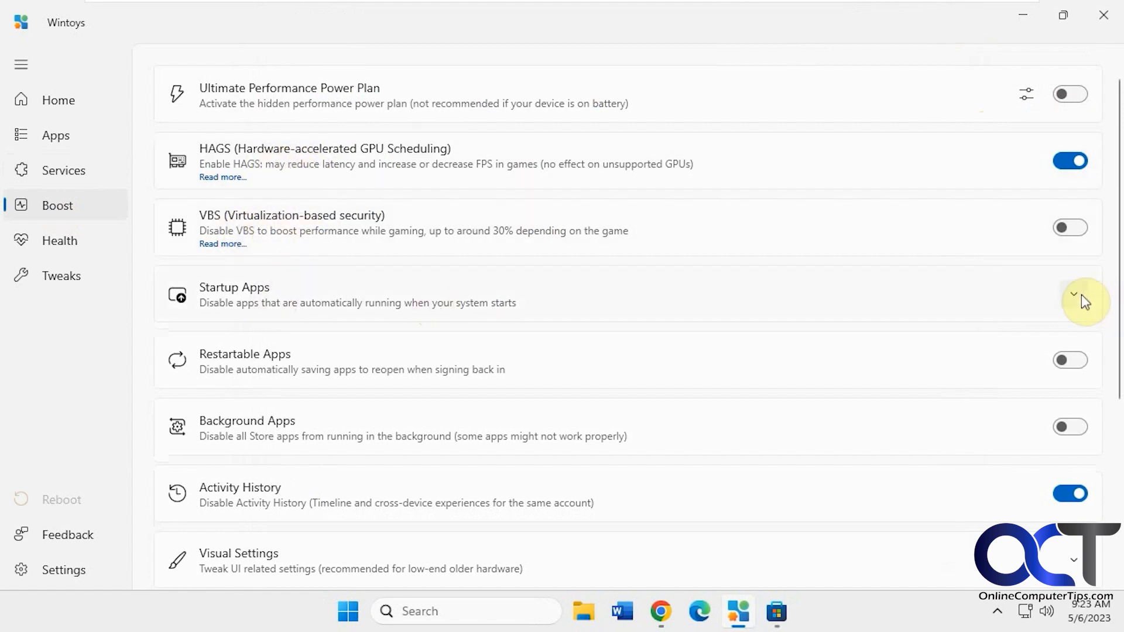
{"action": "left_click", "coordinate": [1074, 294]}
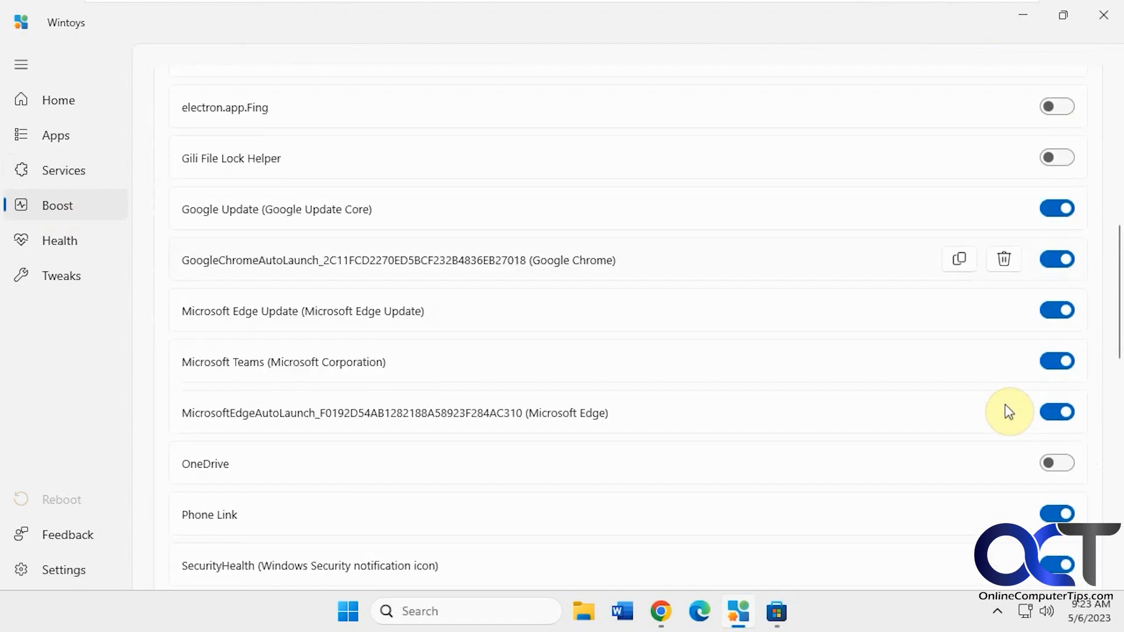
{"action": "scroll", "scroll_direction": "down", "scroll_amount": 3}
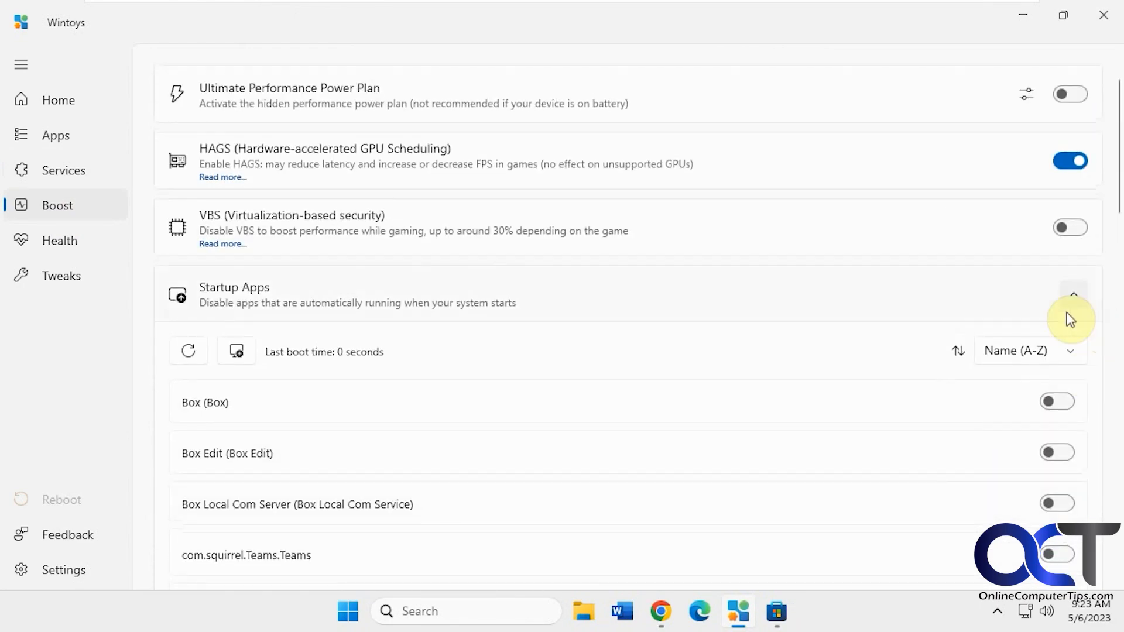
{"action": "left_click", "coordinate": [1074, 294]}
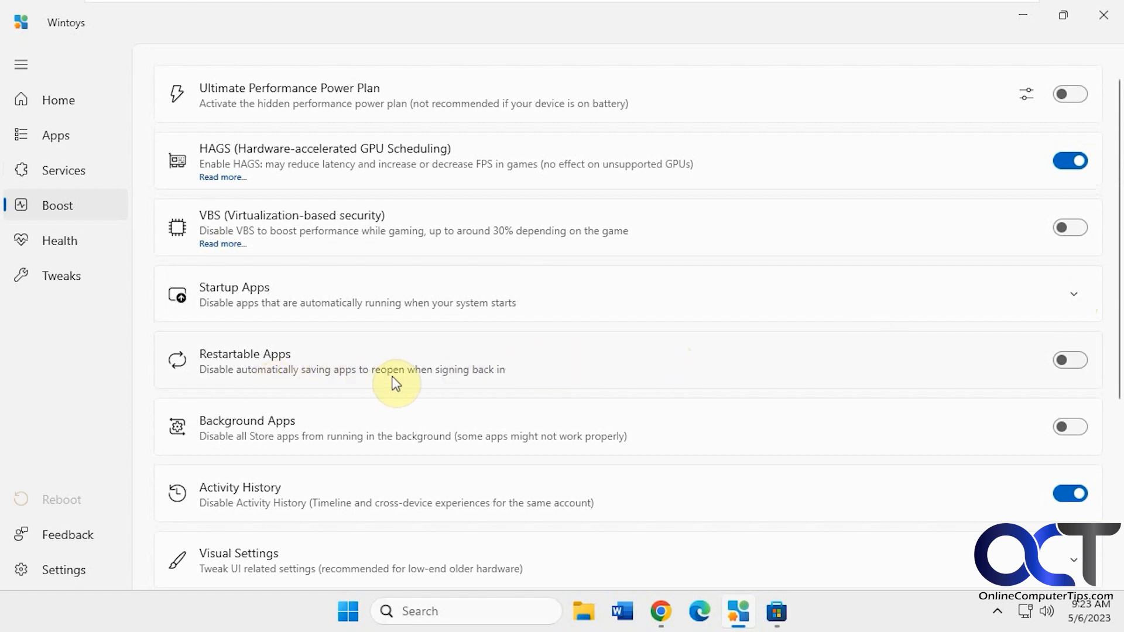
{"action": "scroll", "scroll_direction": "down", "scroll_amount": 3}
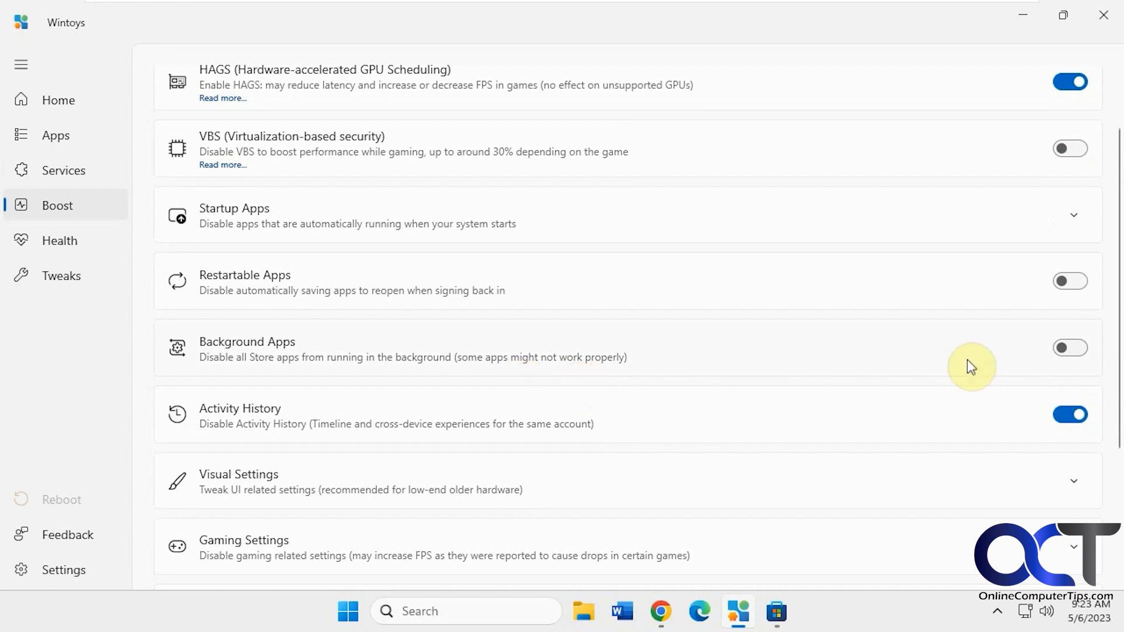
{"action": "mouse_move", "coordinate": [384, 370]}
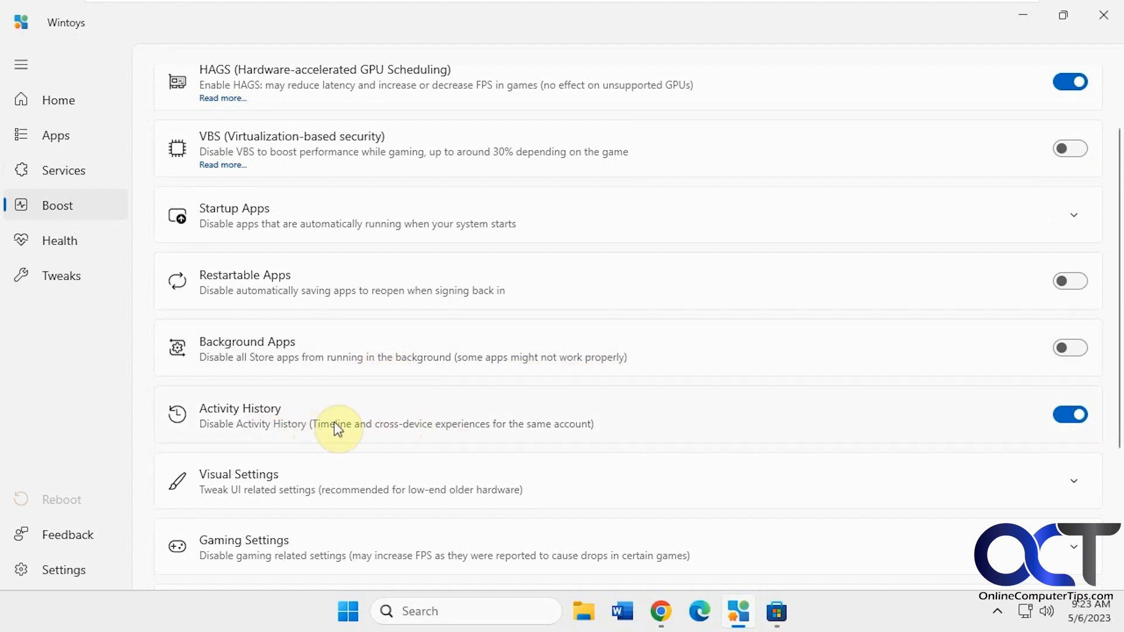
{"action": "scroll", "scroll_direction": "down", "scroll_amount": 3}
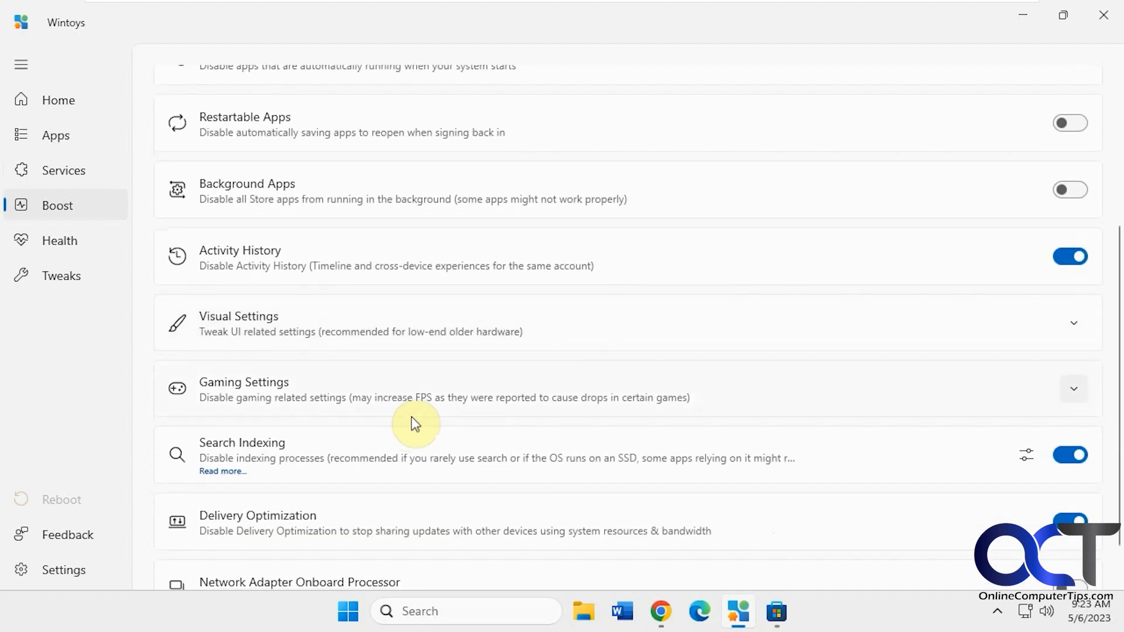
{"action": "left_click", "coordinate": [1073, 323]}
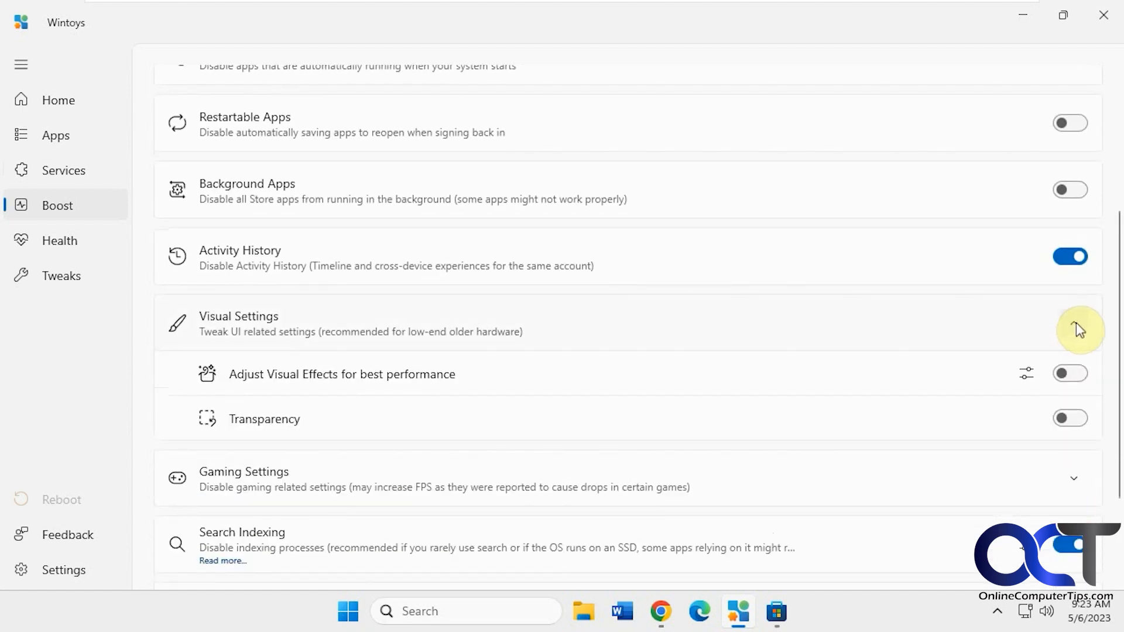
{"action": "left_click", "coordinate": [1073, 324]}
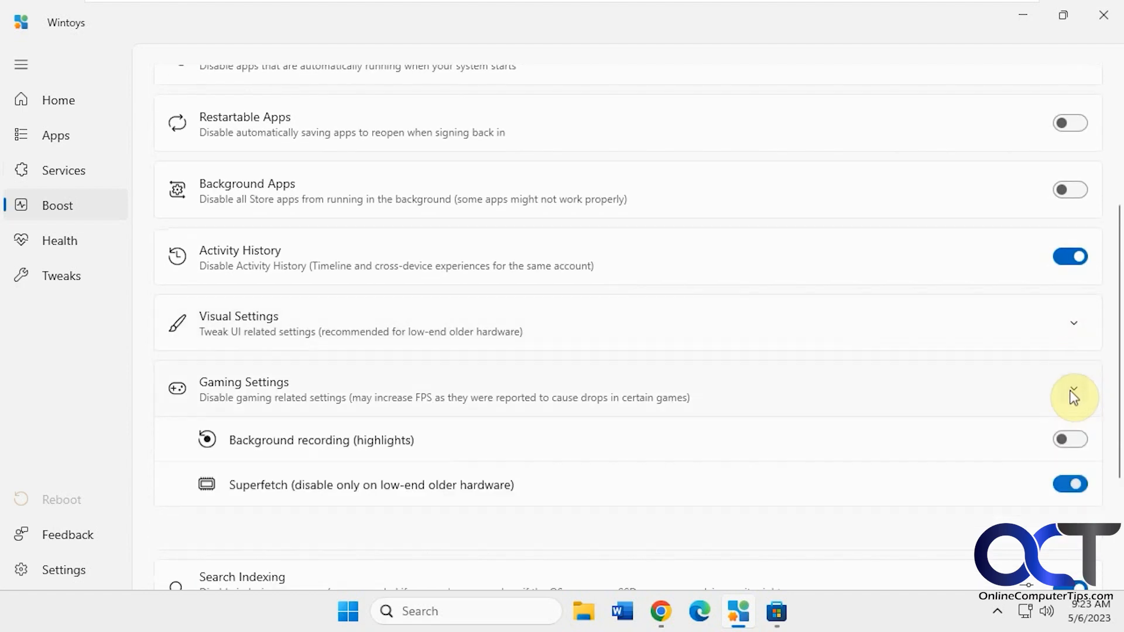
{"action": "left_click", "coordinate": [1073, 394]}
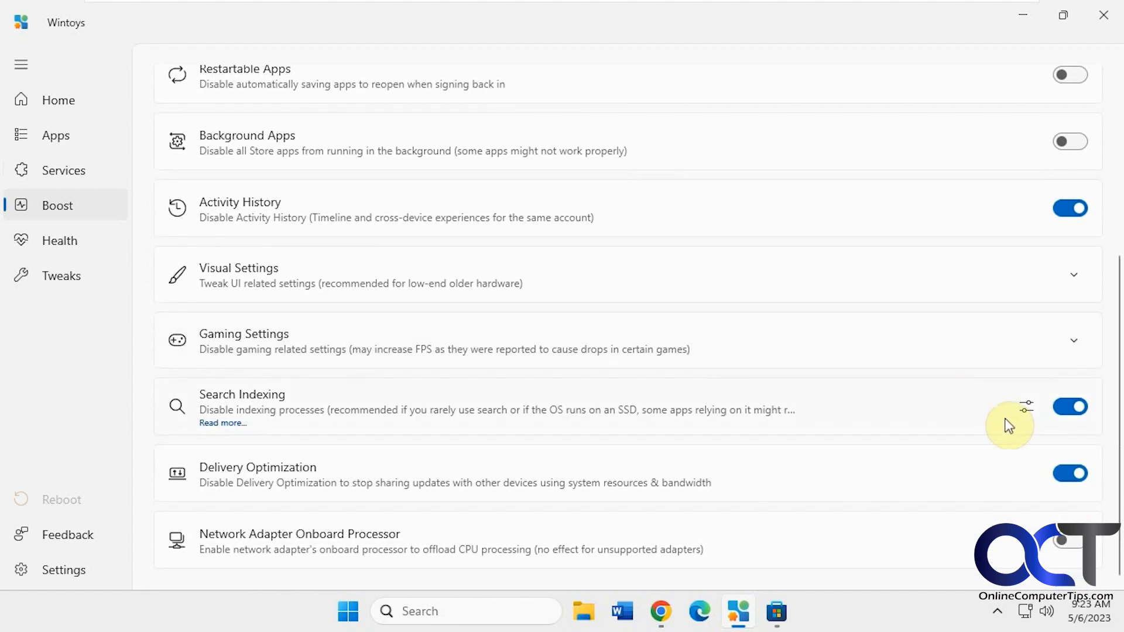
{"action": "mouse_move", "coordinate": [840, 453]}
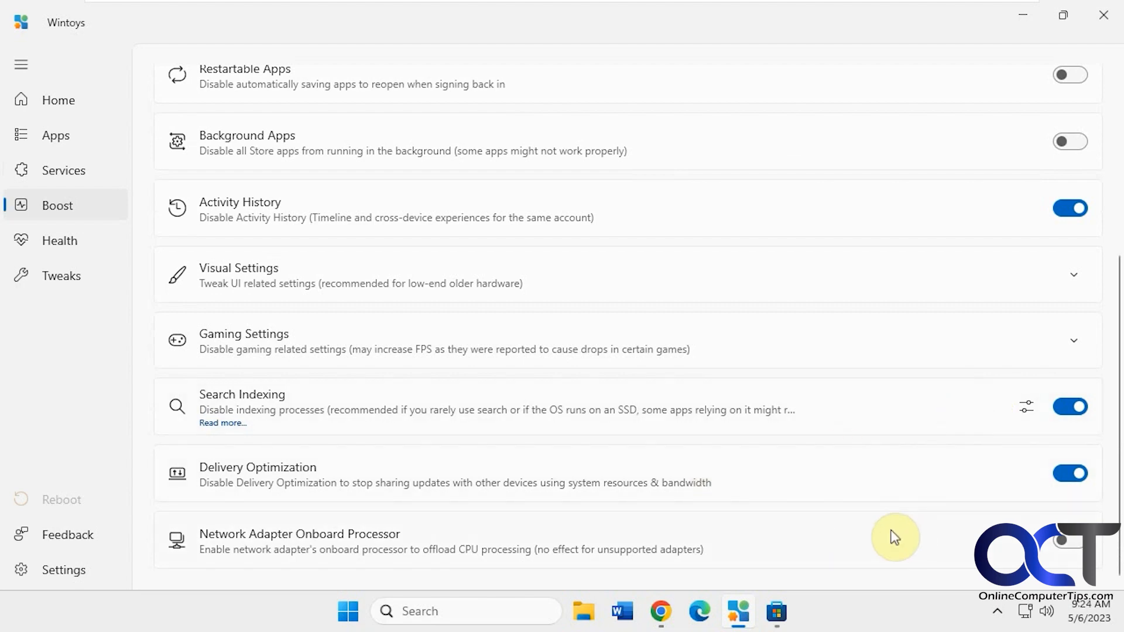
{"action": "mouse_move", "coordinate": [239, 262]}
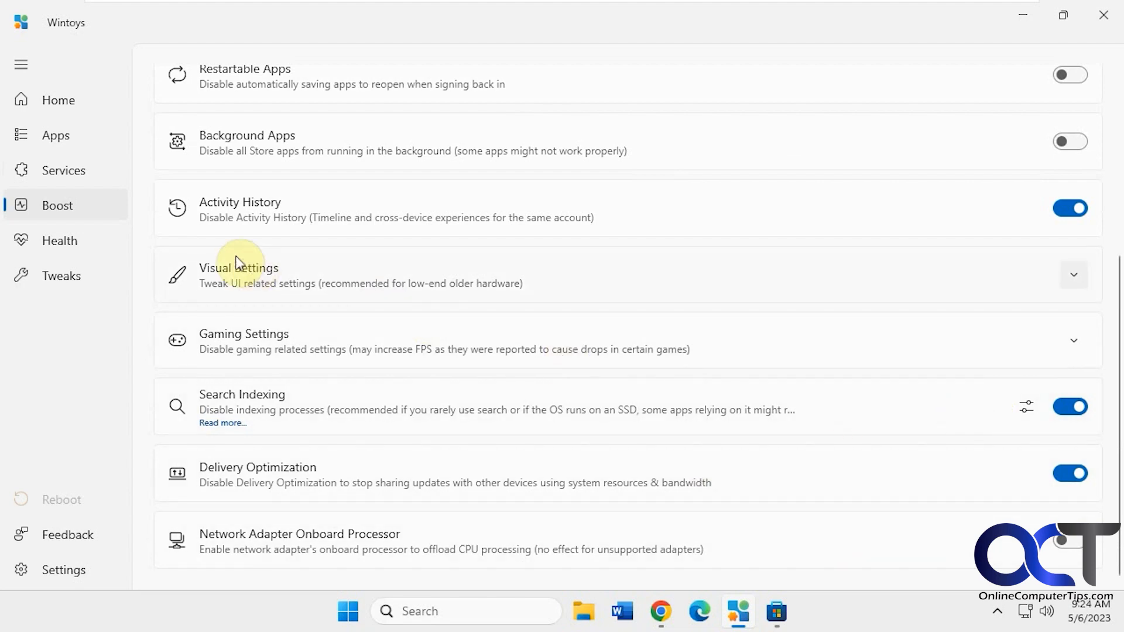
Open the Health section and keep Windows Updates on Default.
{"action": "left_click", "coordinate": [58, 240]}
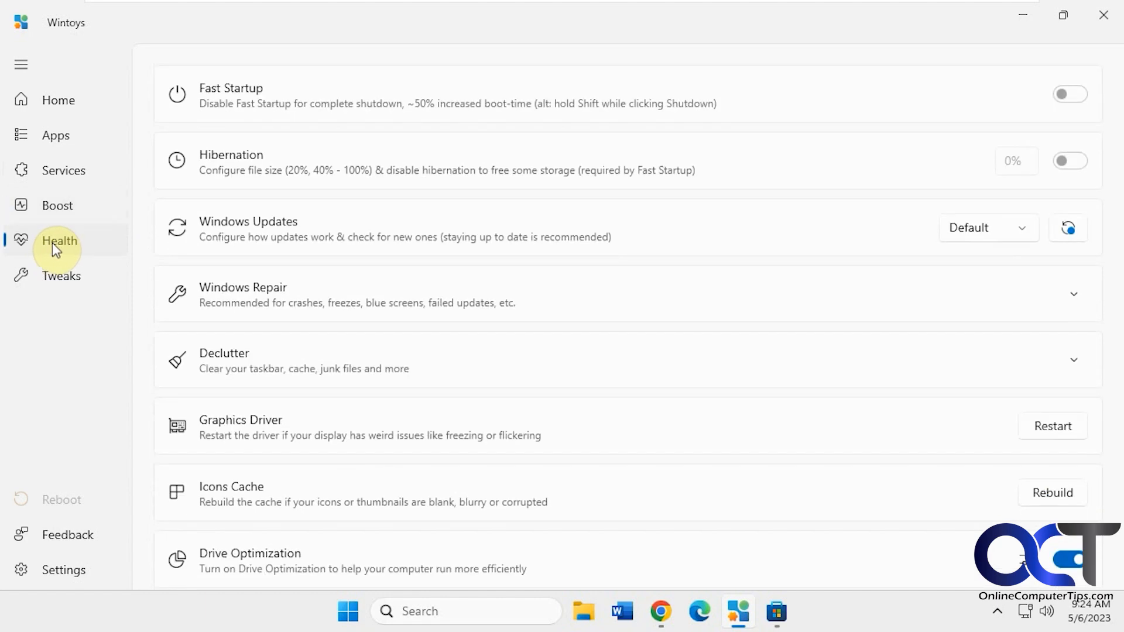
{"action": "mouse_move", "coordinate": [690, 153]}
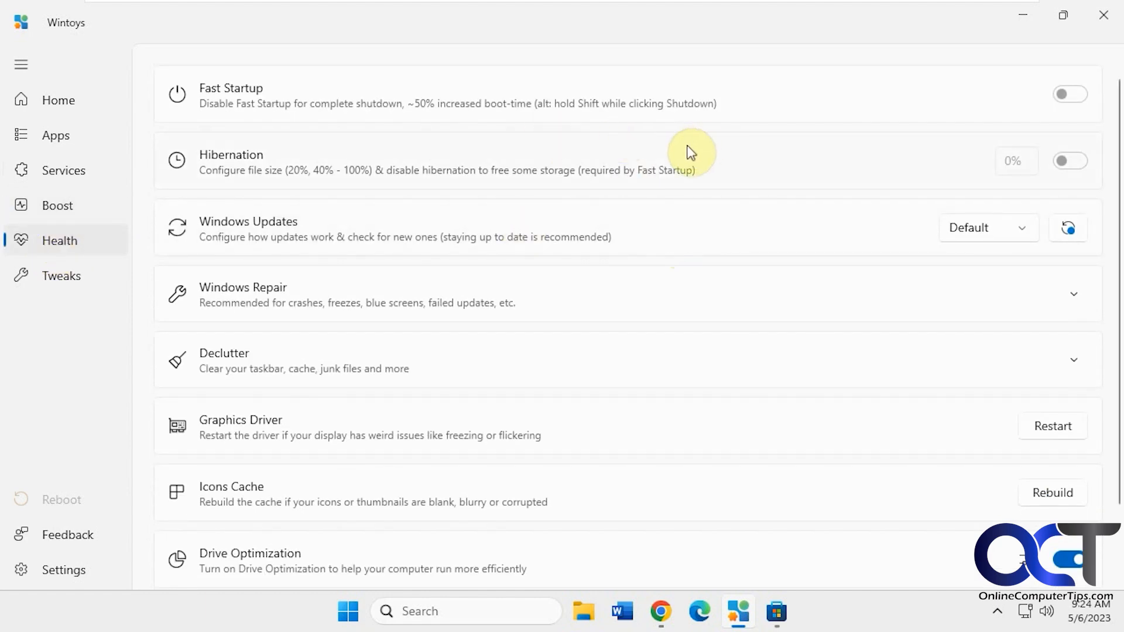
{"action": "mouse_move", "coordinate": [271, 102]}
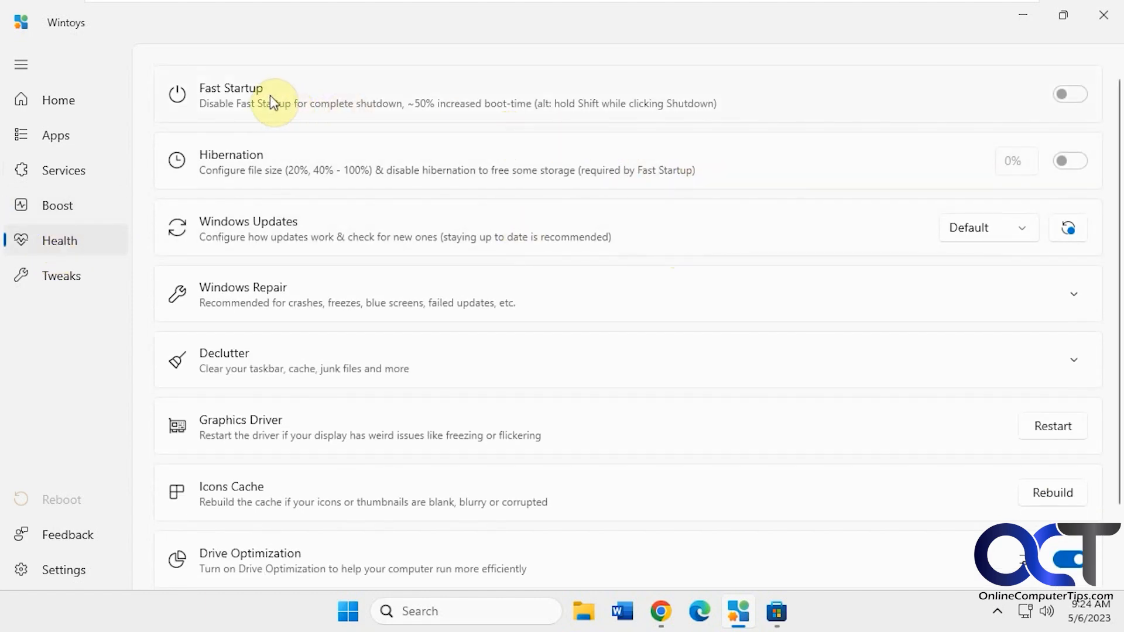
{"action": "mouse_move", "coordinate": [594, 179]}
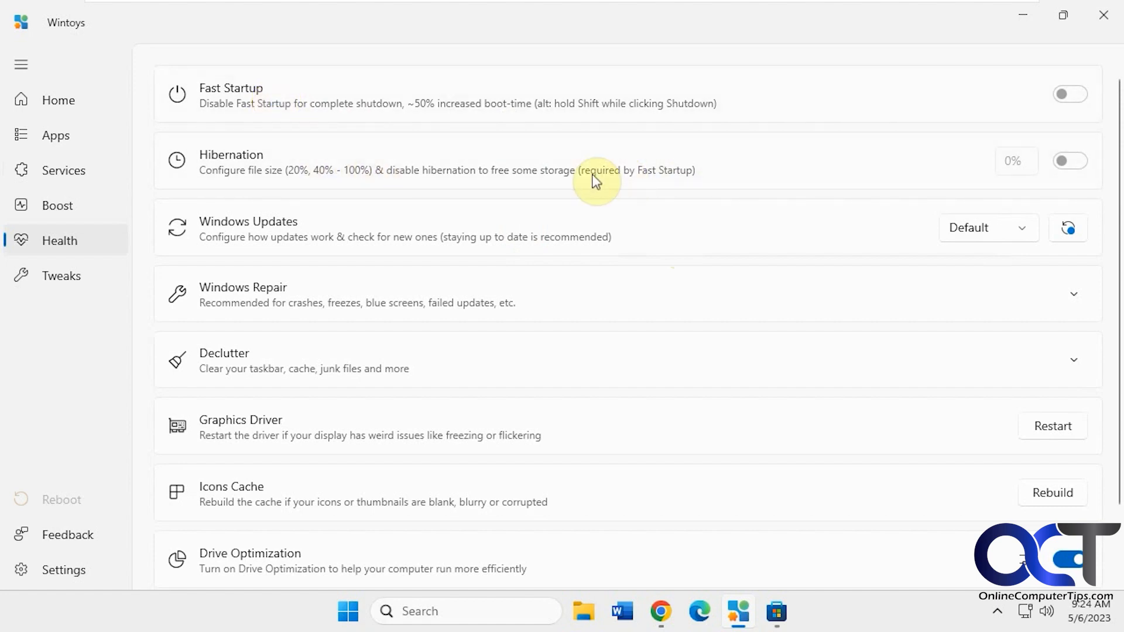
{"action": "left_click", "coordinate": [988, 228]}
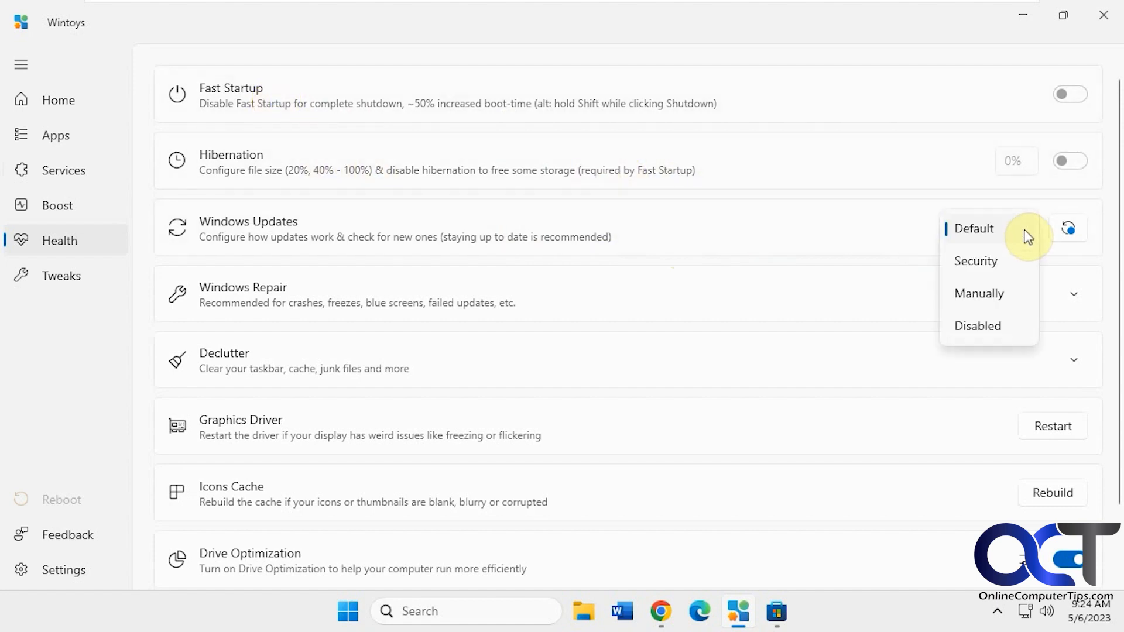
{"action": "left_click", "coordinate": [1025, 228]}
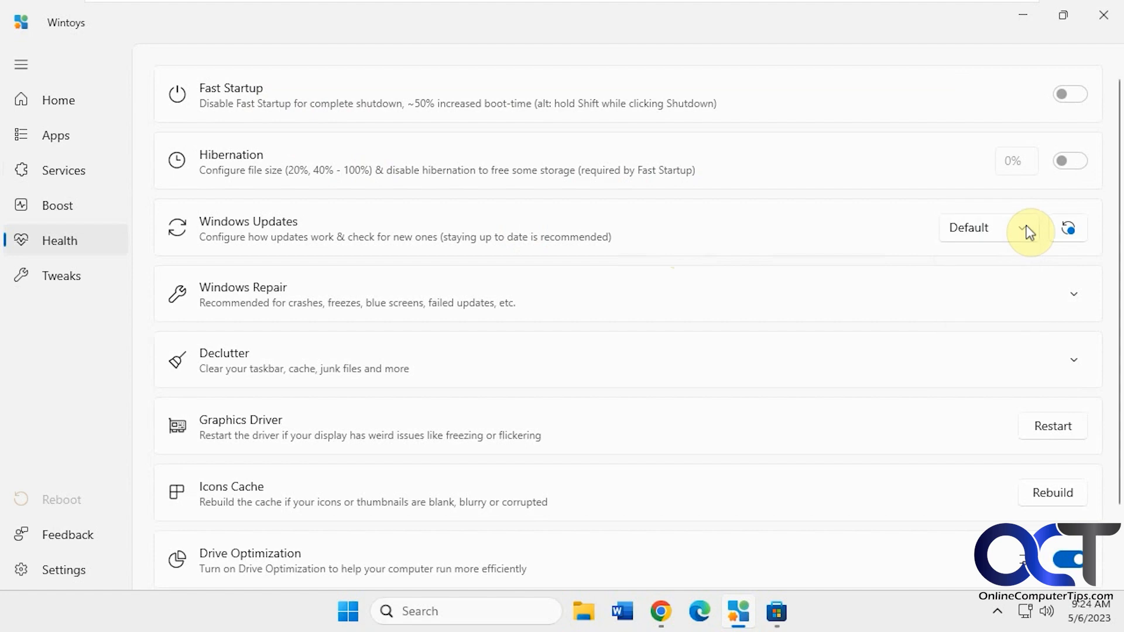
Expand and collapse Windows Repair, then expand Declutter and scroll through it.
{"action": "left_click", "coordinate": [1073, 294]}
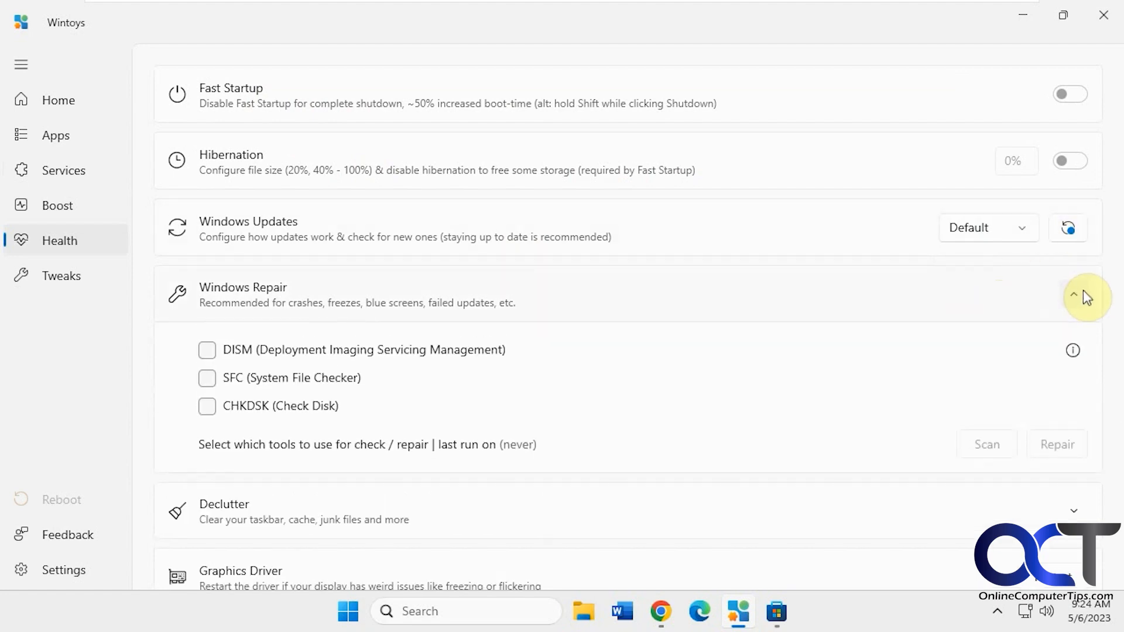
{"action": "left_click", "coordinate": [1073, 295]}
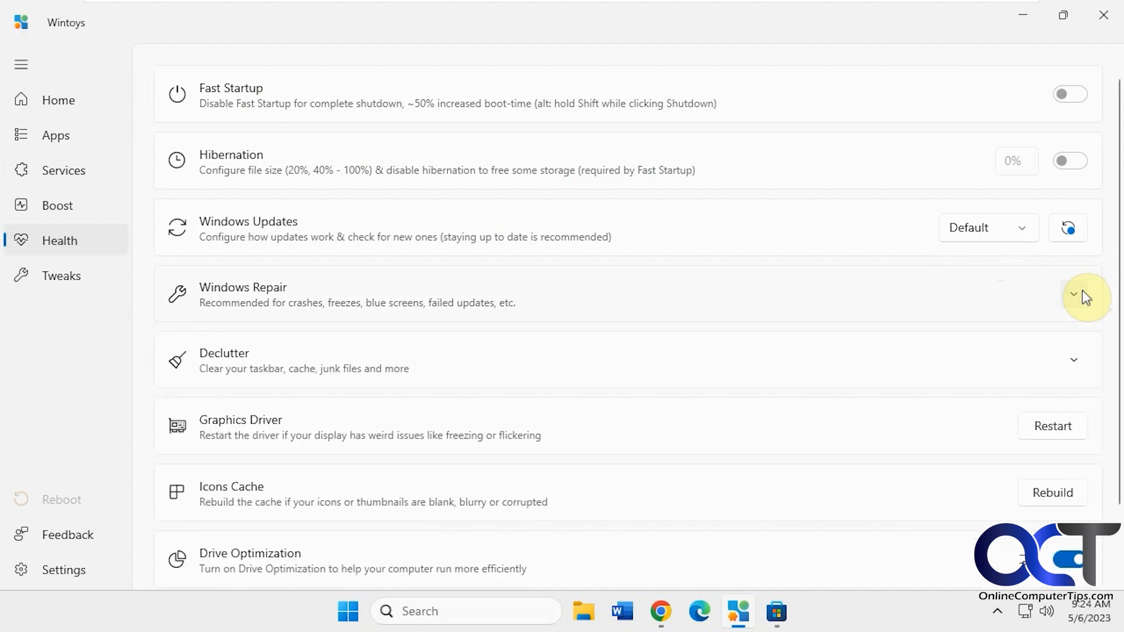
{"action": "left_click", "coordinate": [1073, 359]}
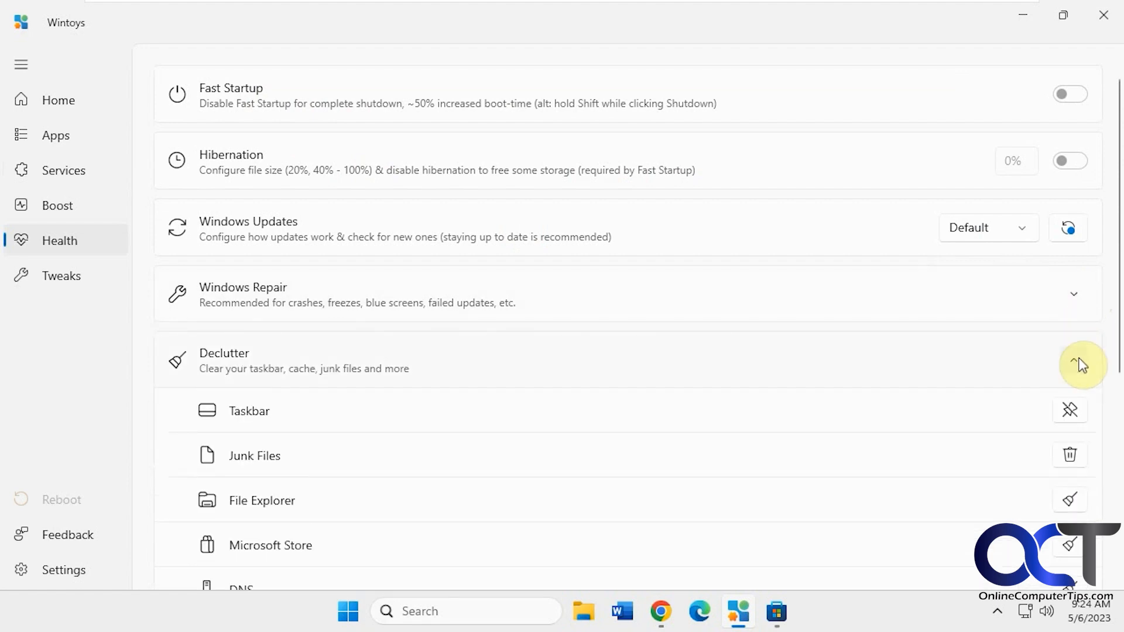
{"action": "mouse_move", "coordinate": [1082, 460]}
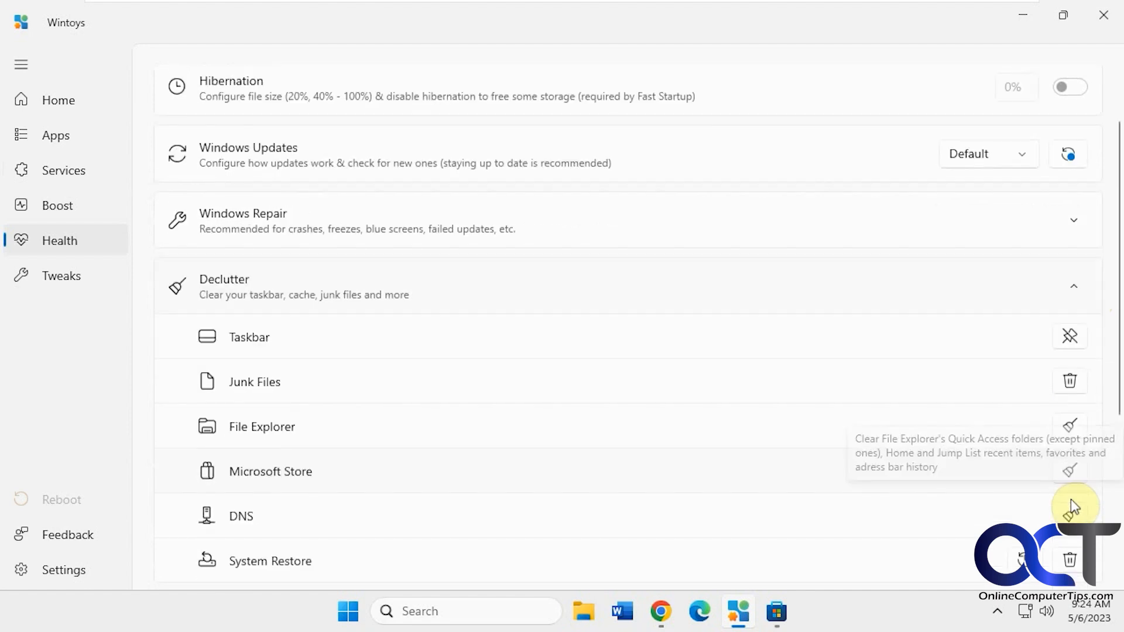
{"action": "scroll", "scroll_direction": "down", "scroll_amount": 3}
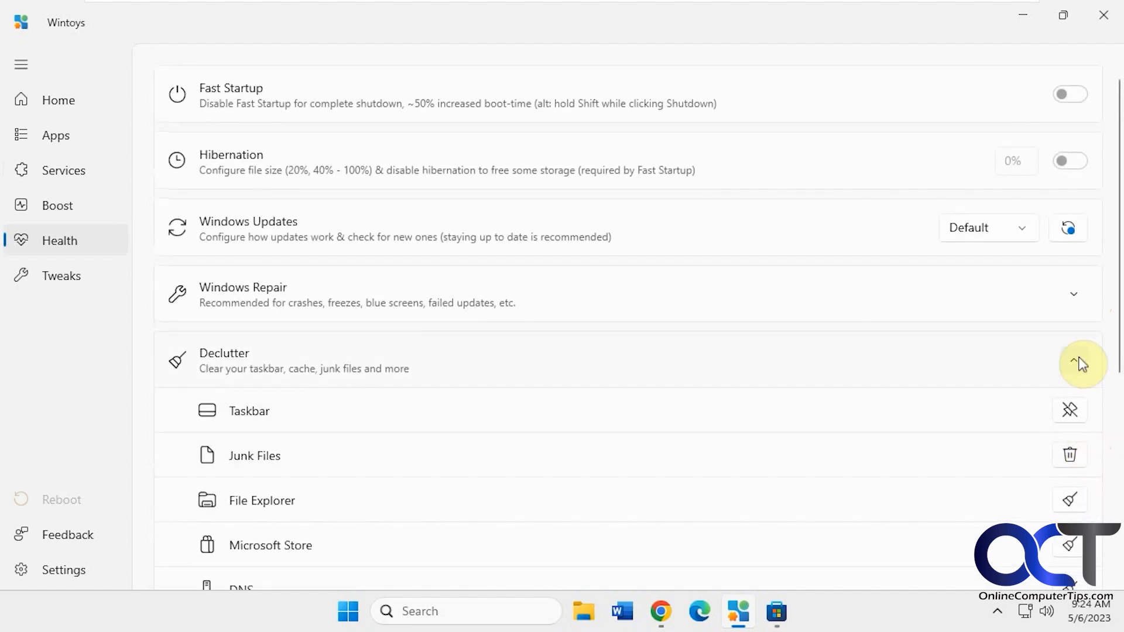
Collapse Declutter, then open and close Optimize Drives from Drive Optimization.
{"action": "left_click", "coordinate": [1073, 363]}
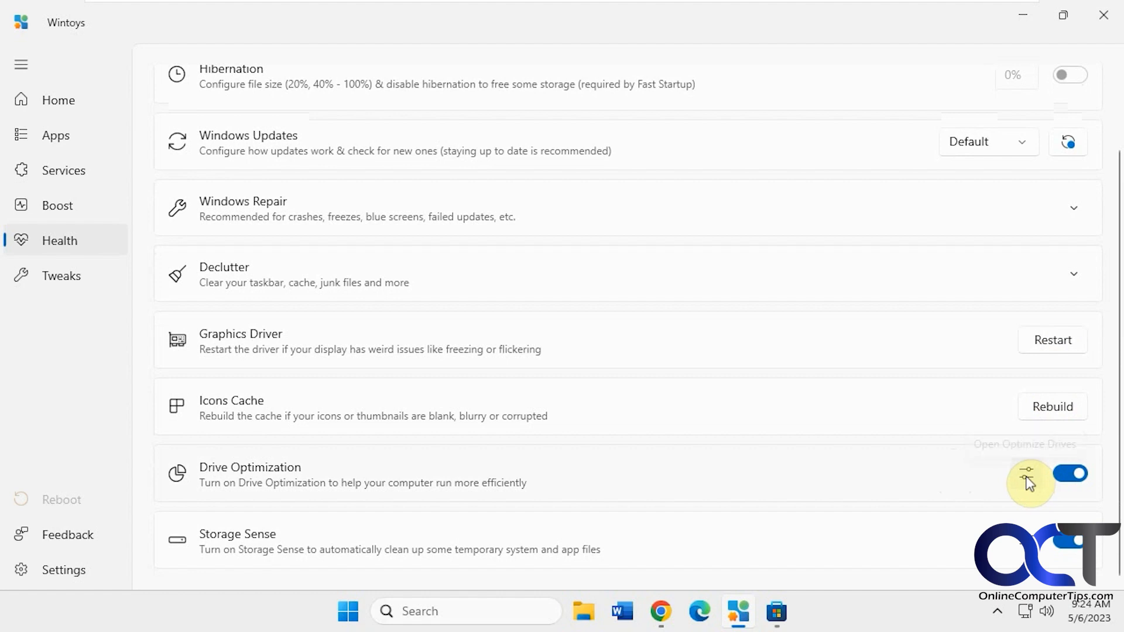
{"action": "left_click", "coordinate": [1027, 474]}
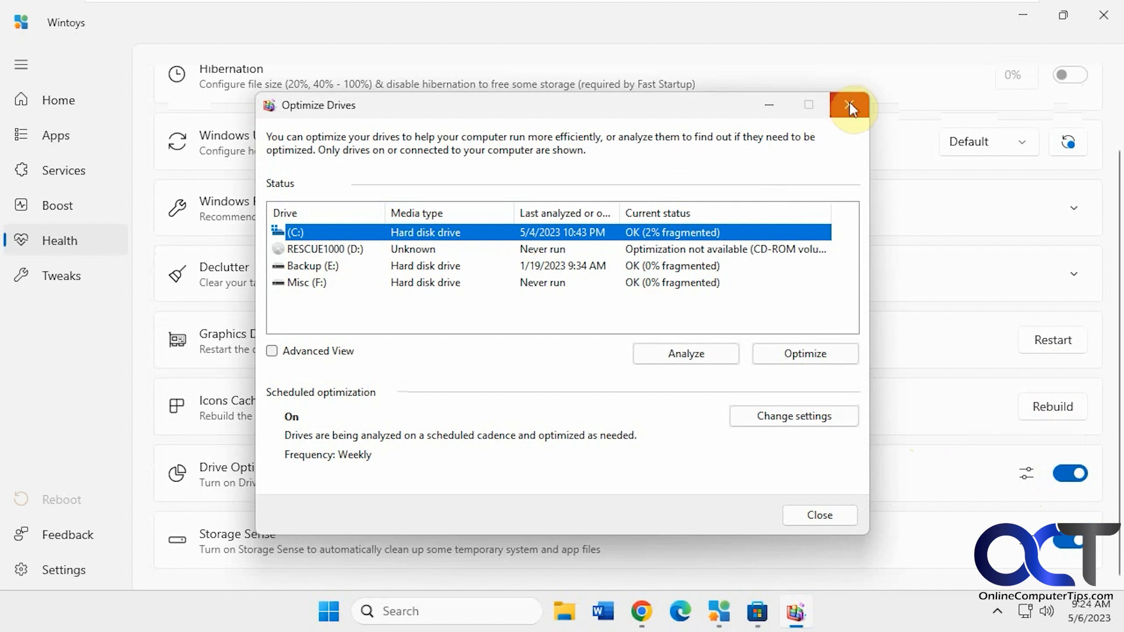
{"action": "left_click", "coordinate": [851, 104]}
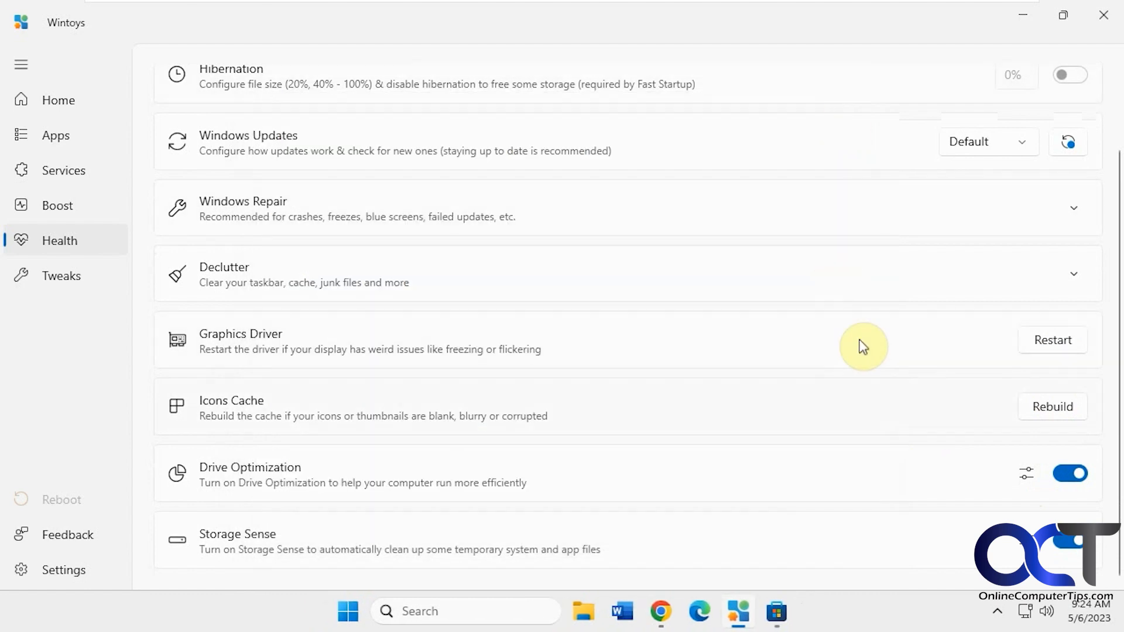
{"action": "mouse_move", "coordinate": [1016, 520]}
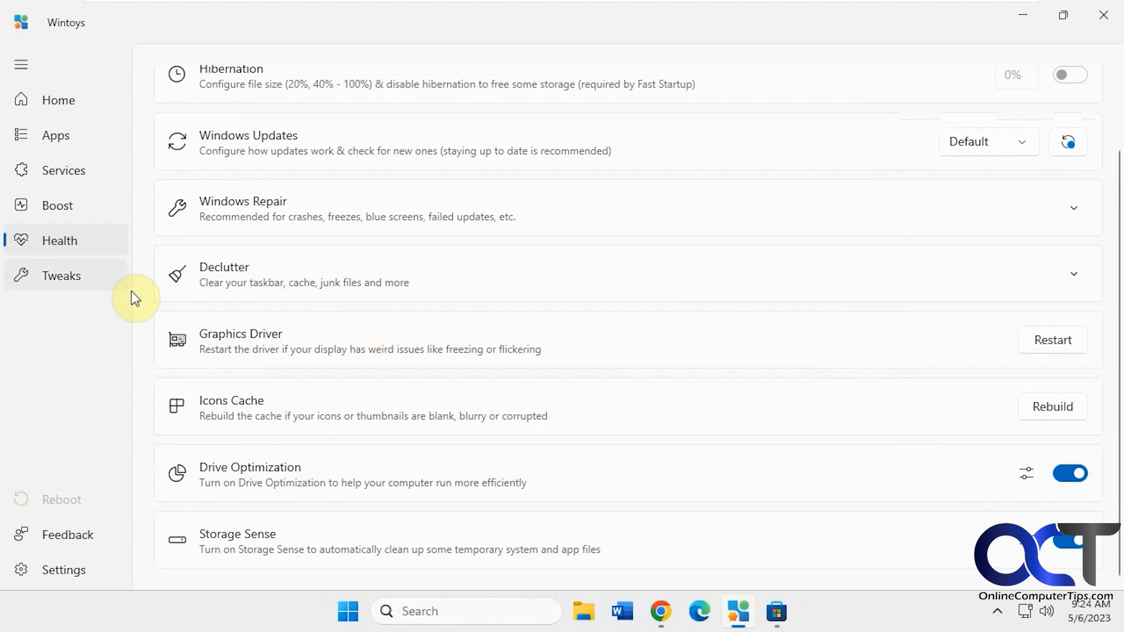
Open Tweaks and briefly expand then collapse the Desktop and Start Menu groups.
{"action": "left_click", "coordinate": [61, 275]}
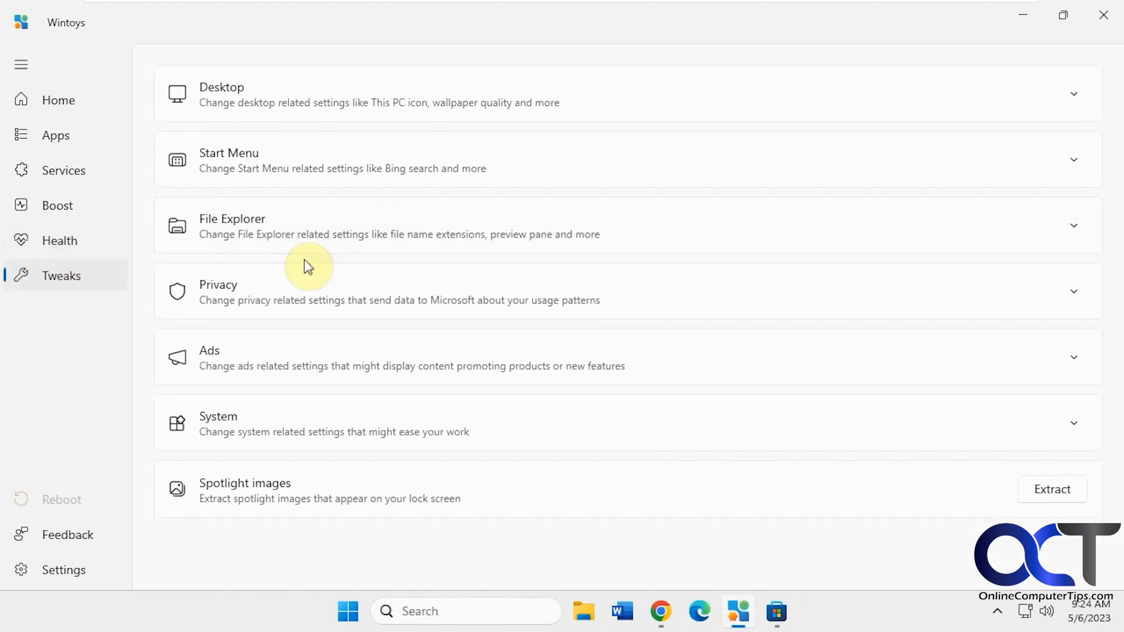
{"action": "left_click", "coordinate": [1073, 93]}
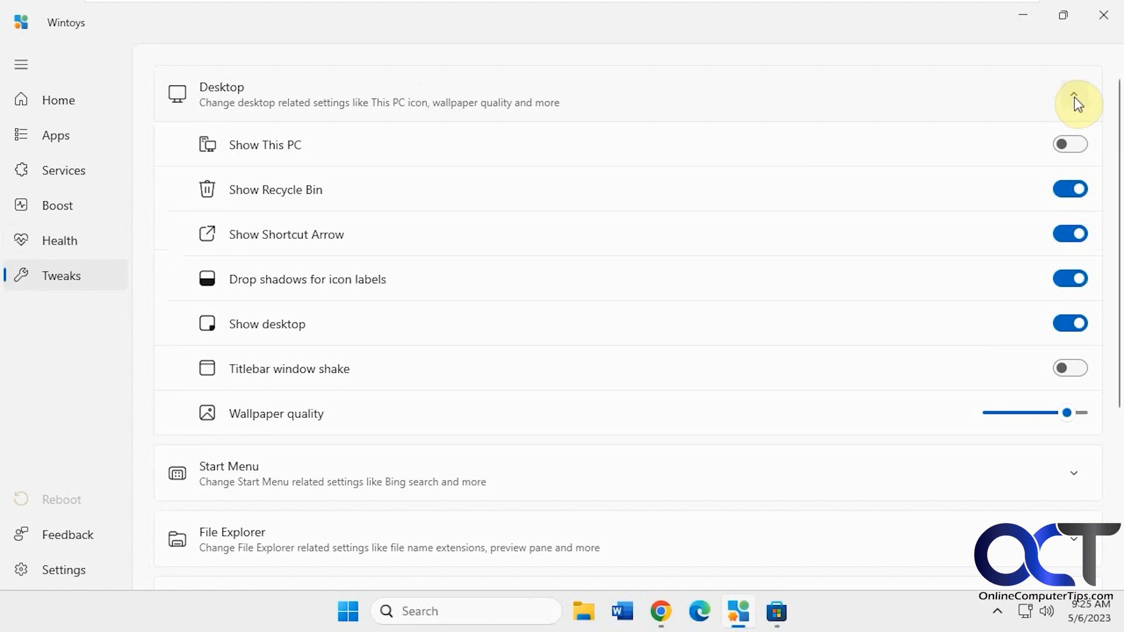
{"action": "left_click", "coordinate": [1074, 93]}
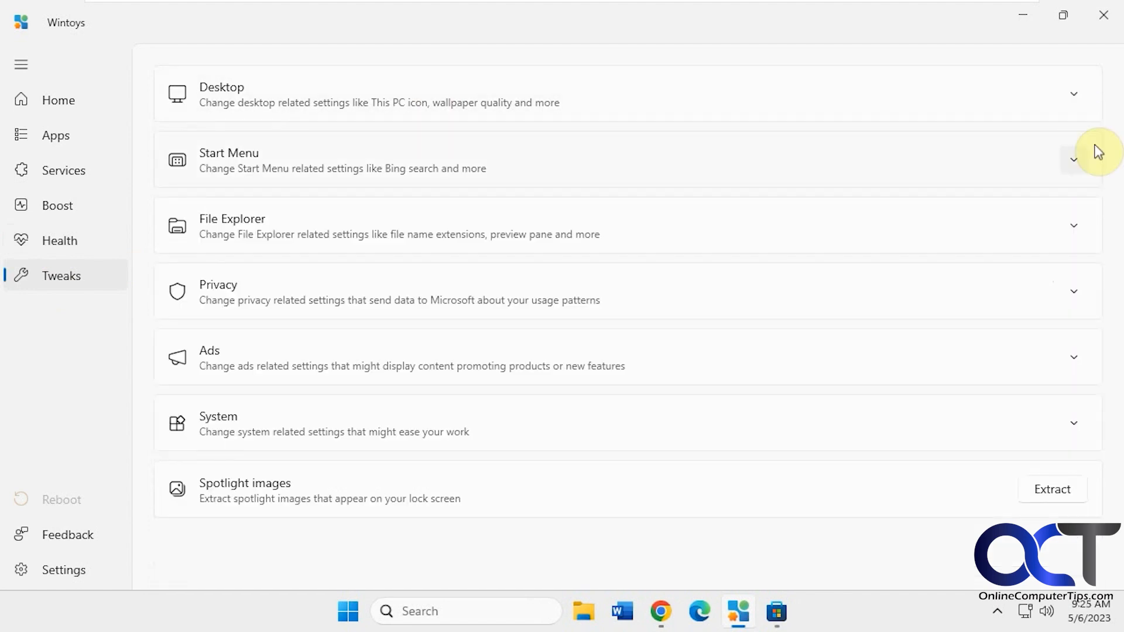
{"action": "left_click", "coordinate": [1073, 159]}
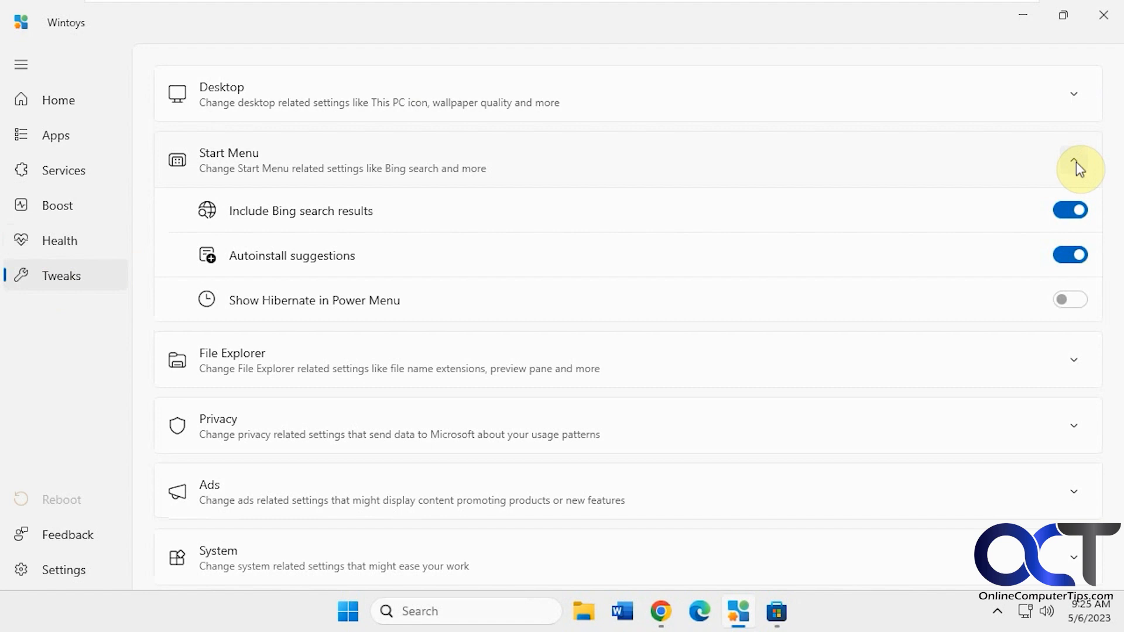
{"action": "left_click", "coordinate": [1073, 159]}
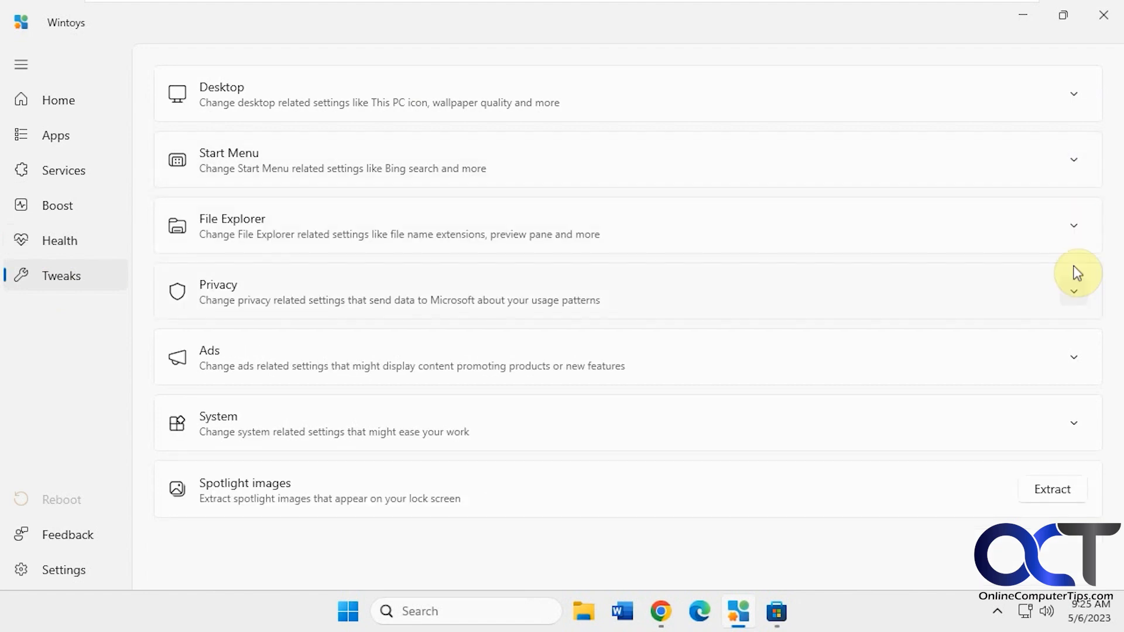
Expand File Explorer tweaks, turn on Recycle Bin in Navigation Pane, and view the Open to choices.
{"action": "left_click", "coordinate": [1073, 225]}
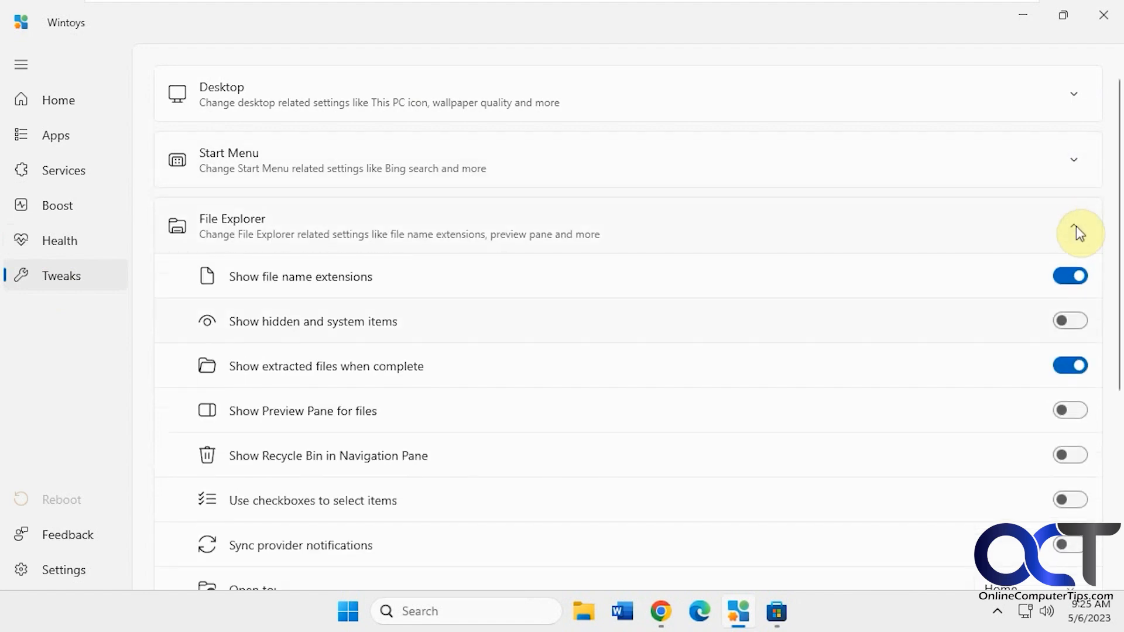
{"action": "left_click", "coordinate": [1073, 225]}
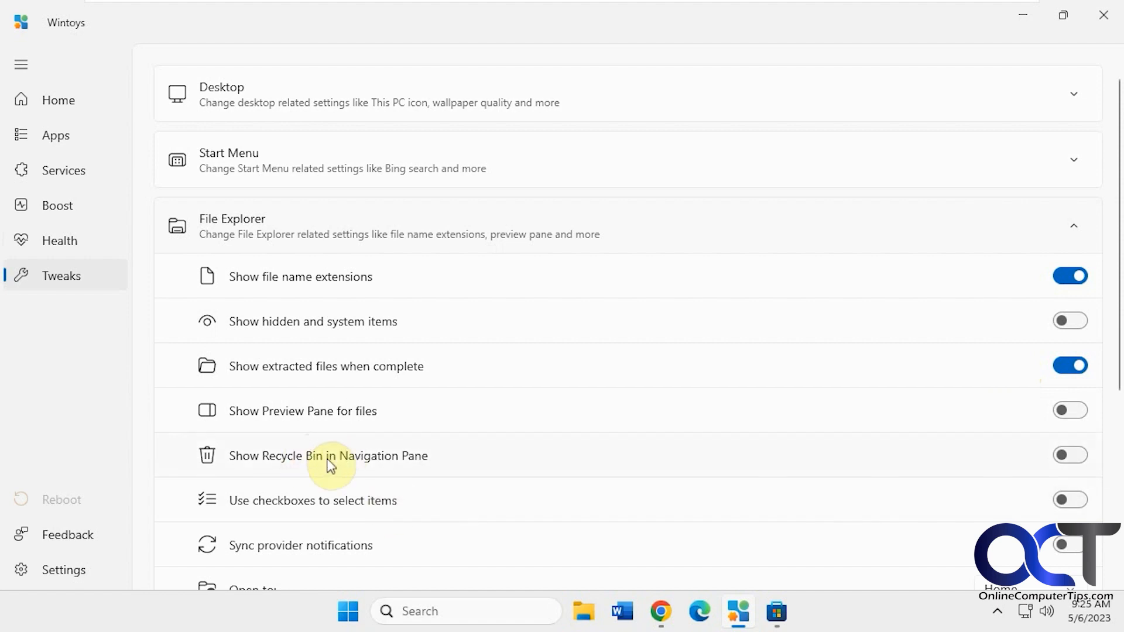
{"action": "mouse_move", "coordinate": [685, 606]}
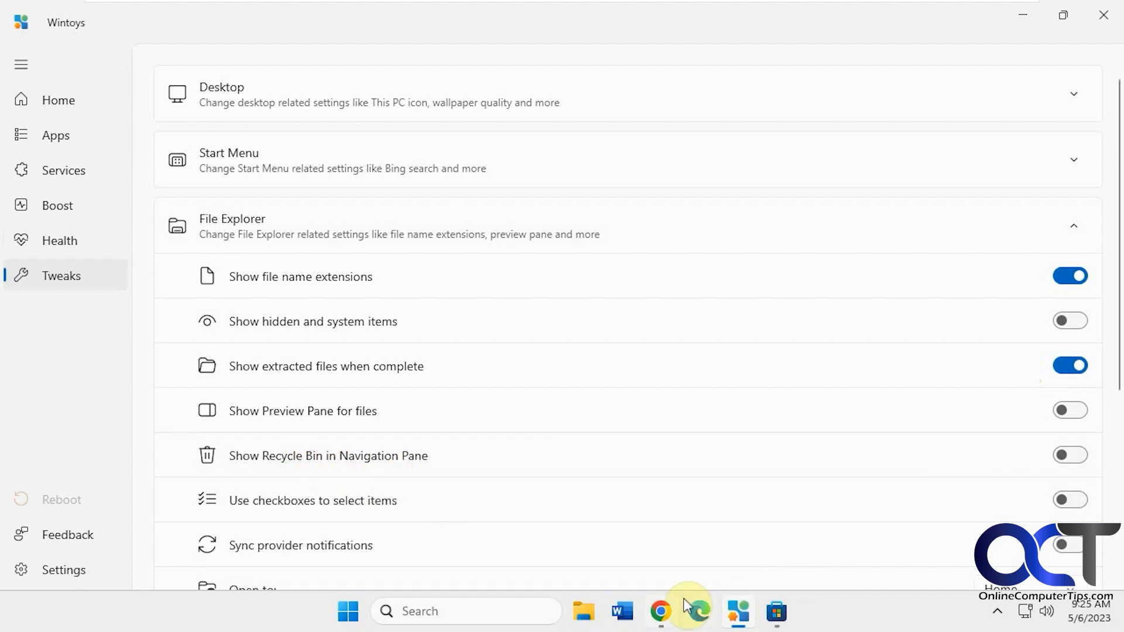
{"action": "left_click", "coordinate": [583, 612]}
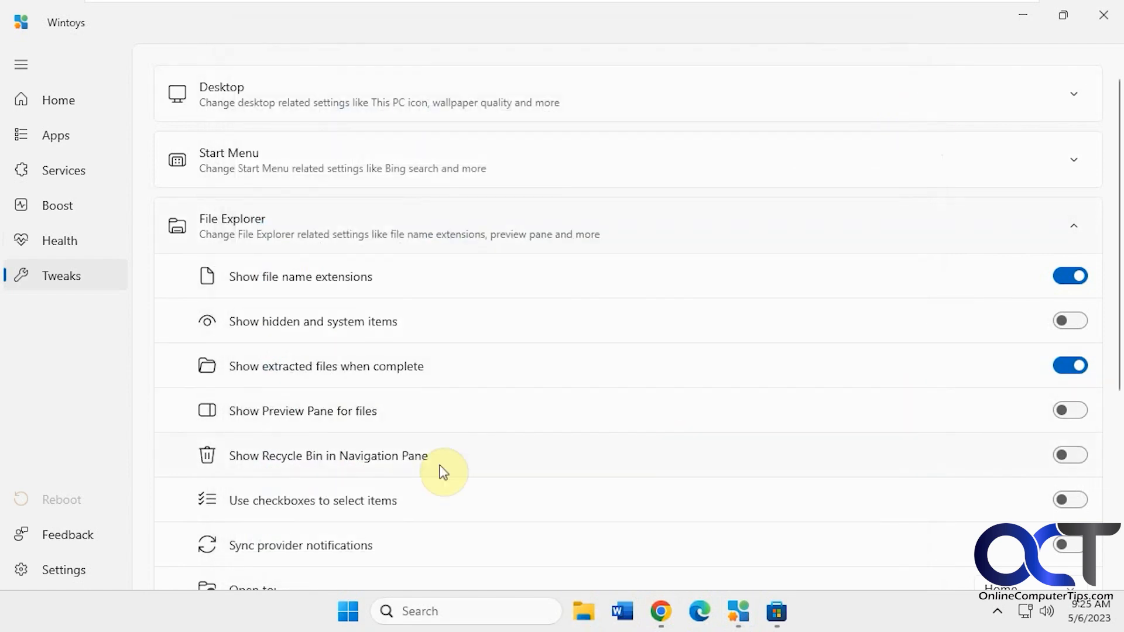
{"action": "left_click", "coordinate": [1070, 456]}
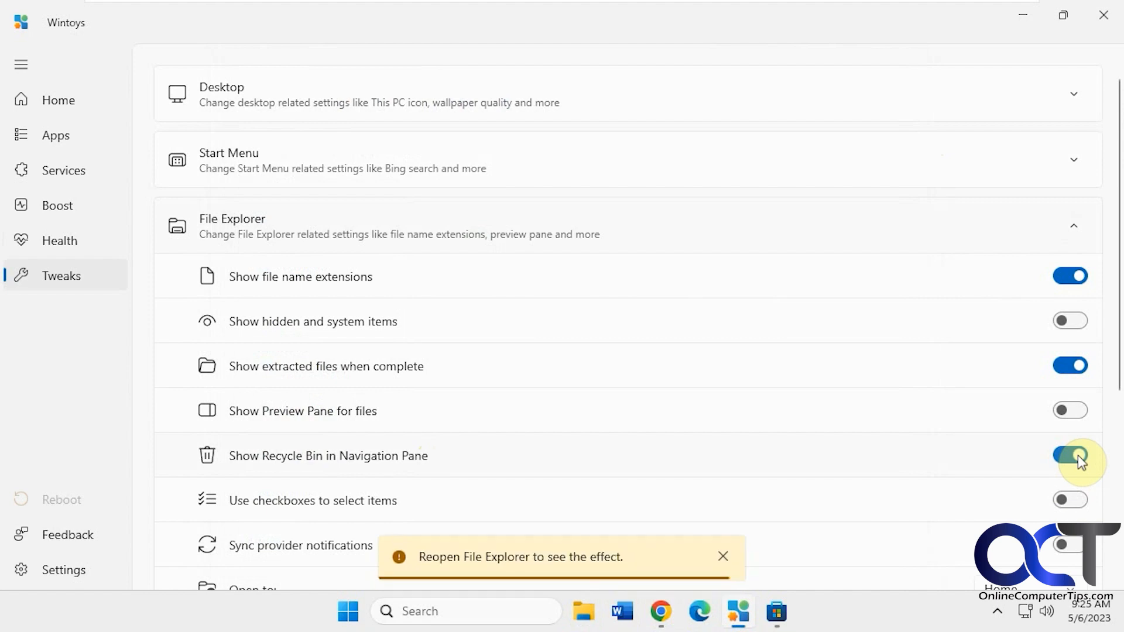
{"action": "left_click", "coordinate": [1070, 455]}
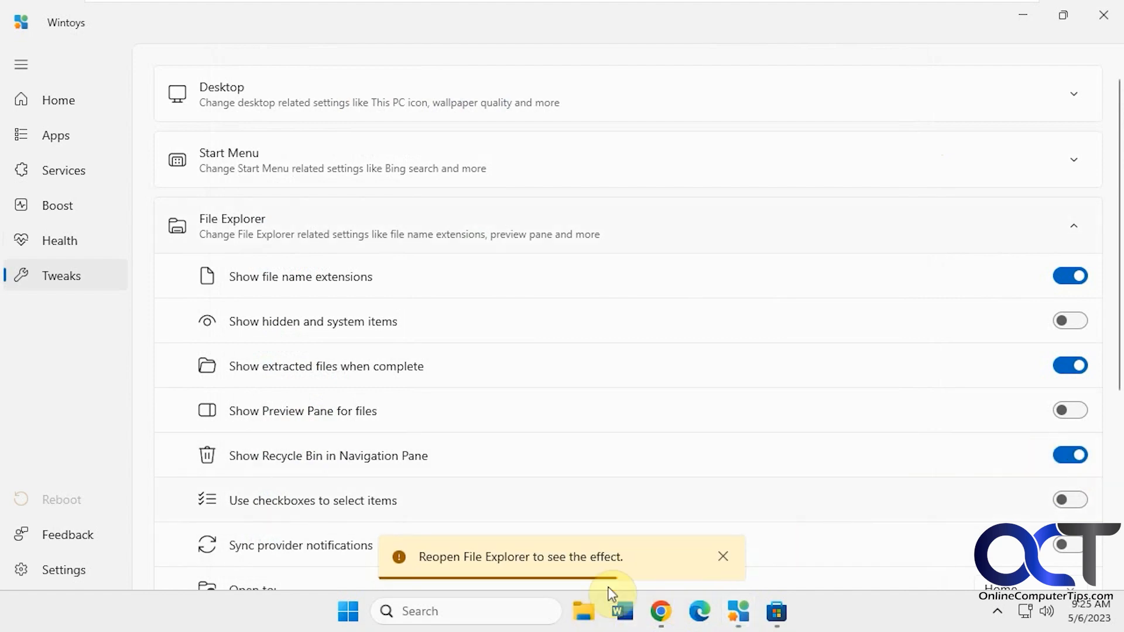
{"action": "left_click", "coordinate": [584, 611]}
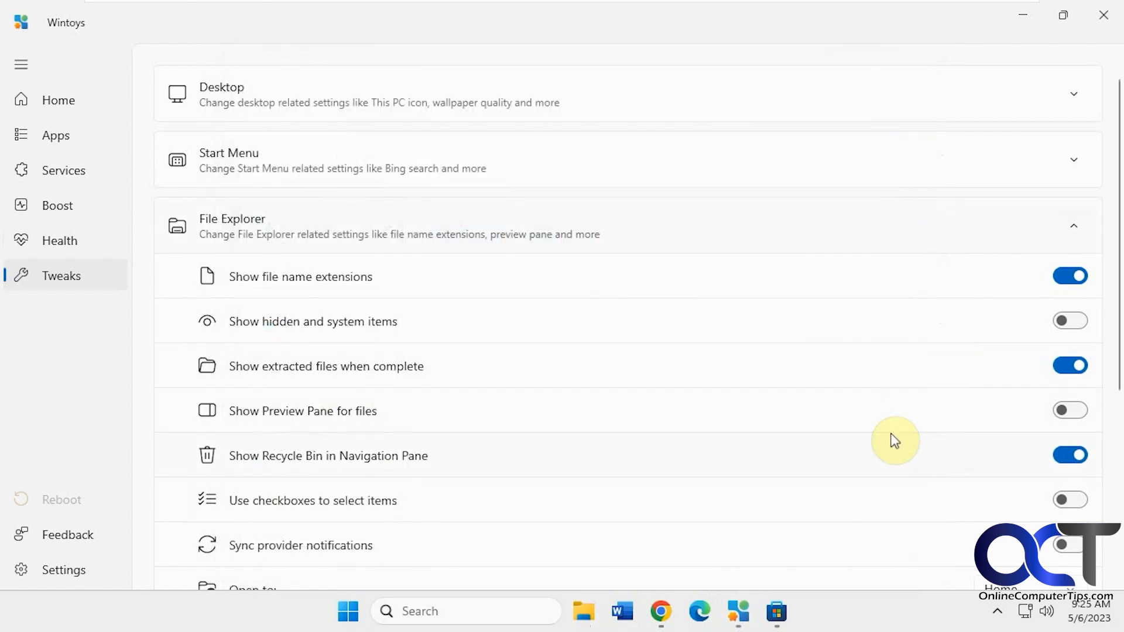
{"action": "mouse_move", "coordinate": [709, 468]}
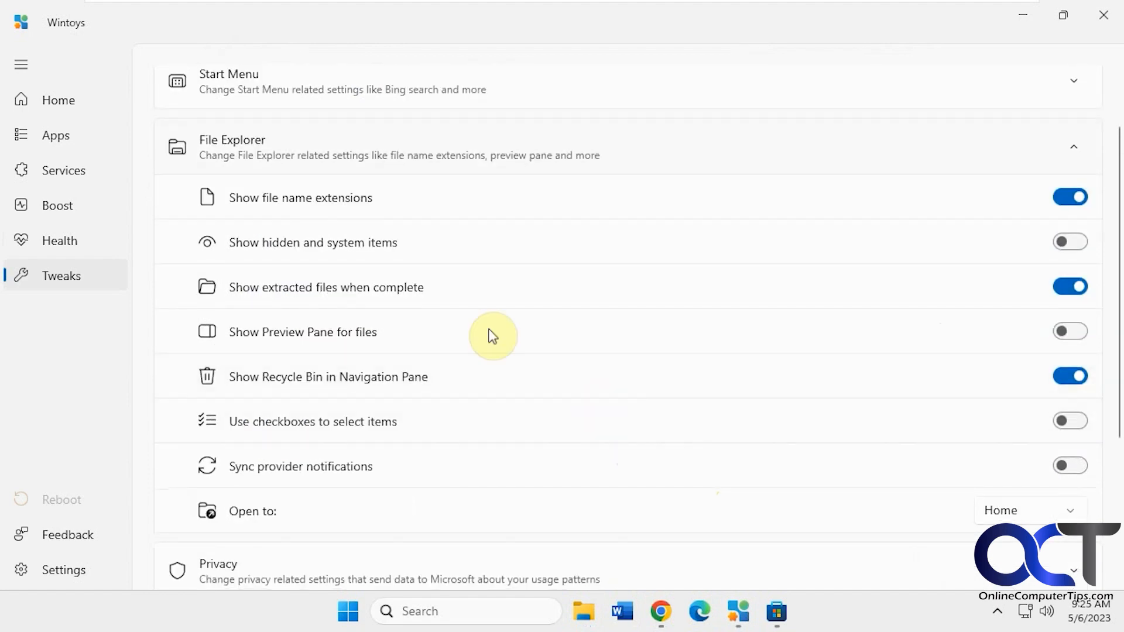
{"action": "mouse_move", "coordinate": [463, 307]}
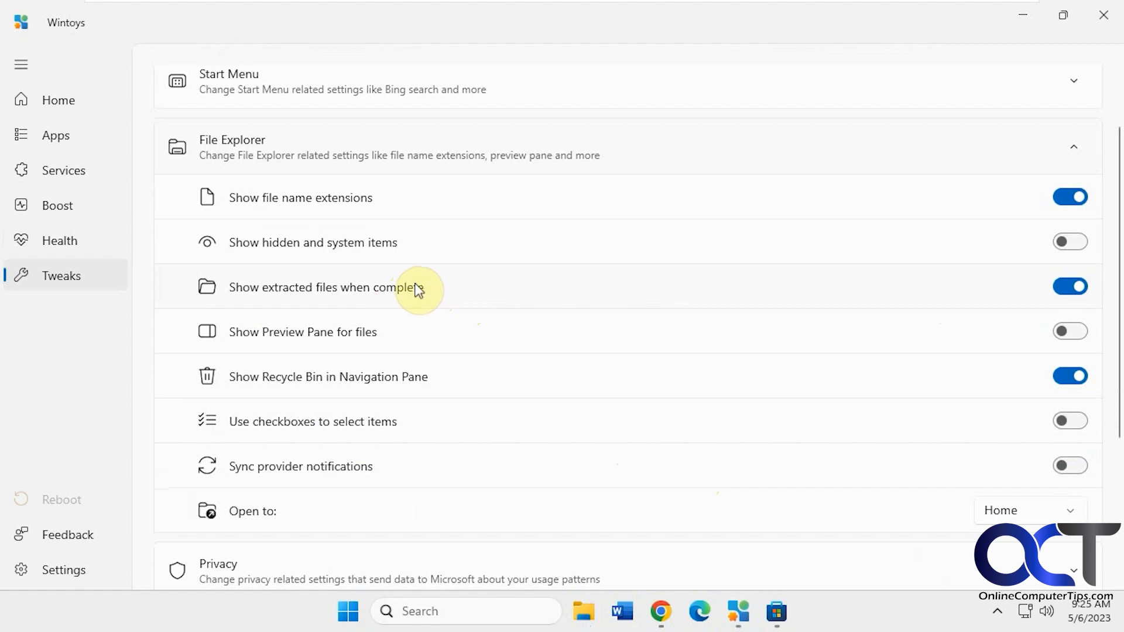
{"action": "mouse_move", "coordinate": [543, 456]}
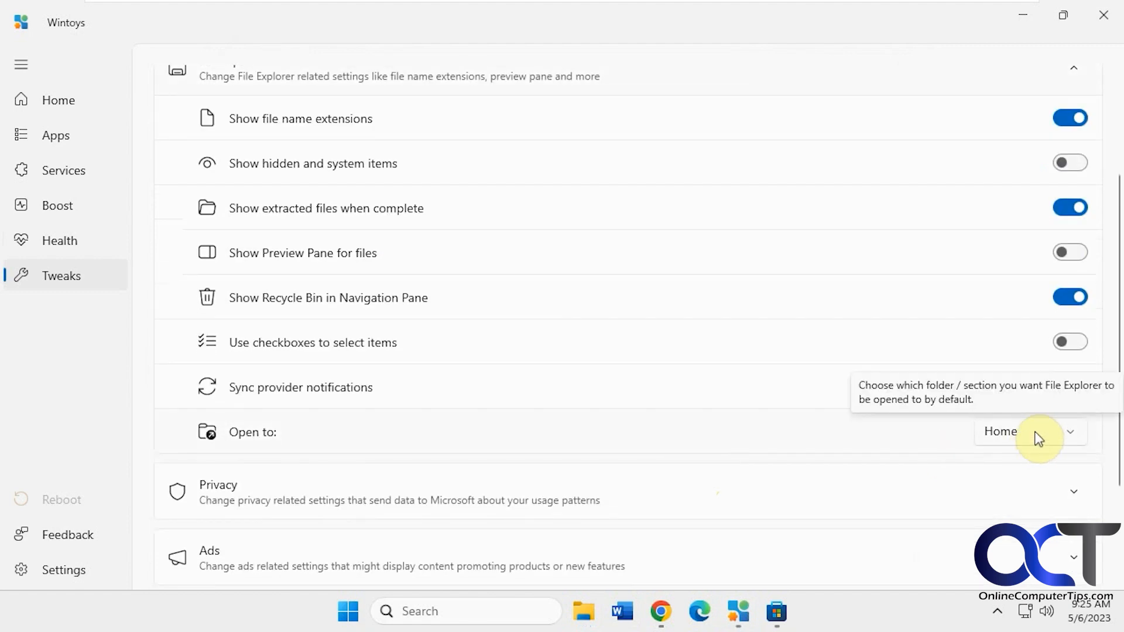
{"action": "left_click", "coordinate": [1029, 432]}
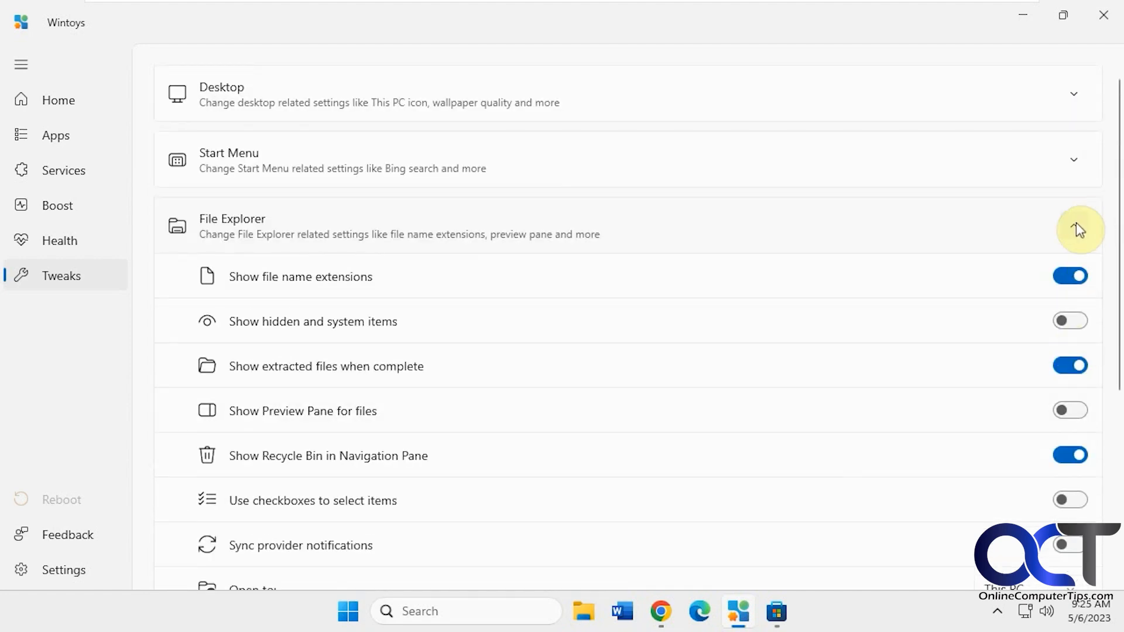
Collapse File Explorer, expand Privacy, and scroll through the Telemetry and inking toggles.
{"action": "left_click", "coordinate": [1073, 225]}
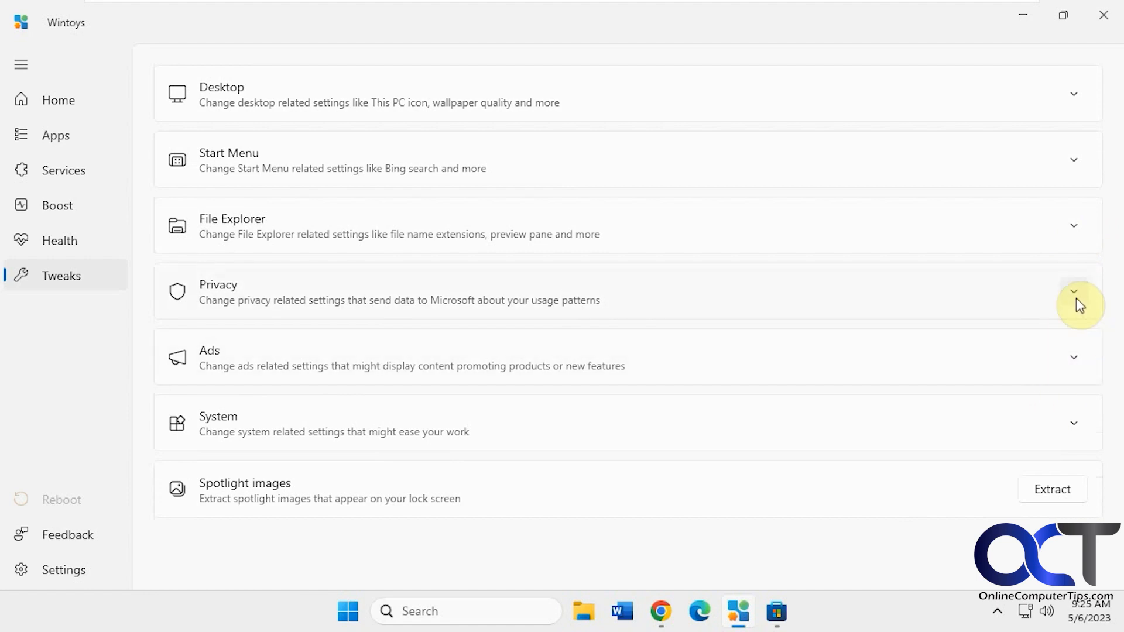
{"action": "left_click", "coordinate": [1073, 292]}
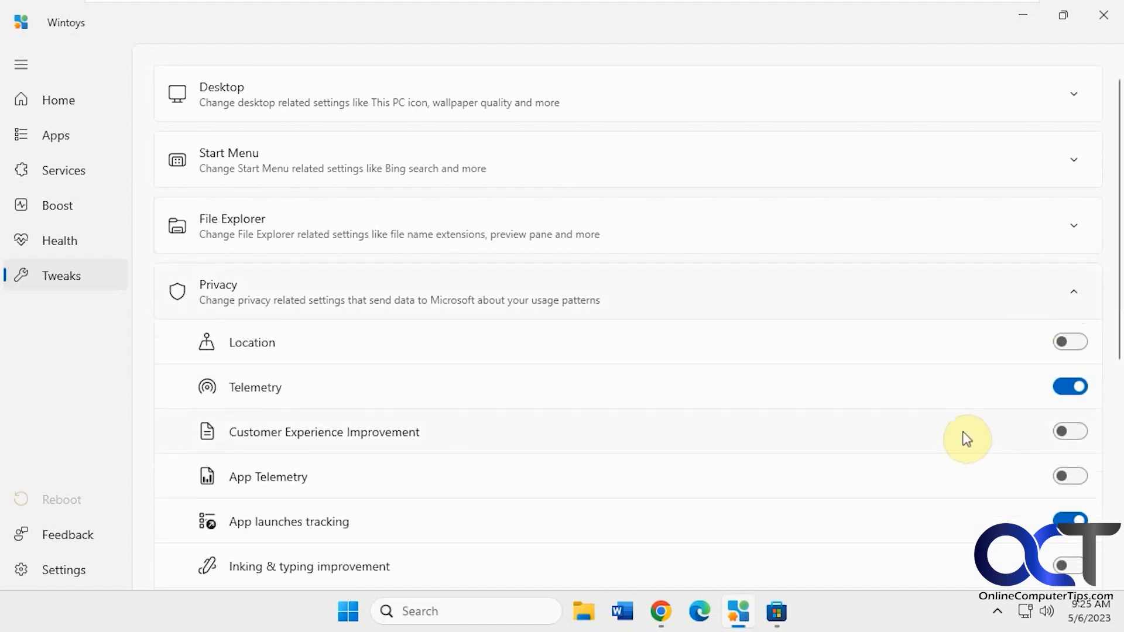
{"action": "scroll", "scroll_direction": "down", "scroll_amount": 3}
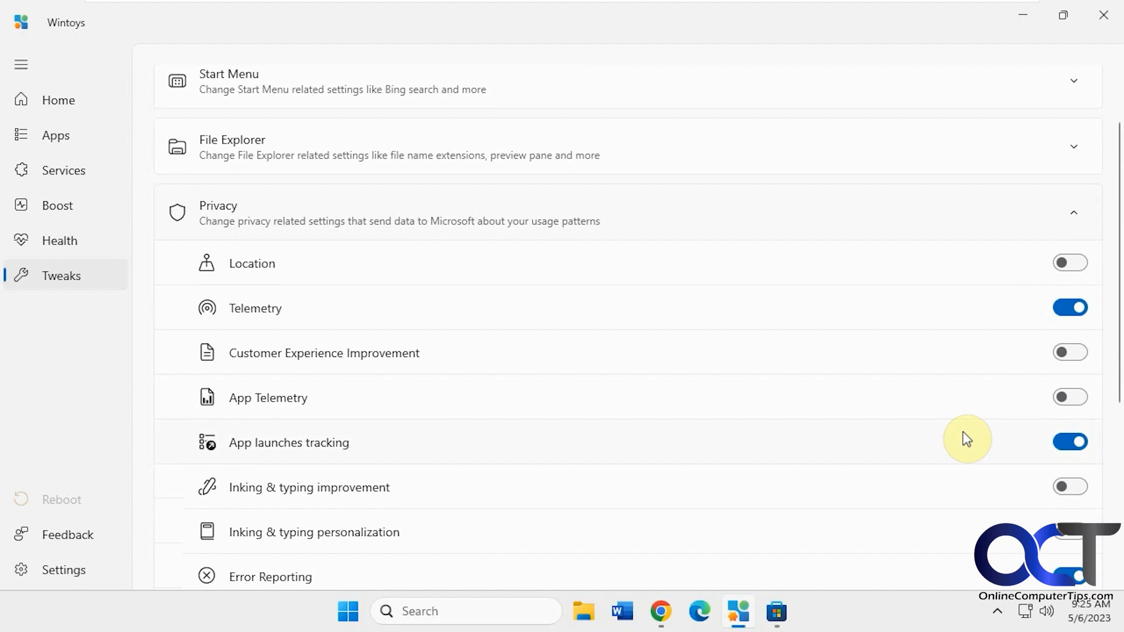
{"action": "scroll", "scroll_direction": "down", "scroll_amount": 3}
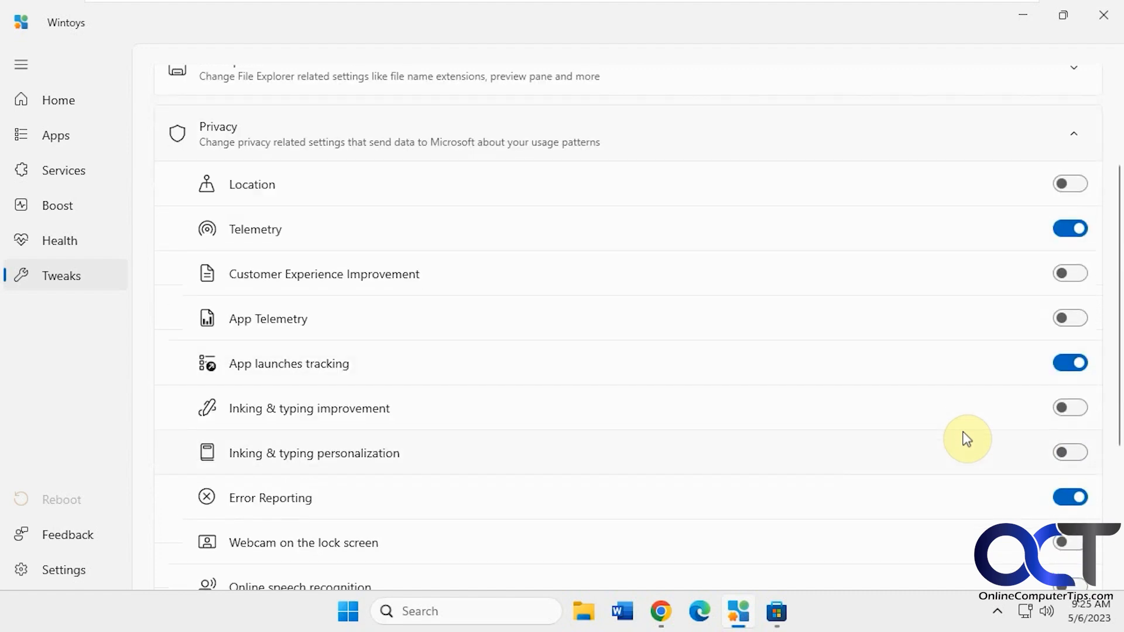
{"action": "scroll", "scroll_direction": "down", "scroll_amount": 3}
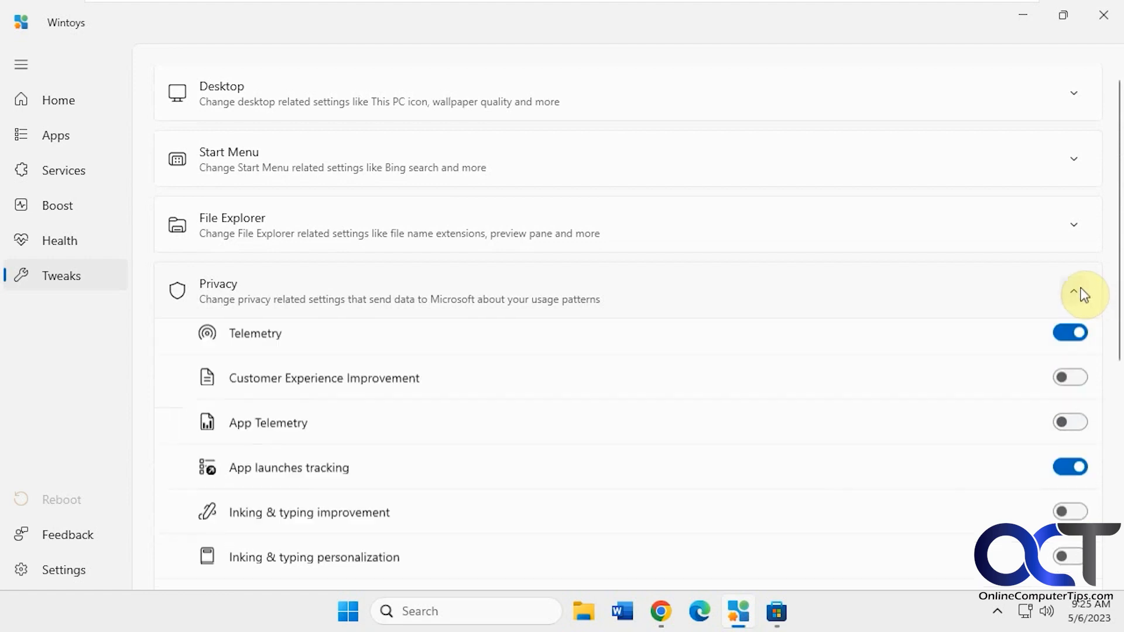
Collapse Privacy, then expand the Ads group and scroll through its toggles.
{"action": "left_click", "coordinate": [1074, 291]}
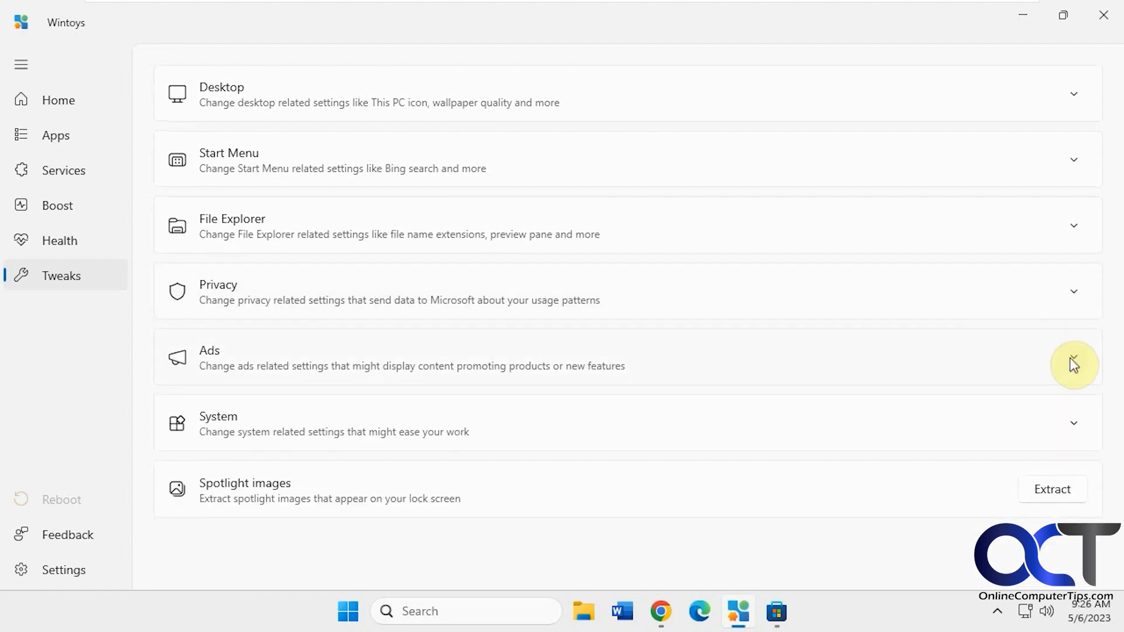
{"action": "left_click", "coordinate": [1074, 362]}
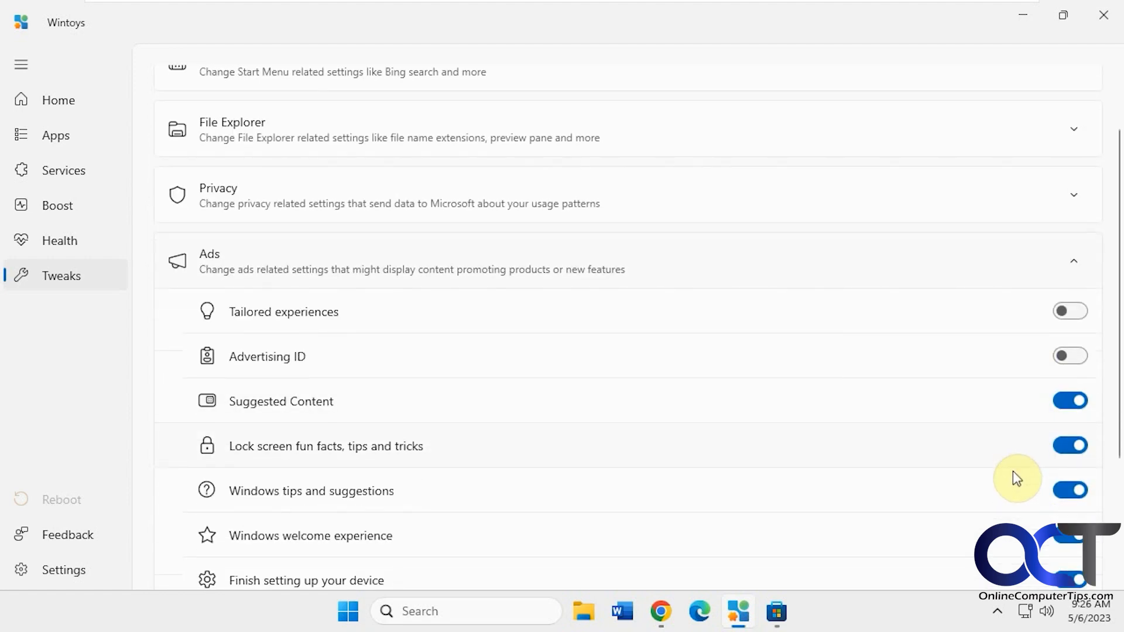
{"action": "scroll", "scroll_direction": "down", "scroll_amount": 3}
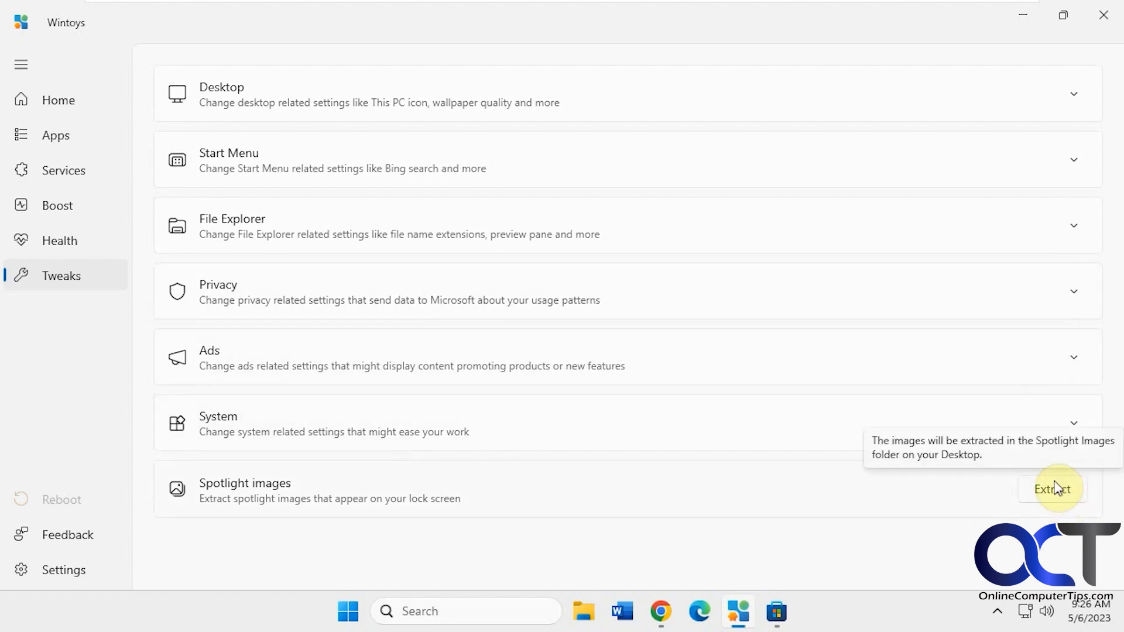
Expand System and scroll to Clipboard history, God Mode, Alt + Tab and User Account Control.
{"action": "left_click", "coordinate": [1074, 423]}
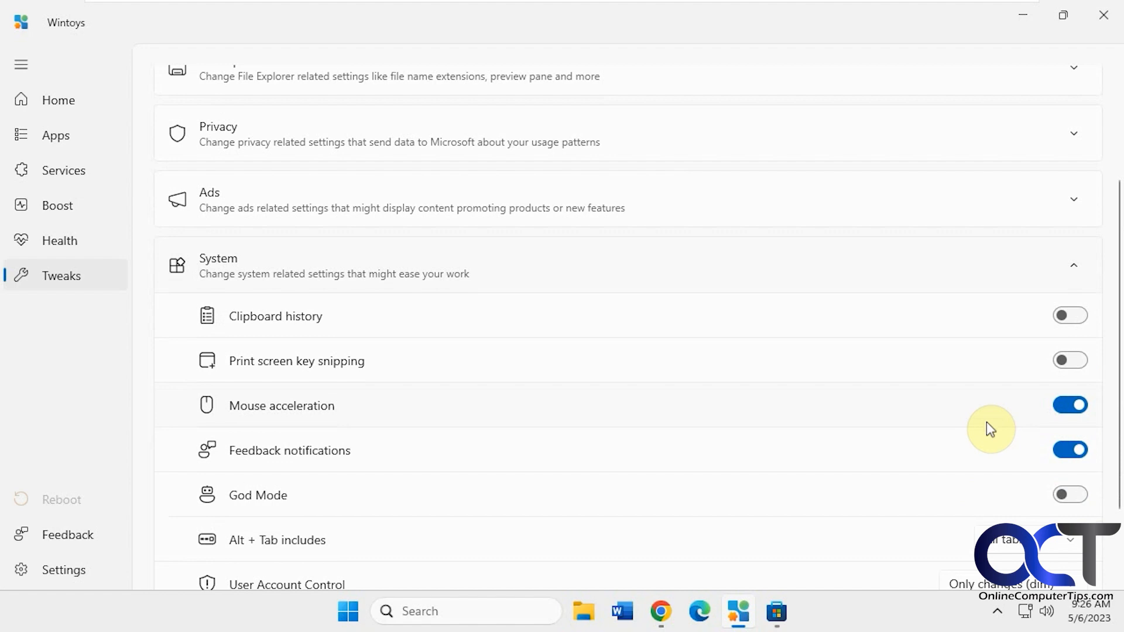
{"action": "scroll", "scroll_direction": "down", "scroll_amount": 3}
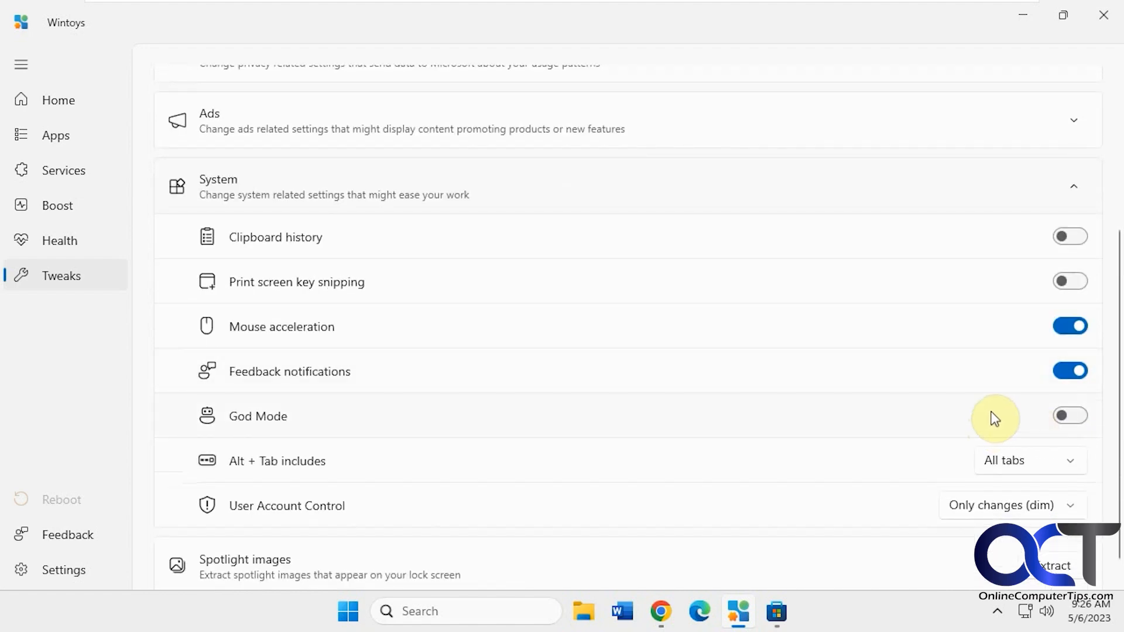
{"action": "left_click", "coordinate": [1070, 416]}
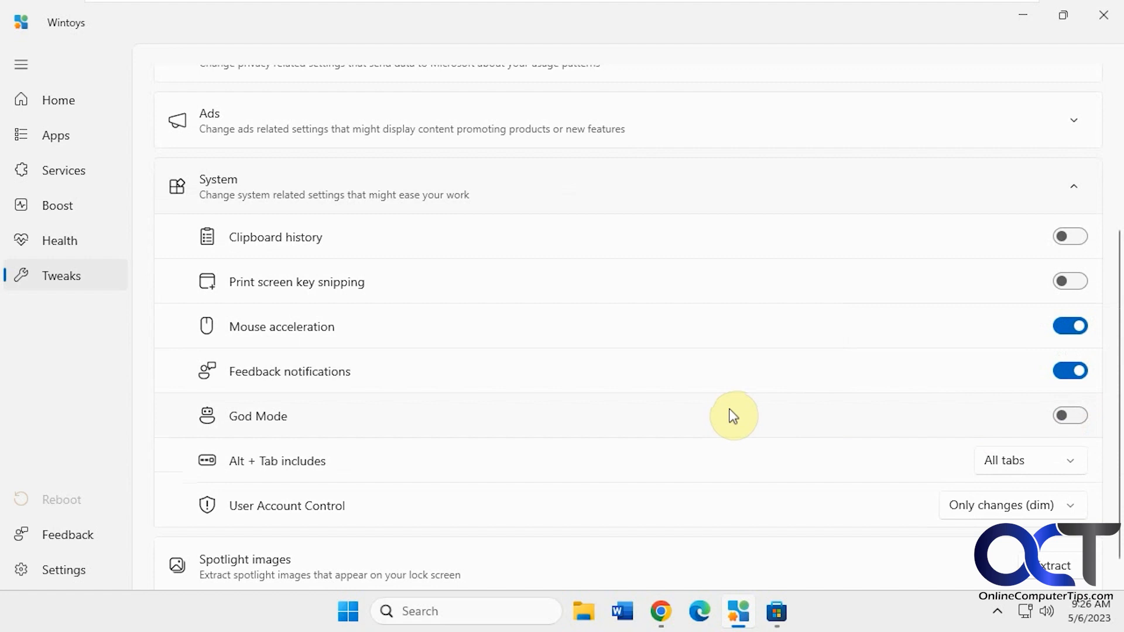
{"action": "mouse_move", "coordinate": [1008, 484]}
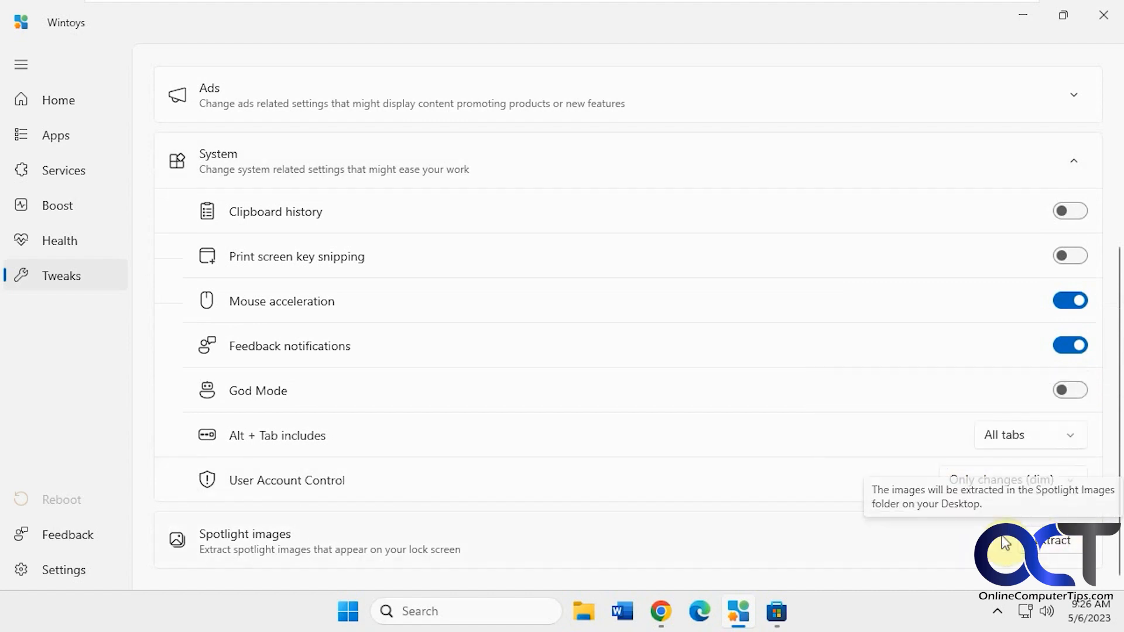
{"action": "mouse_move", "coordinate": [618, 504]}
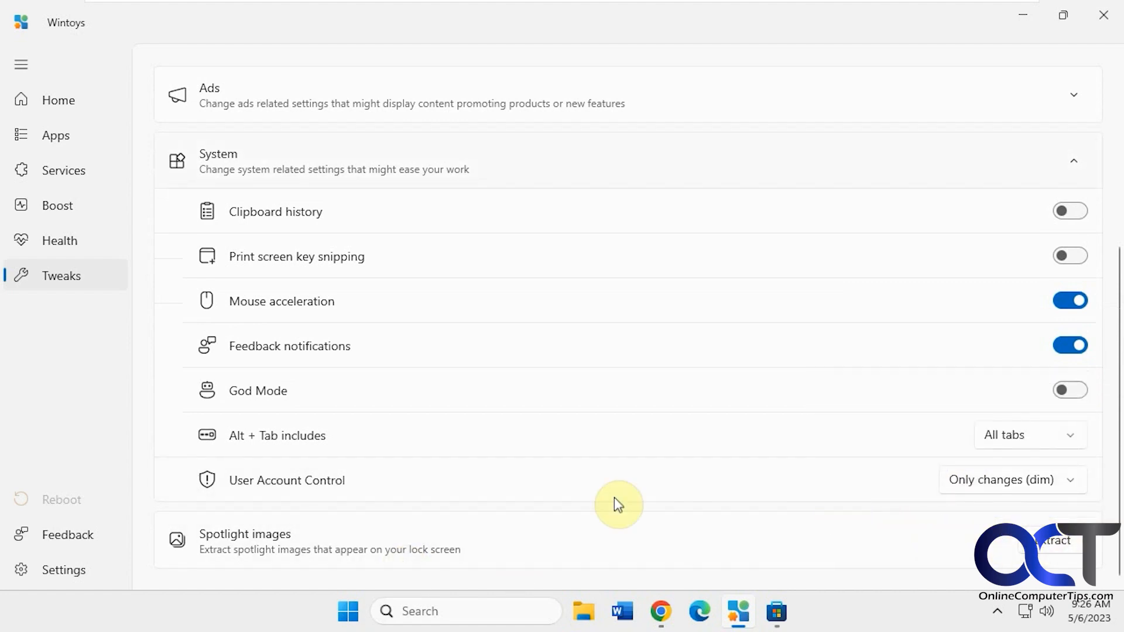
{"action": "mouse_move", "coordinate": [494, 554]}
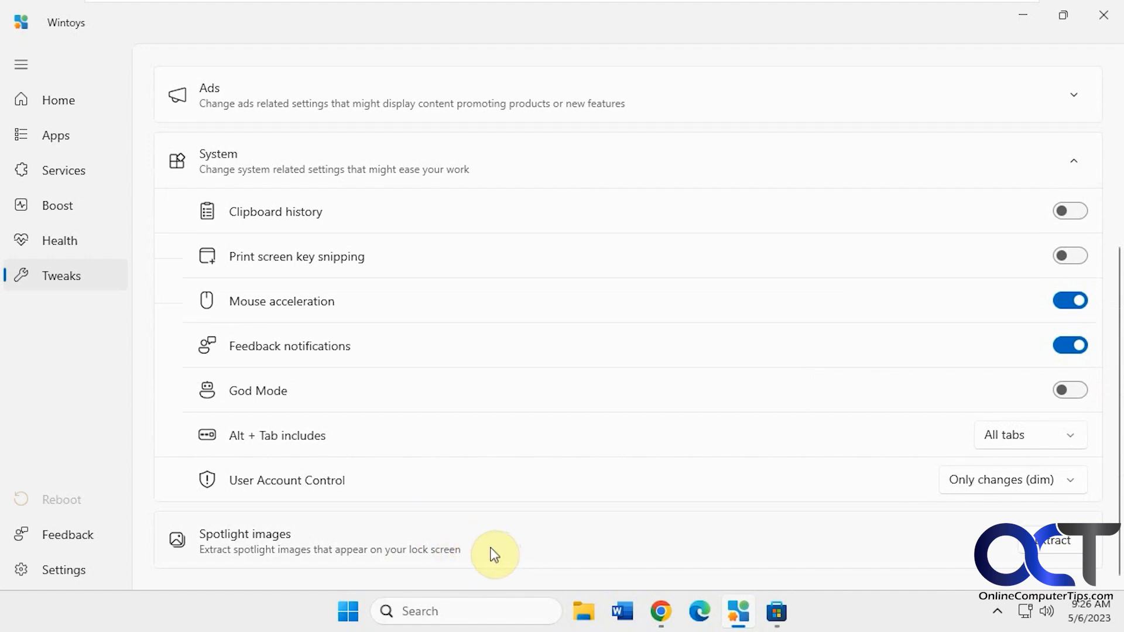
{"action": "mouse_move", "coordinate": [926, 549]}
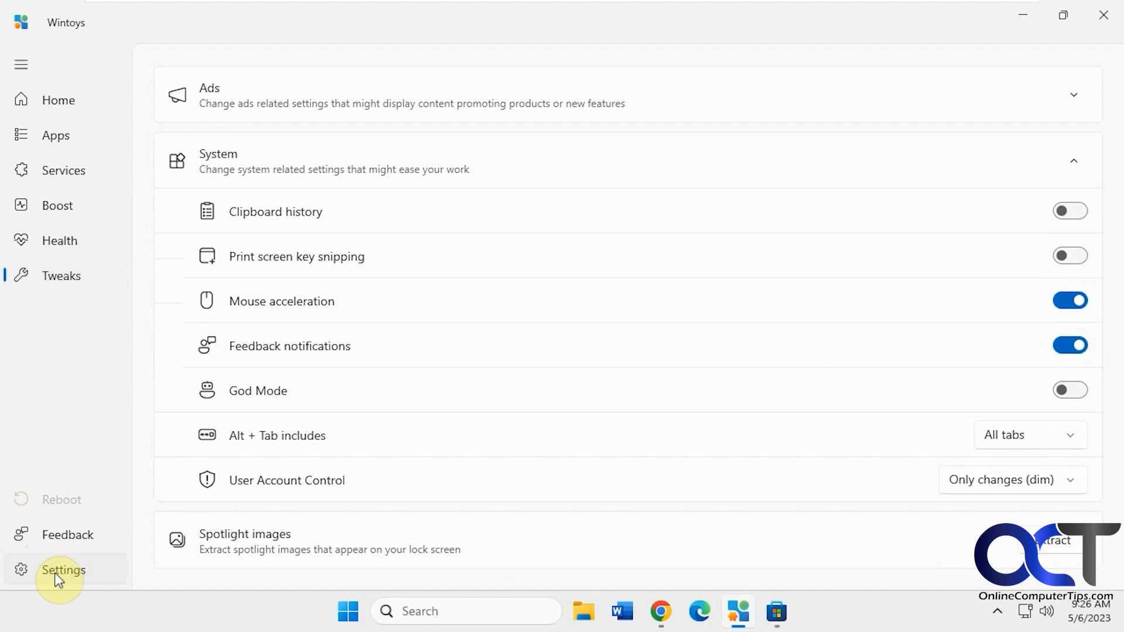
Open Wintoys Settings to view theme, backdrop, landing page and version 1.0.54.0.
{"action": "left_click", "coordinate": [59, 569]}
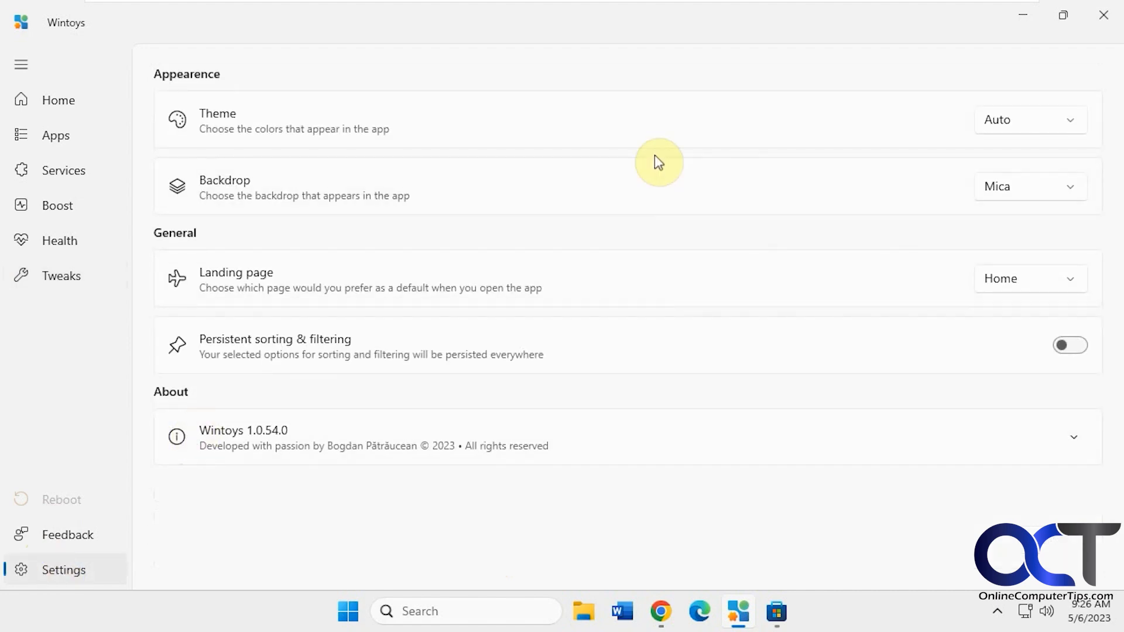
{"action": "mouse_move", "coordinate": [808, 228]}
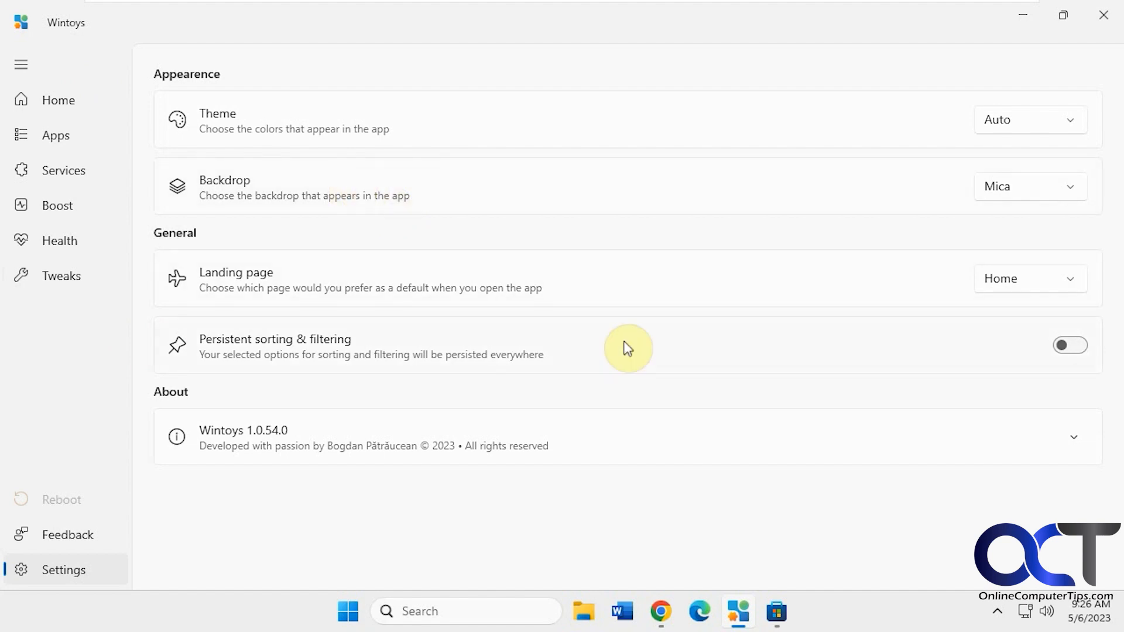
{"action": "mouse_move", "coordinate": [1073, 438]}
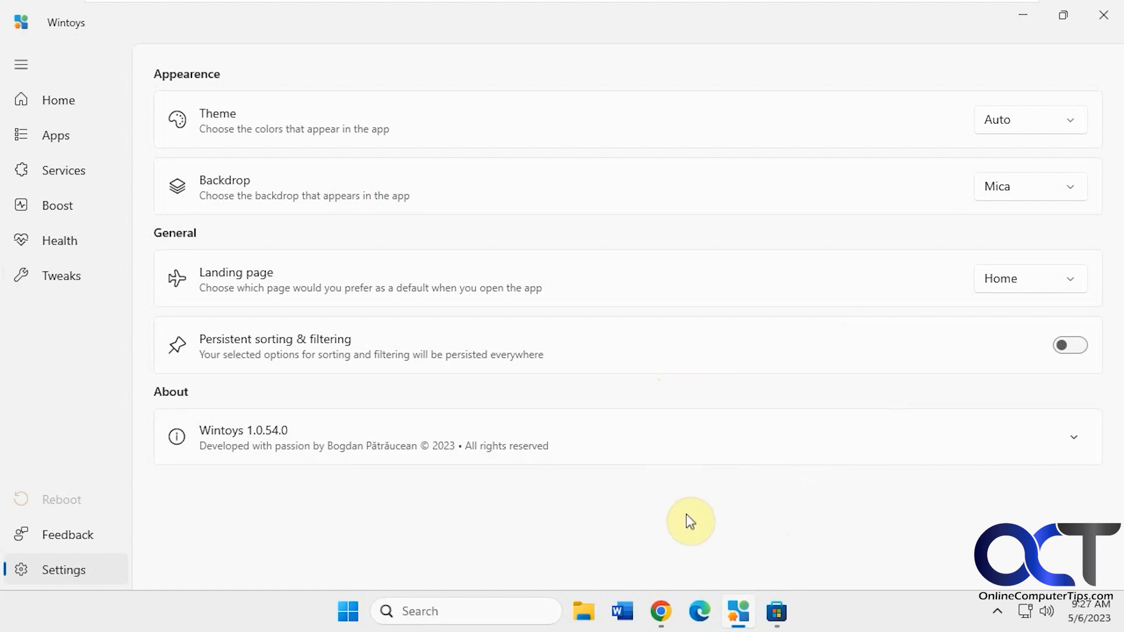
{"action": "mouse_move", "coordinate": [531, 534]}
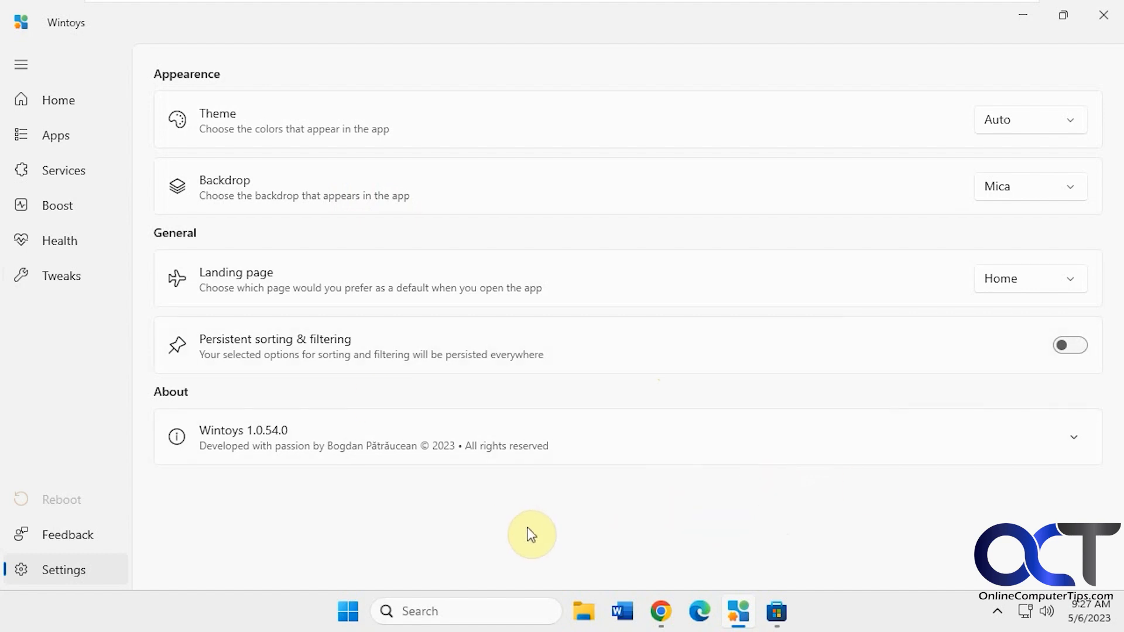
Bring the Microsoft Store Wintoys listing (4.9 rating, 58 ratings) to the front.
{"action": "left_click", "coordinate": [777, 611]}
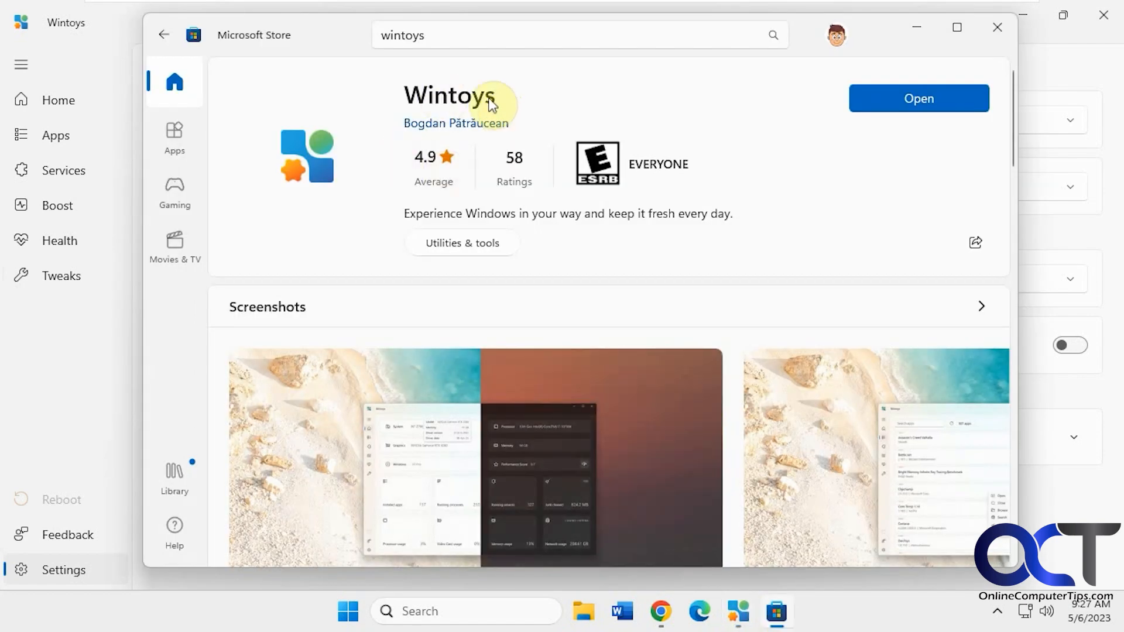
{"action": "mouse_move", "coordinate": [449, 146]}
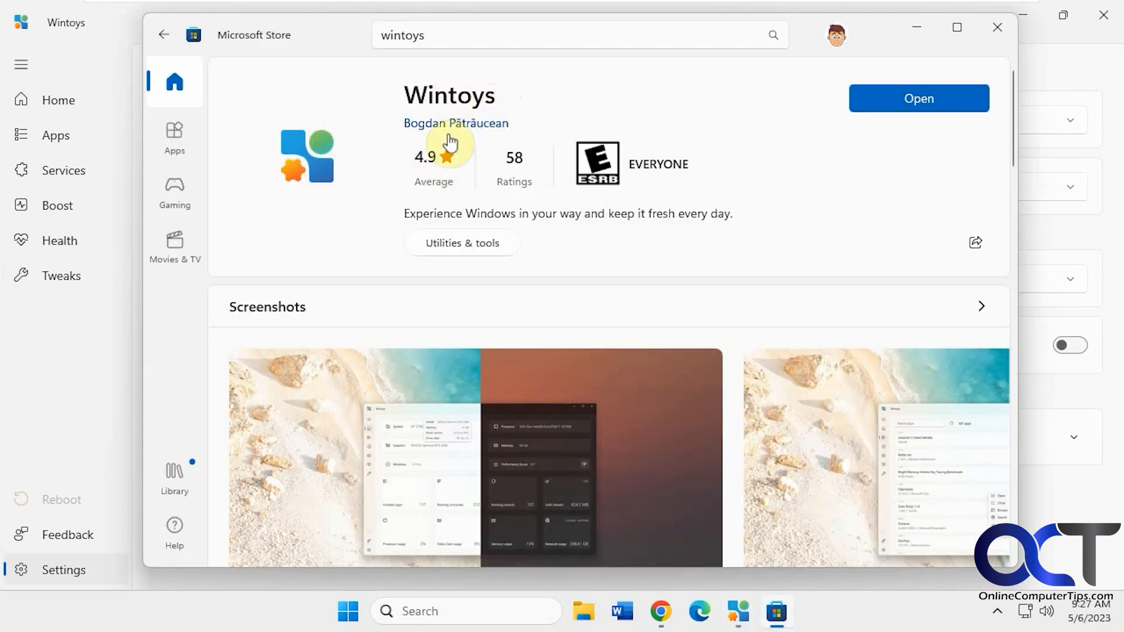
{"action": "mouse_move", "coordinate": [321, 198]}
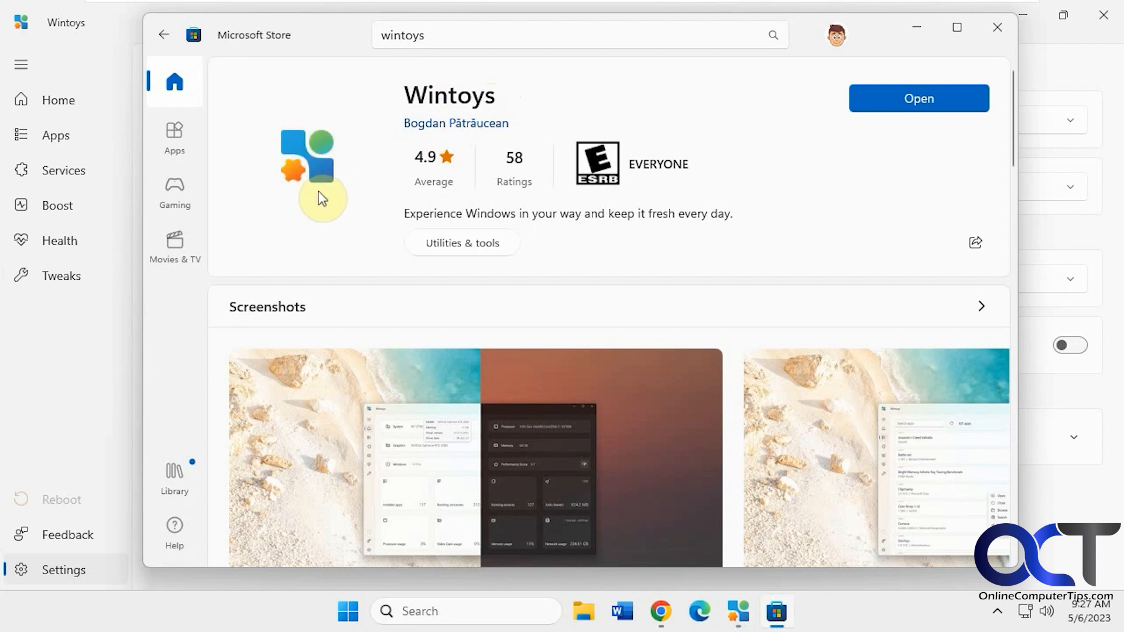
{"action": "mouse_move", "coordinate": [342, 233]}
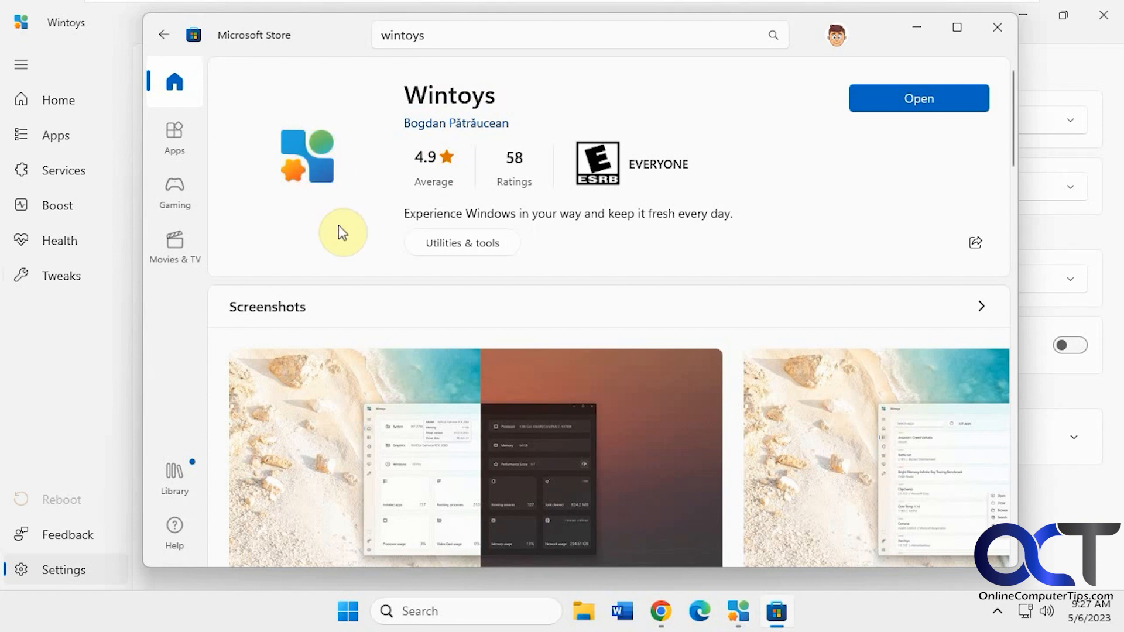